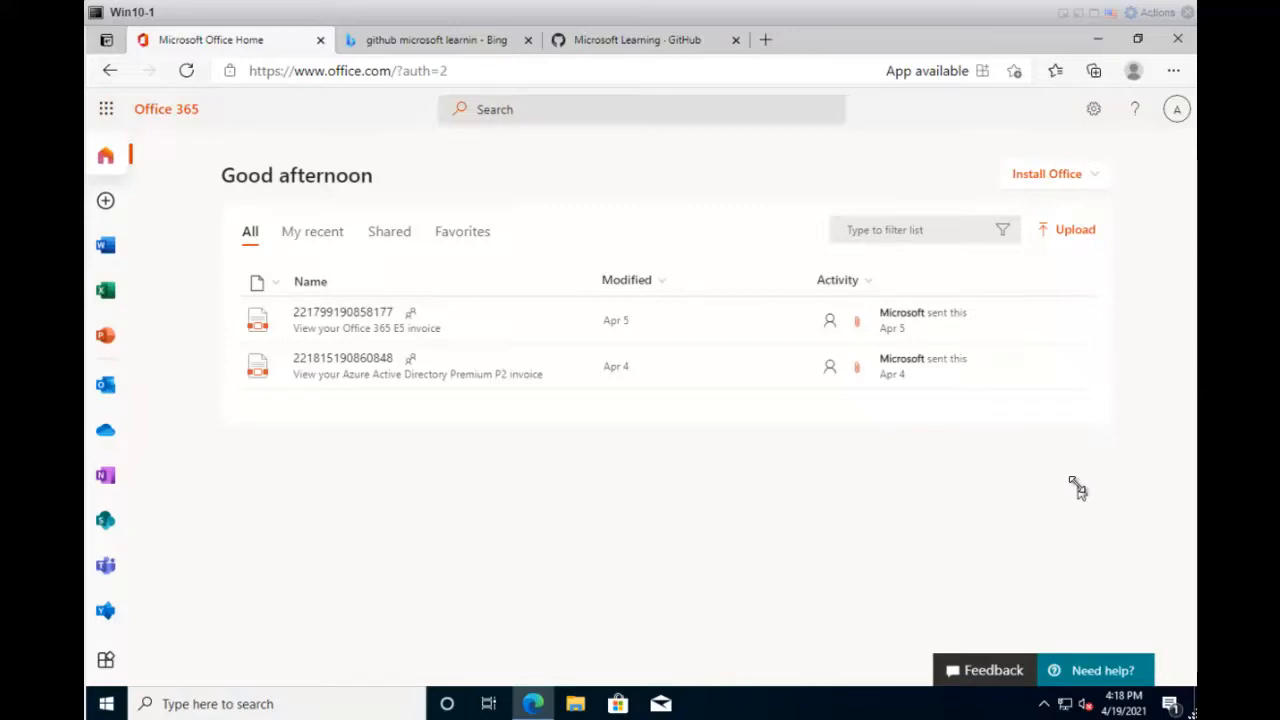
mouse_move(1128, 668)
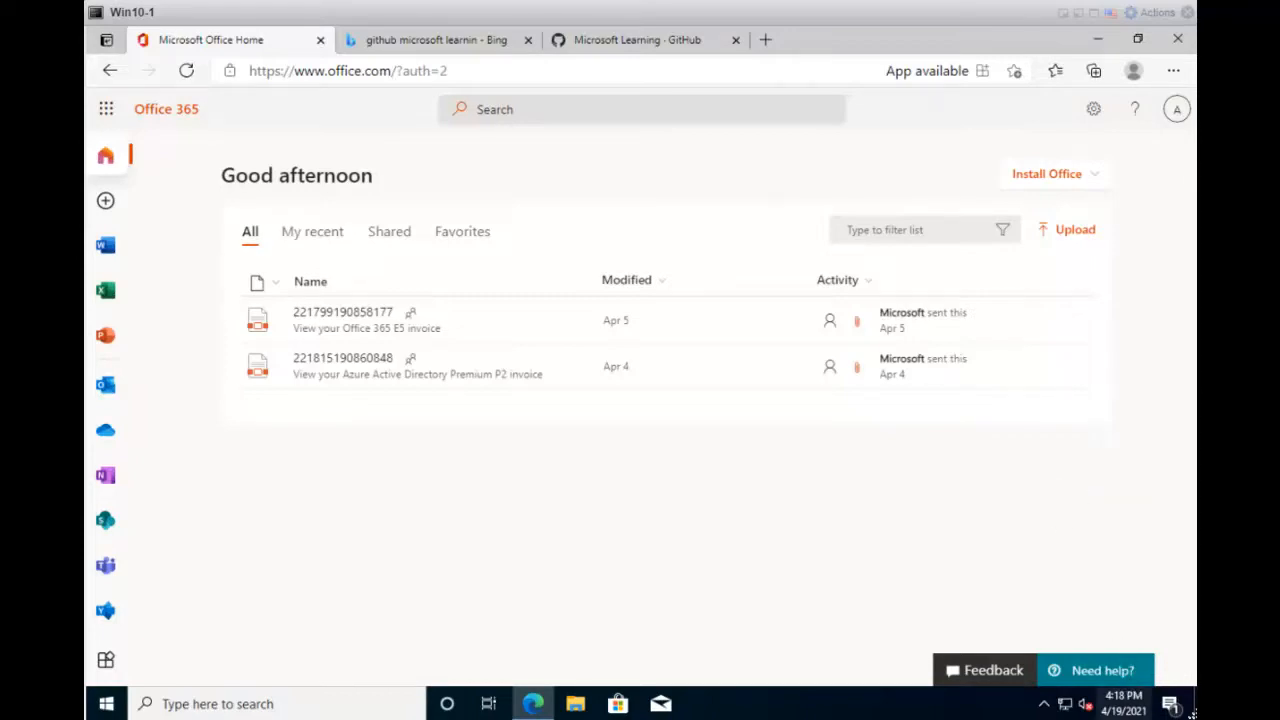
mouse_move(1123, 694)
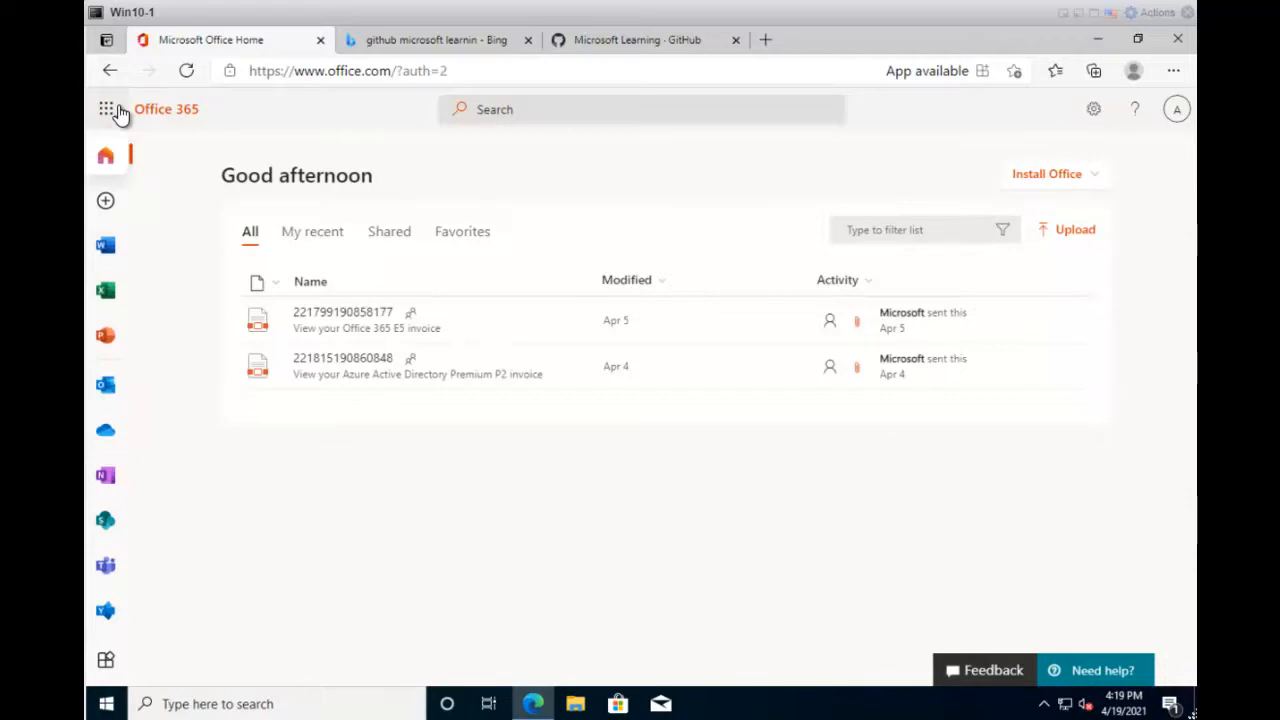
Choose Admin from the app launcher and continue past the 'More information required' prompt
click(107, 109)
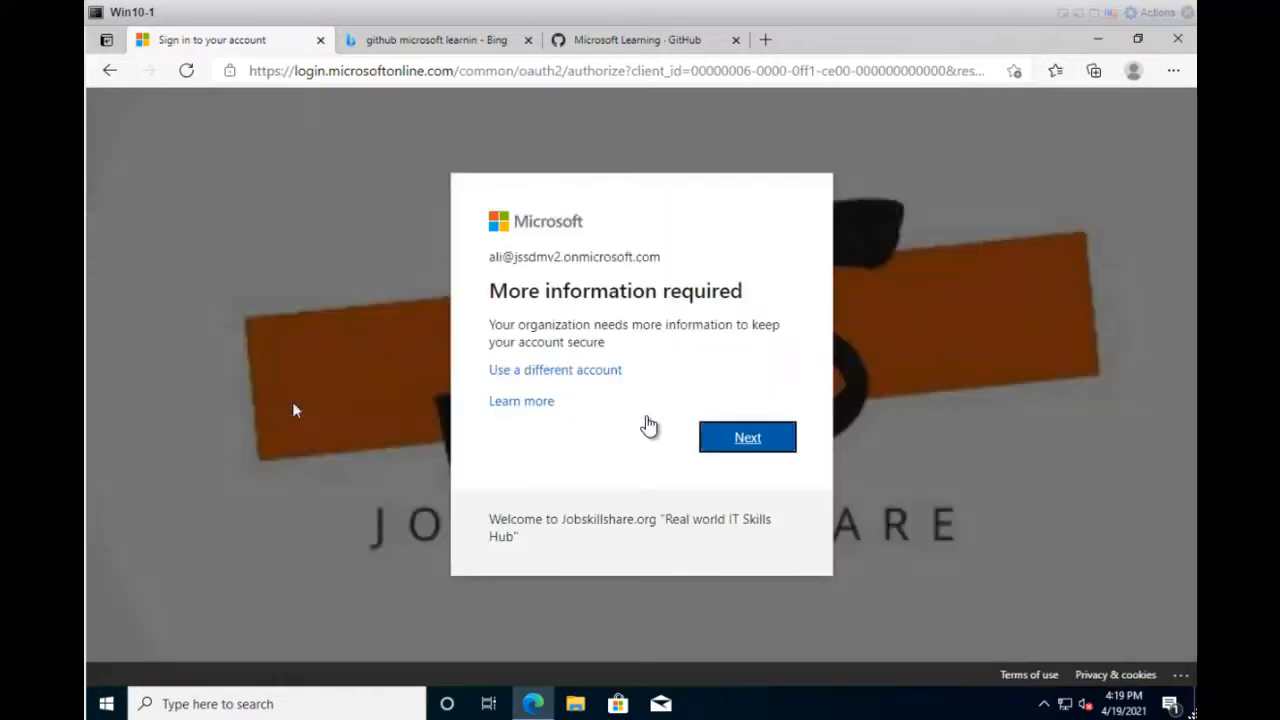
mouse_move(713, 433)
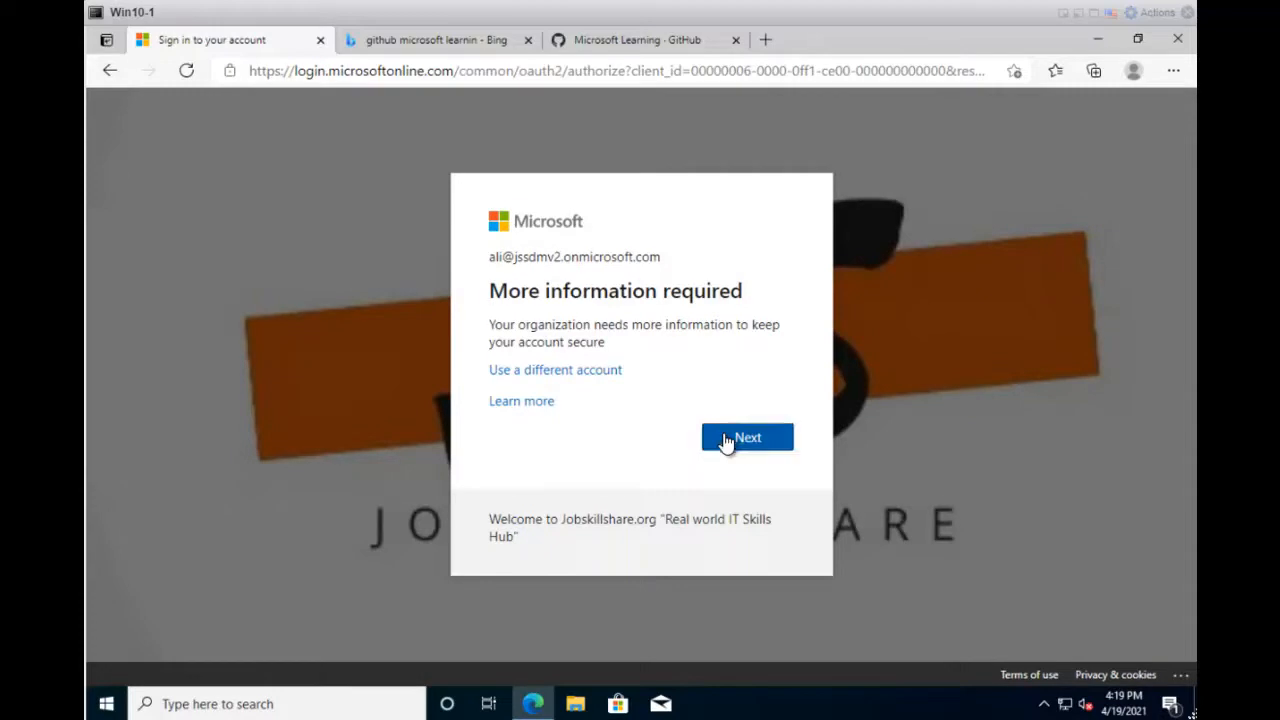
click(746, 437)
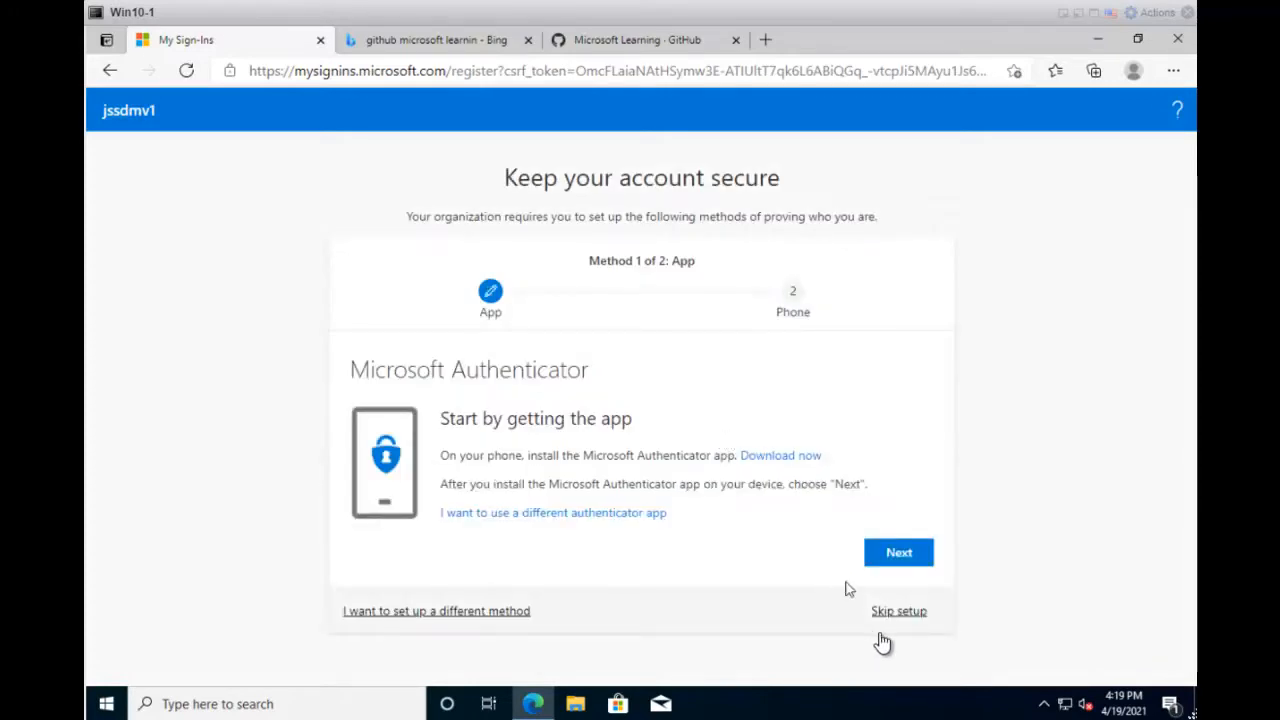
mouse_move(895, 625)
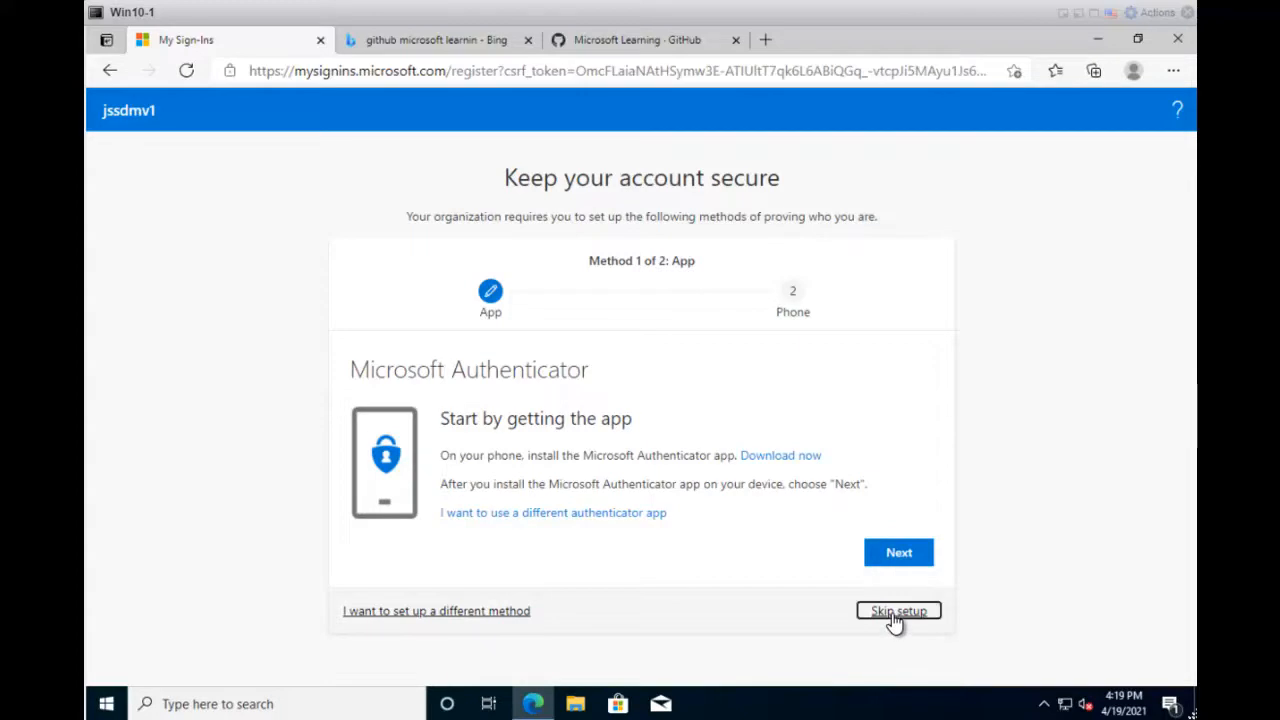
Skip the authenticator app setup and expand Users in the admin navigation pane
click(897, 611)
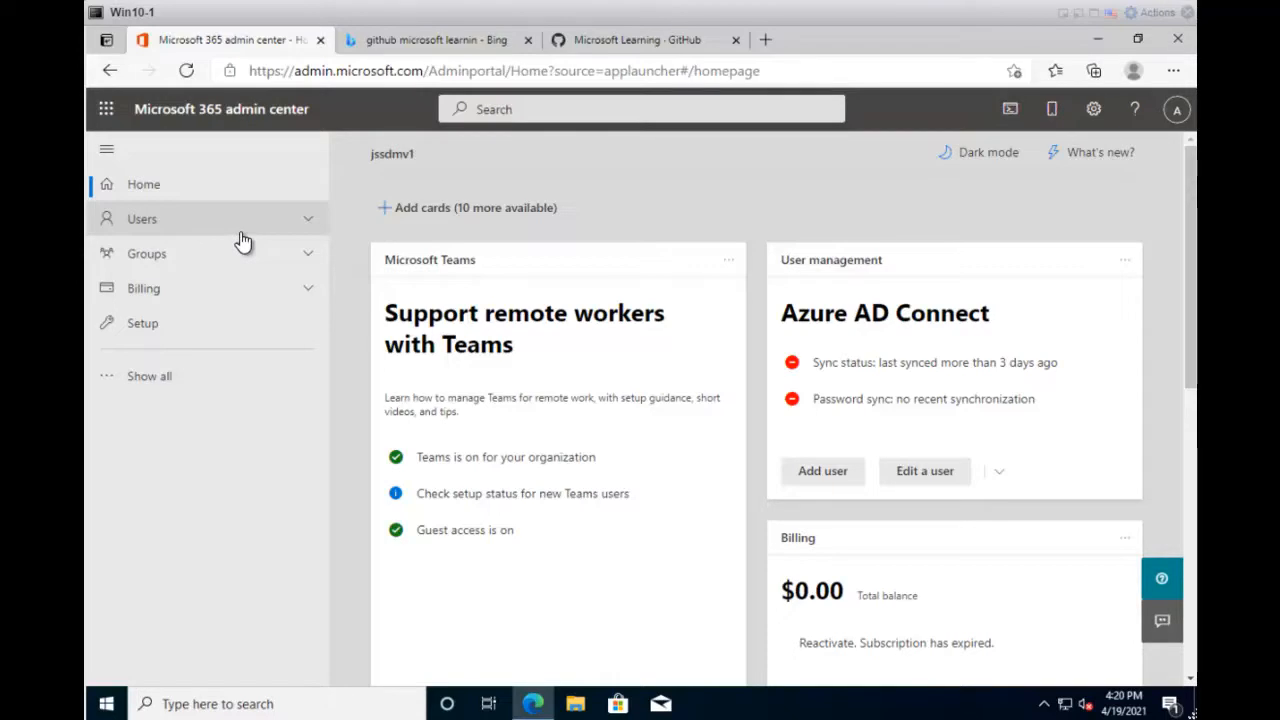
mouse_move(243, 233)
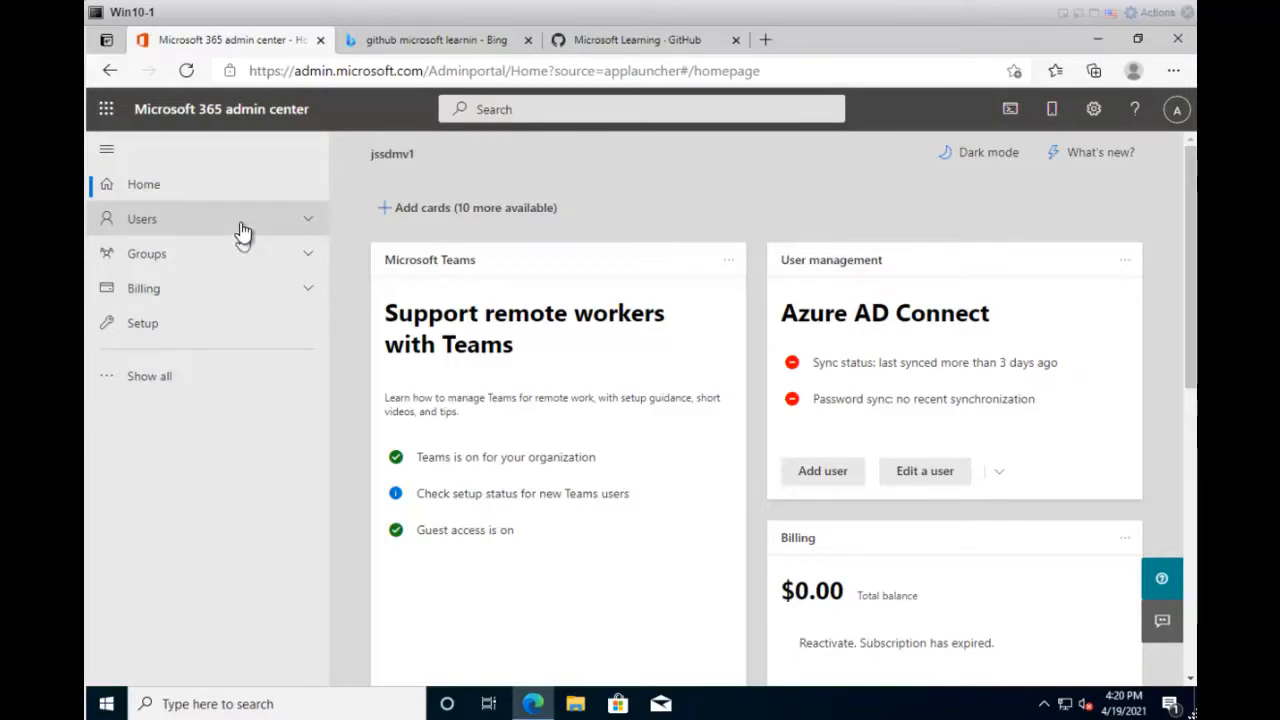
click(141, 218)
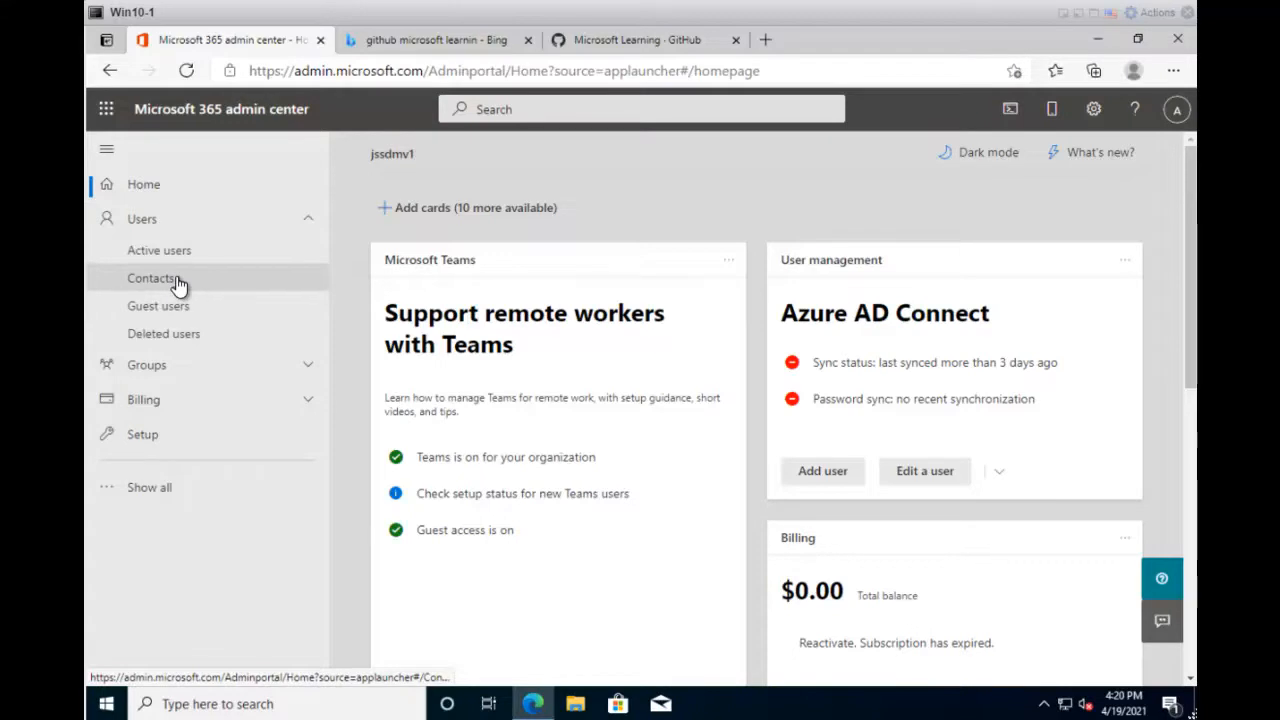
mouse_move(891, 461)
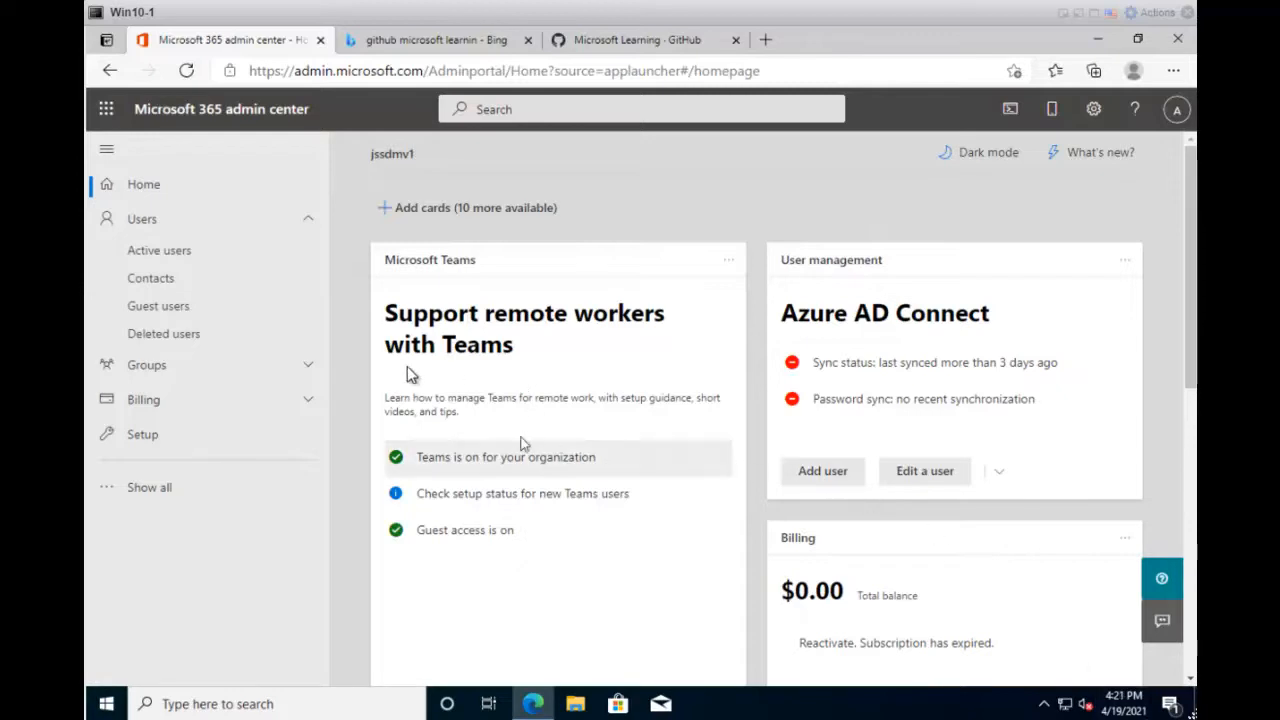
mouse_move(385, 328)
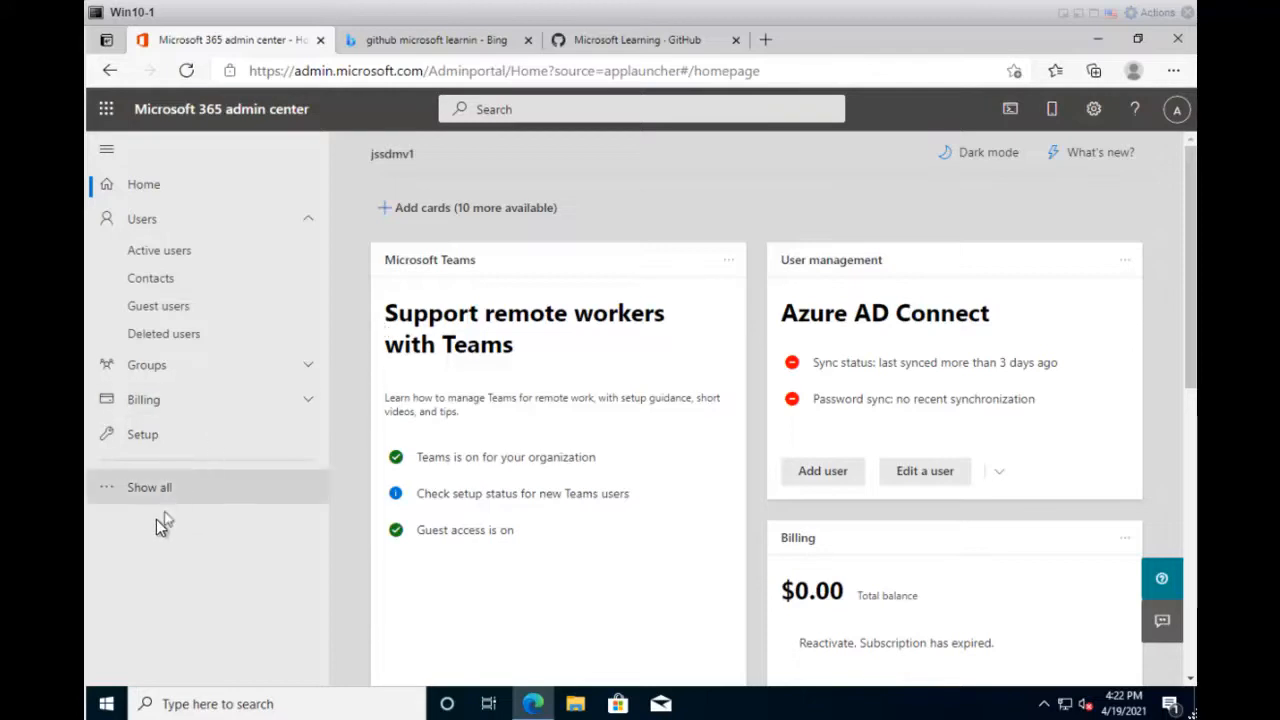
mouse_move(160, 488)
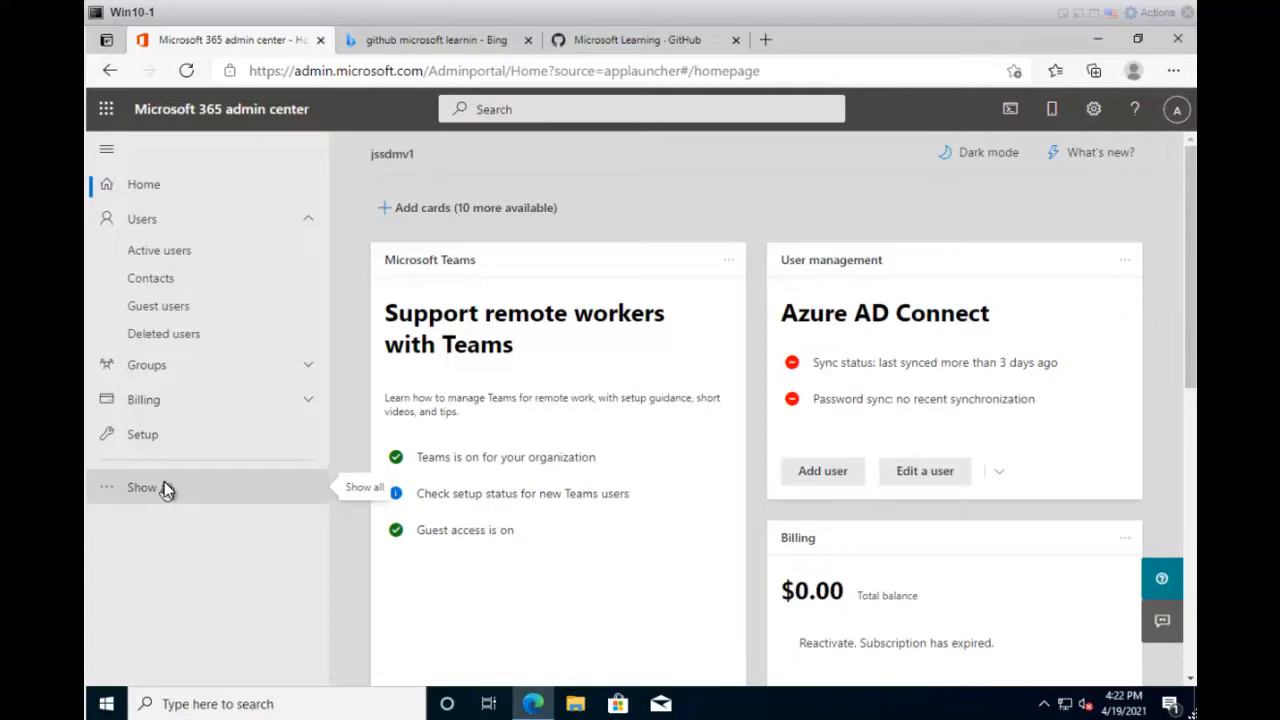
Launch Azure Active Directory from Admin centers and continue past its sign-in prompt
click(143, 487)
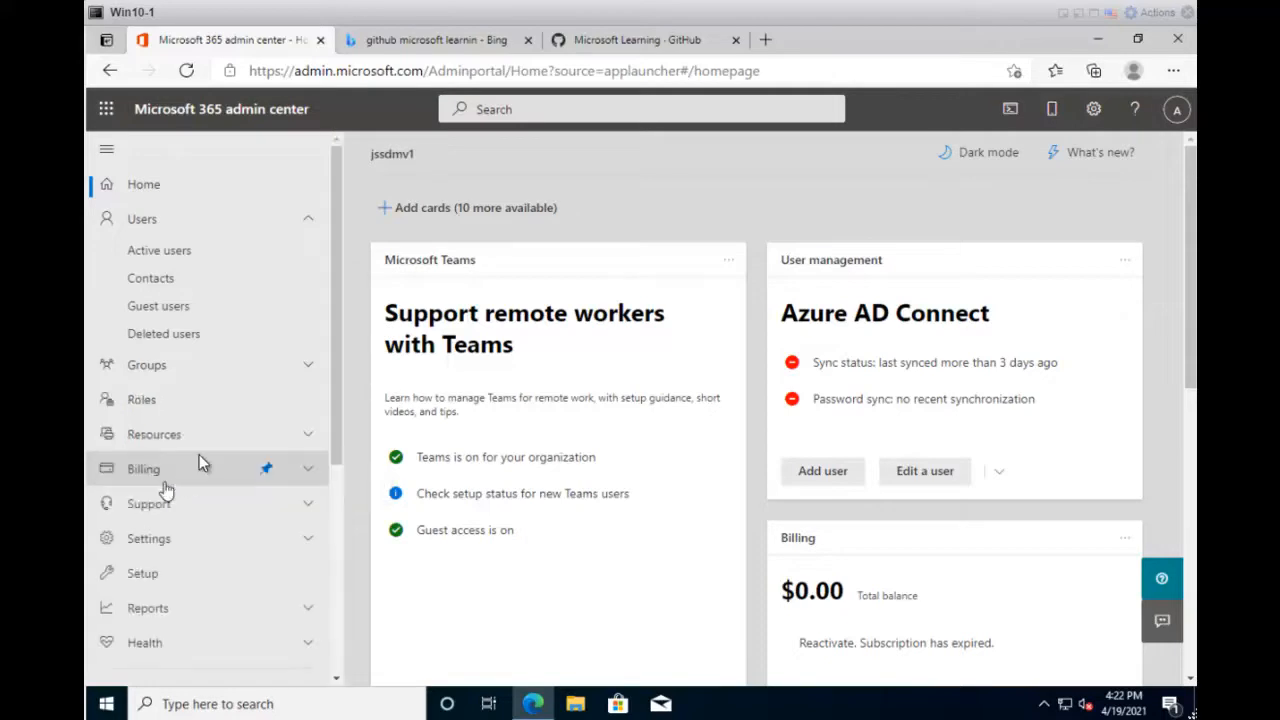
scroll(down, 3)
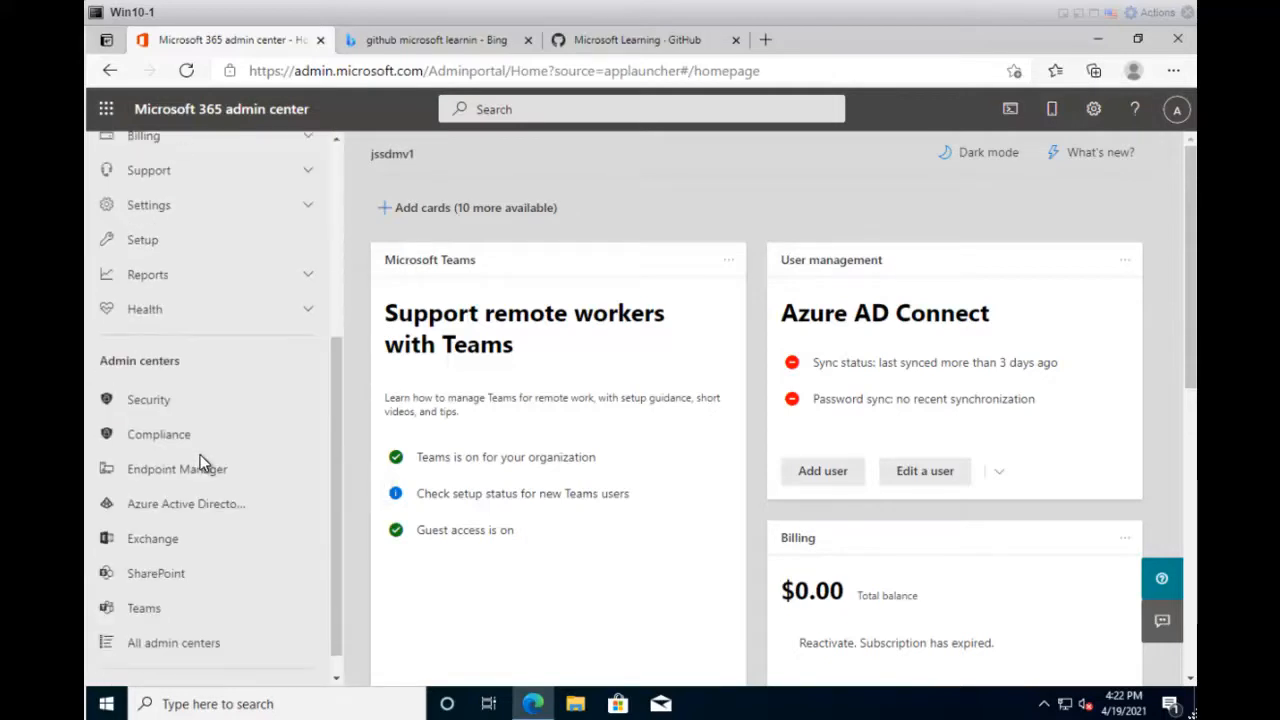
mouse_move(152, 538)
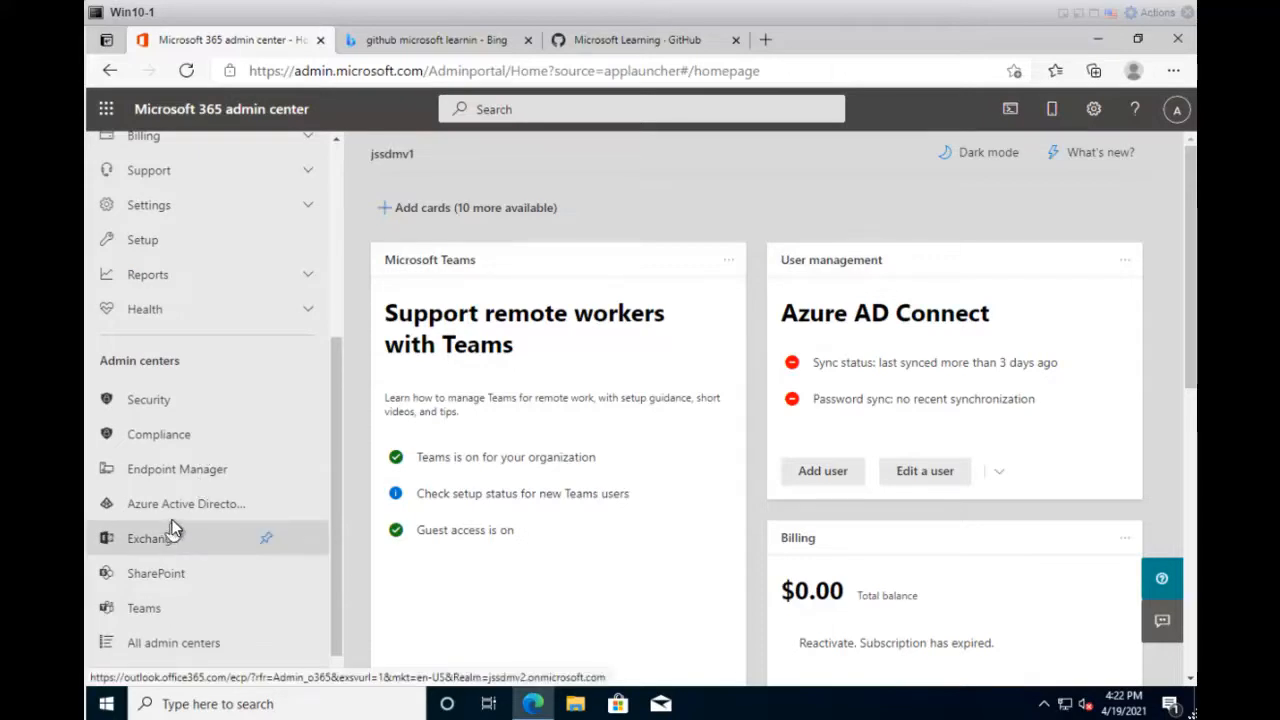
mouse_move(185, 503)
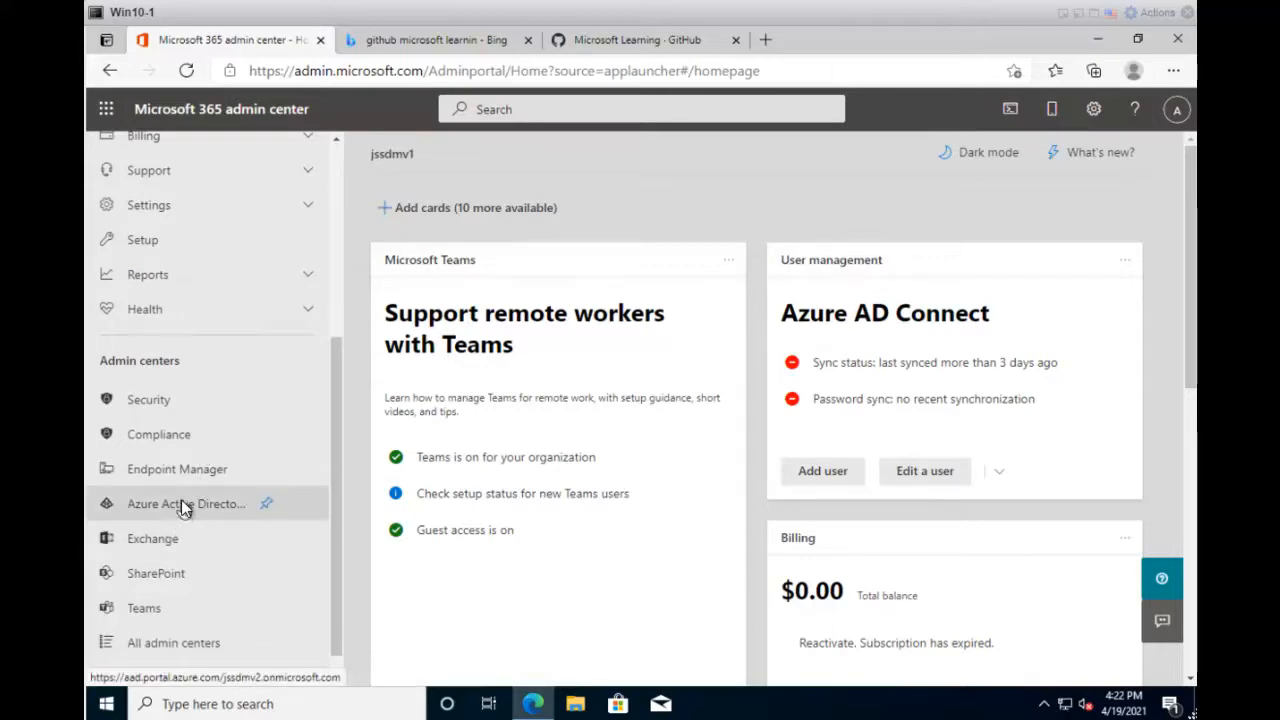
click(185, 503)
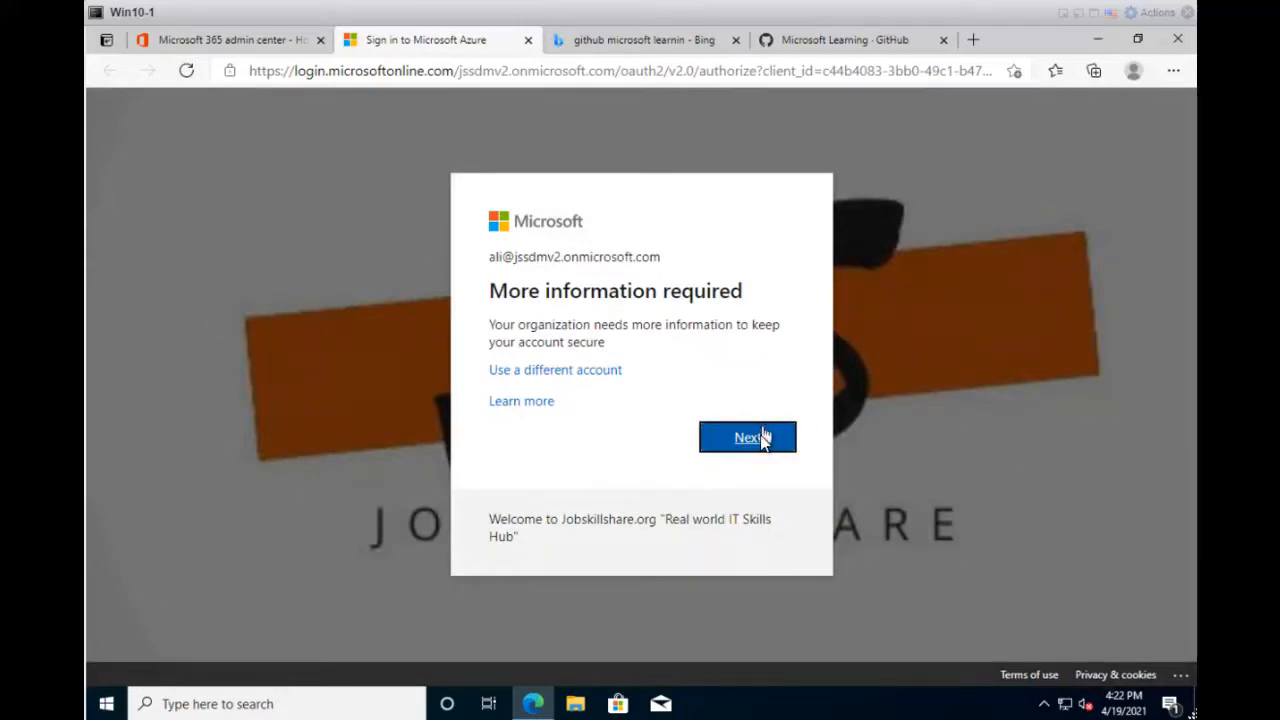
click(747, 437)
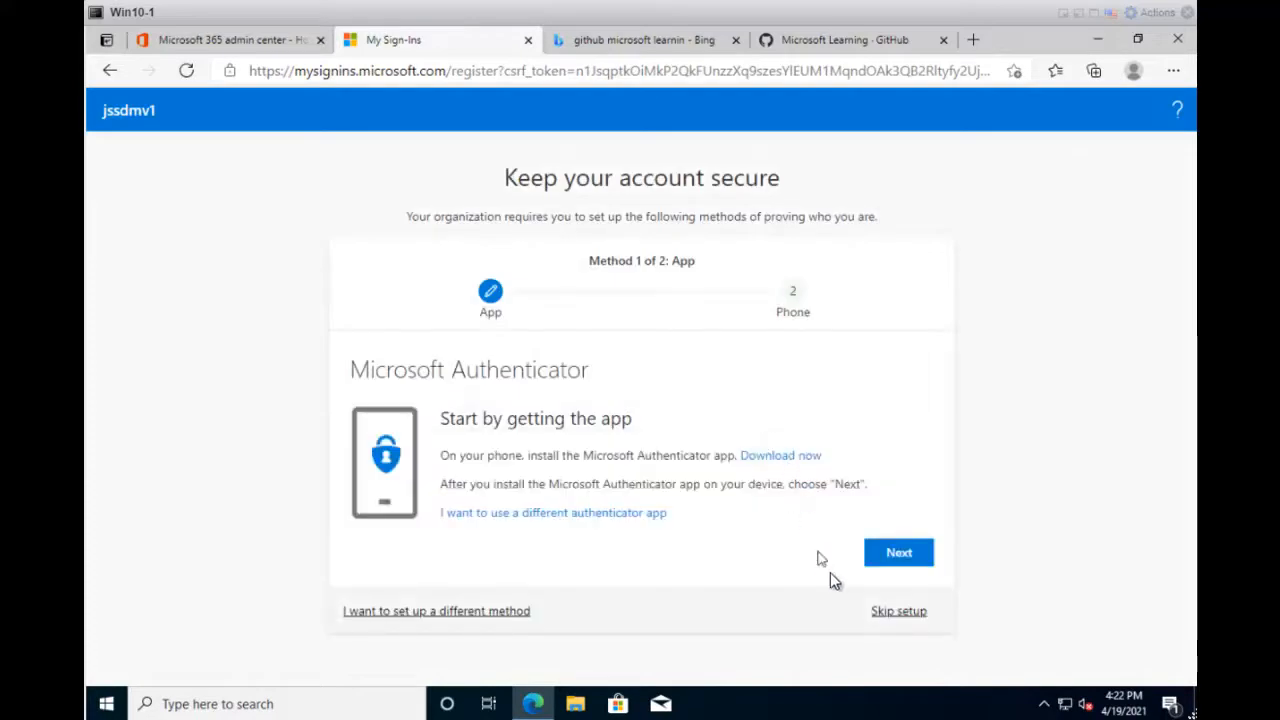
mouse_move(898, 611)
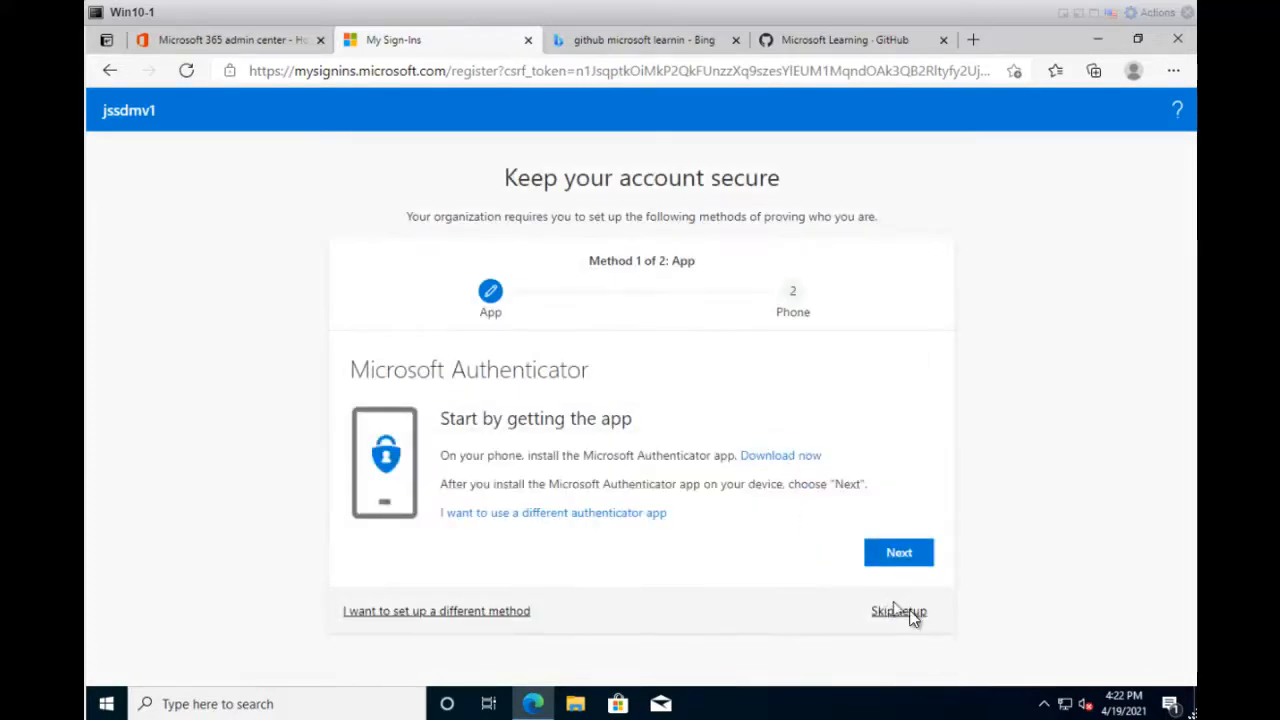
Skip the authenticator app setup and go to Users under Favorites
click(898, 611)
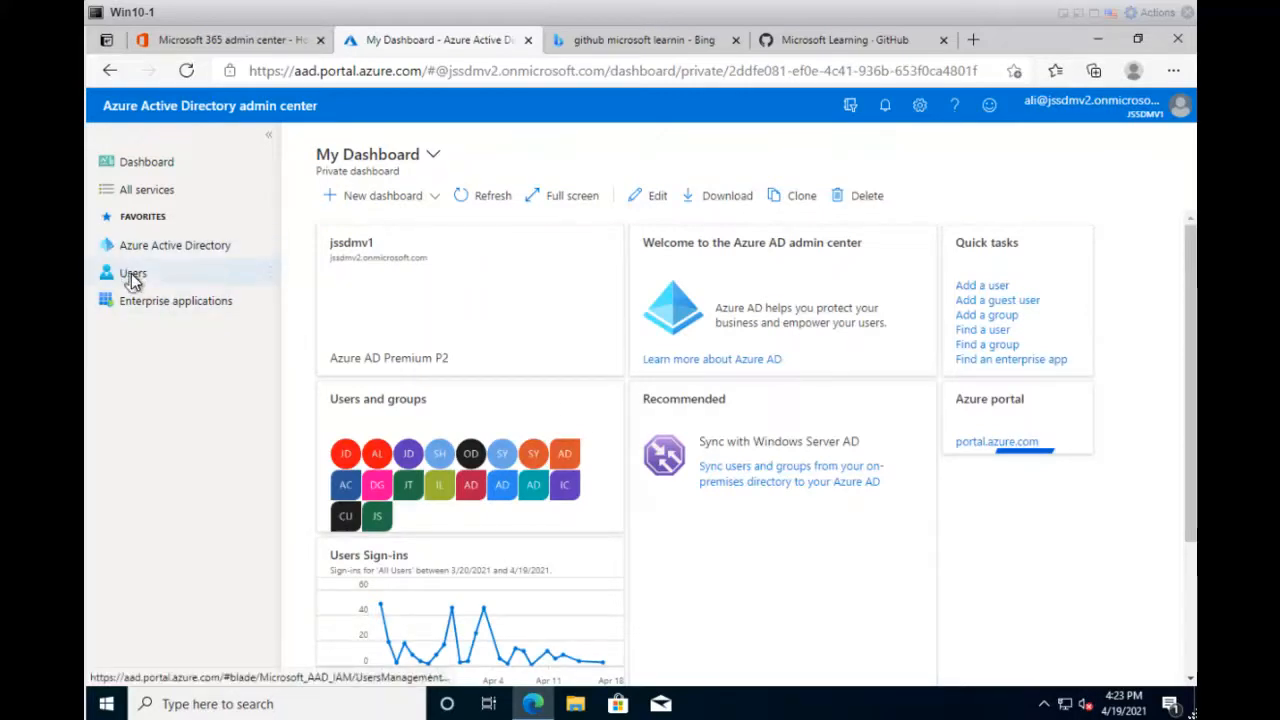
click(133, 273)
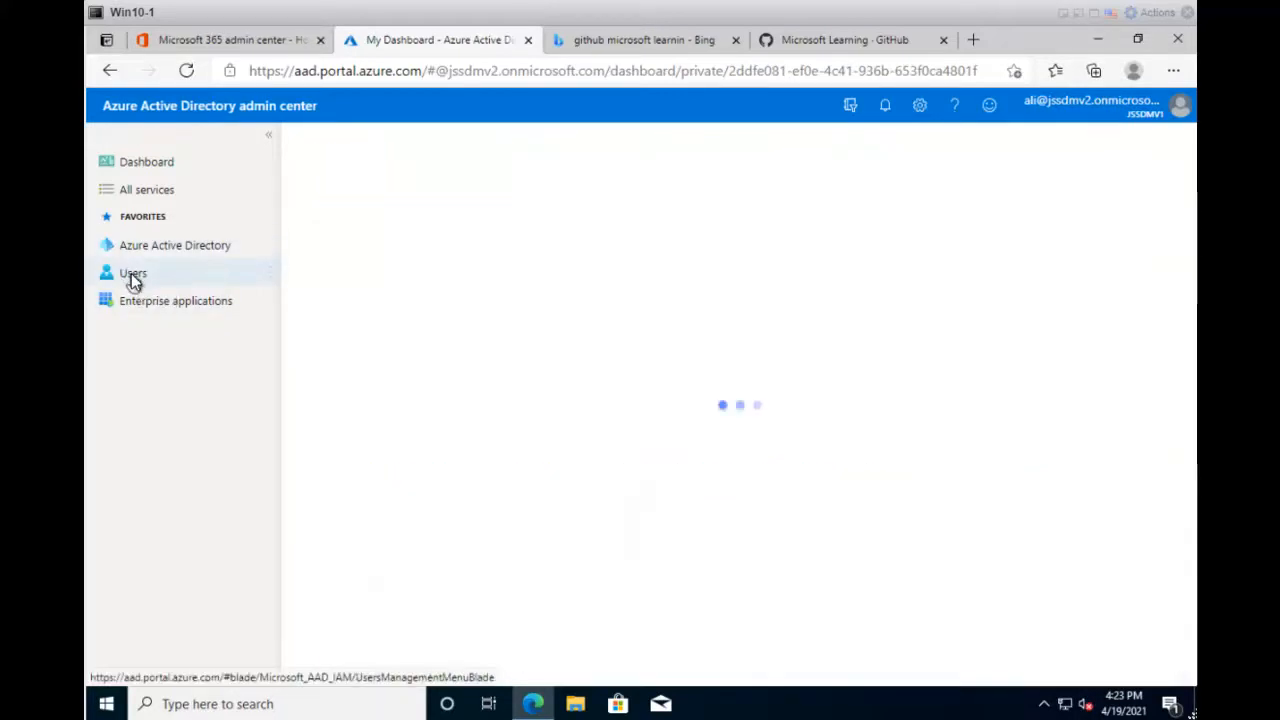
click(133, 273)
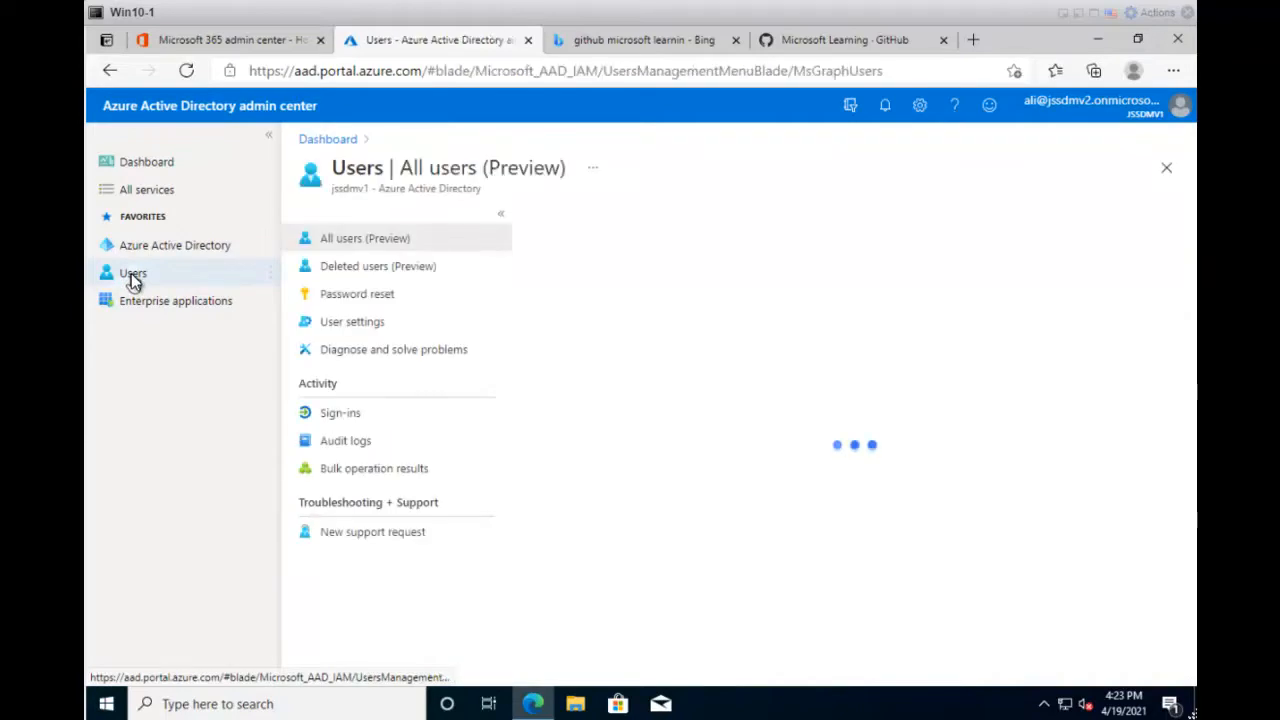
Show the All users list of seven users in Azure Active Directory
click(133, 272)
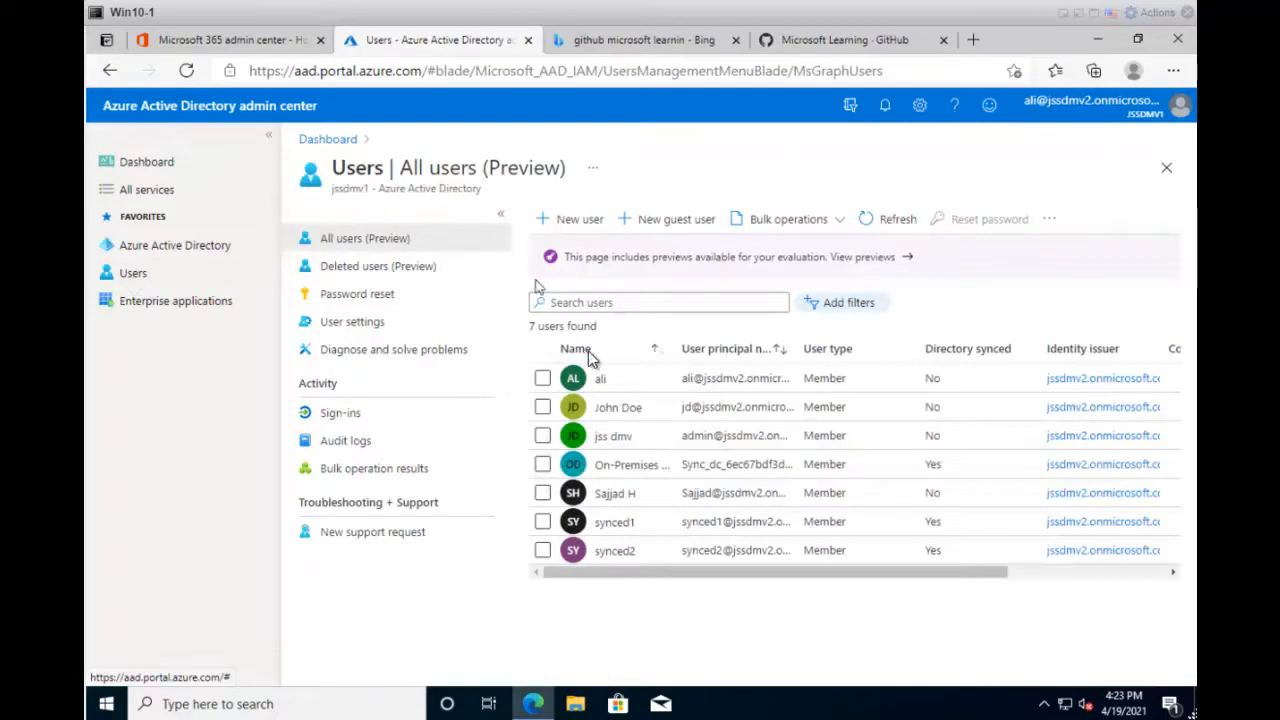
mouse_move(620, 406)
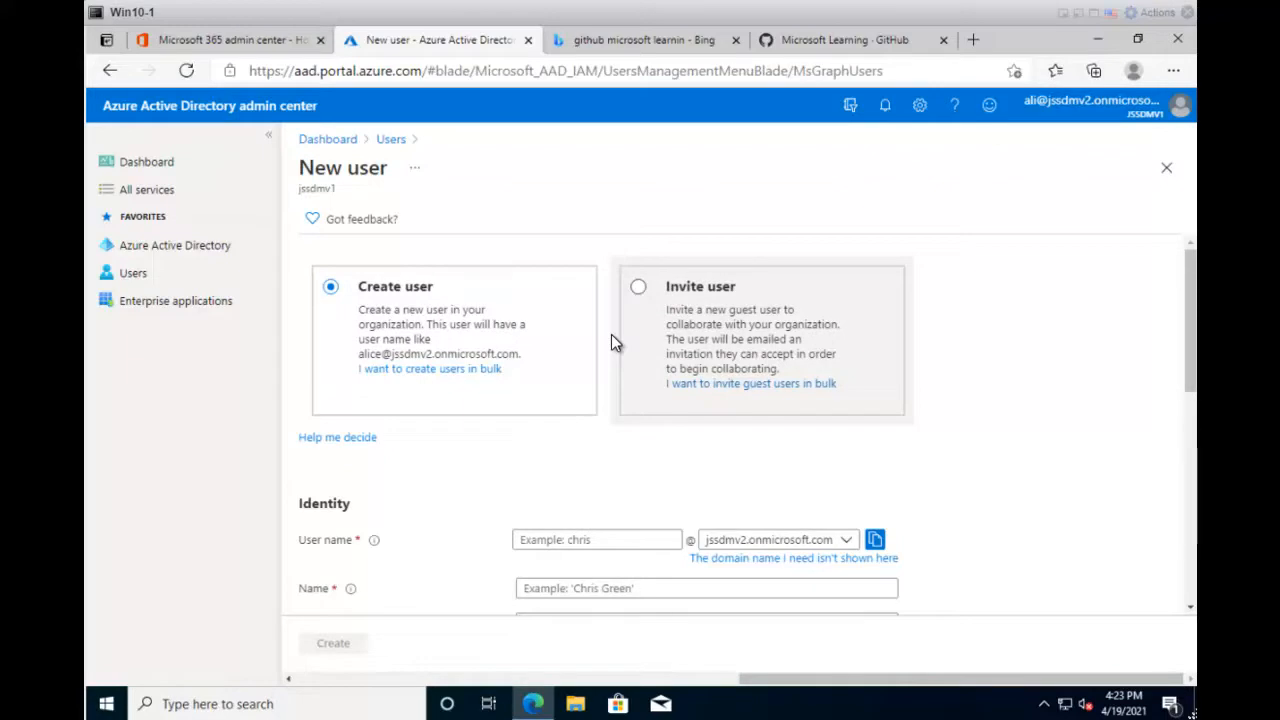
mouse_move(975, 338)
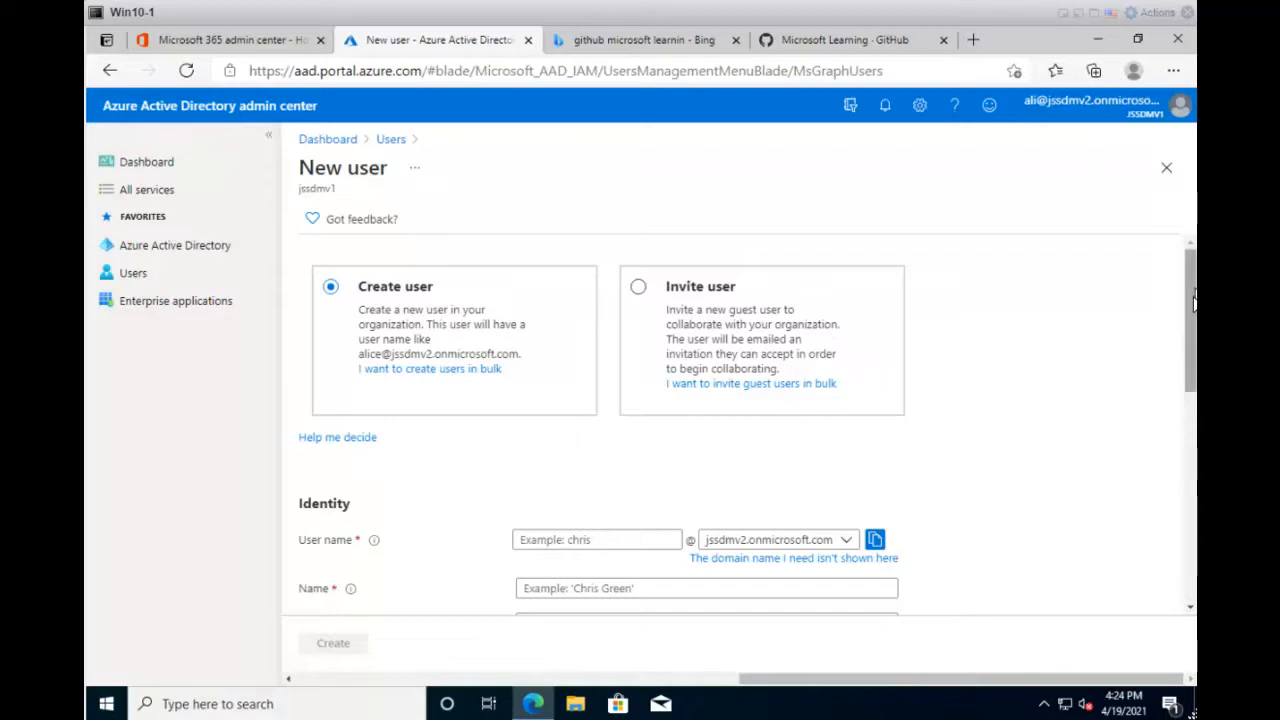
Enter user name and name jsssp, first name jss and last name sp
scroll(down, 3)
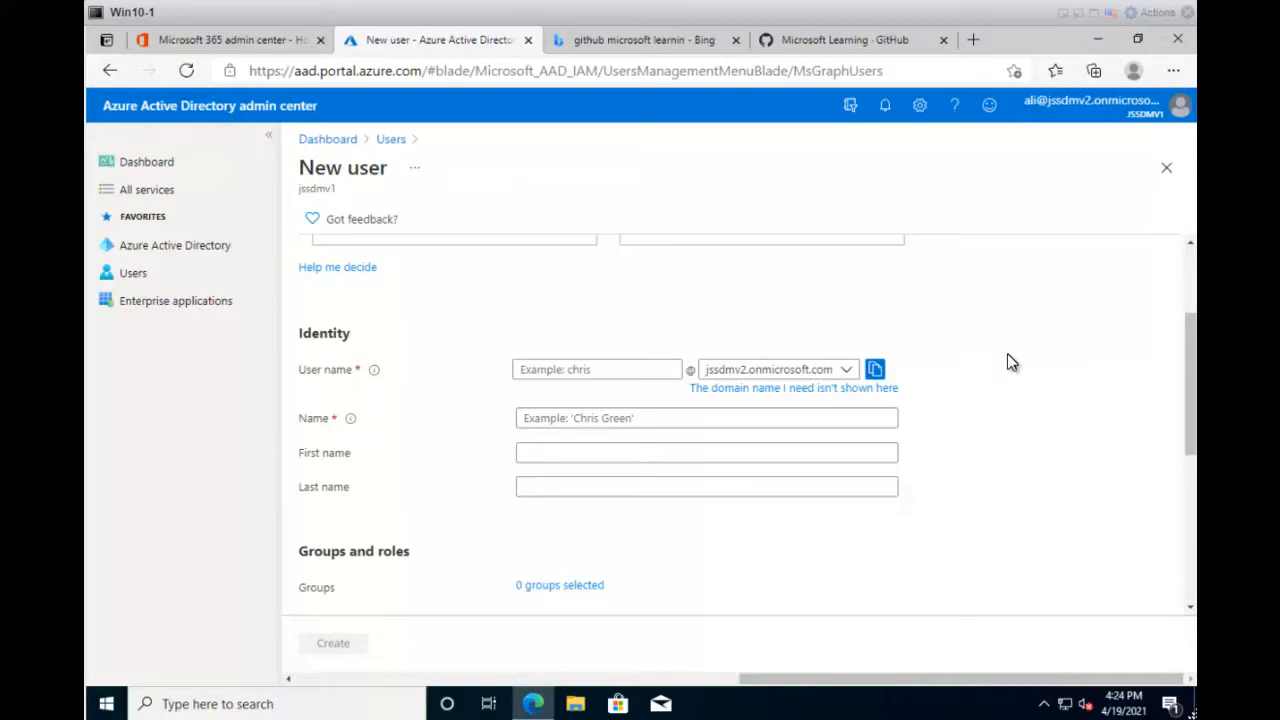
mouse_move(763, 375)
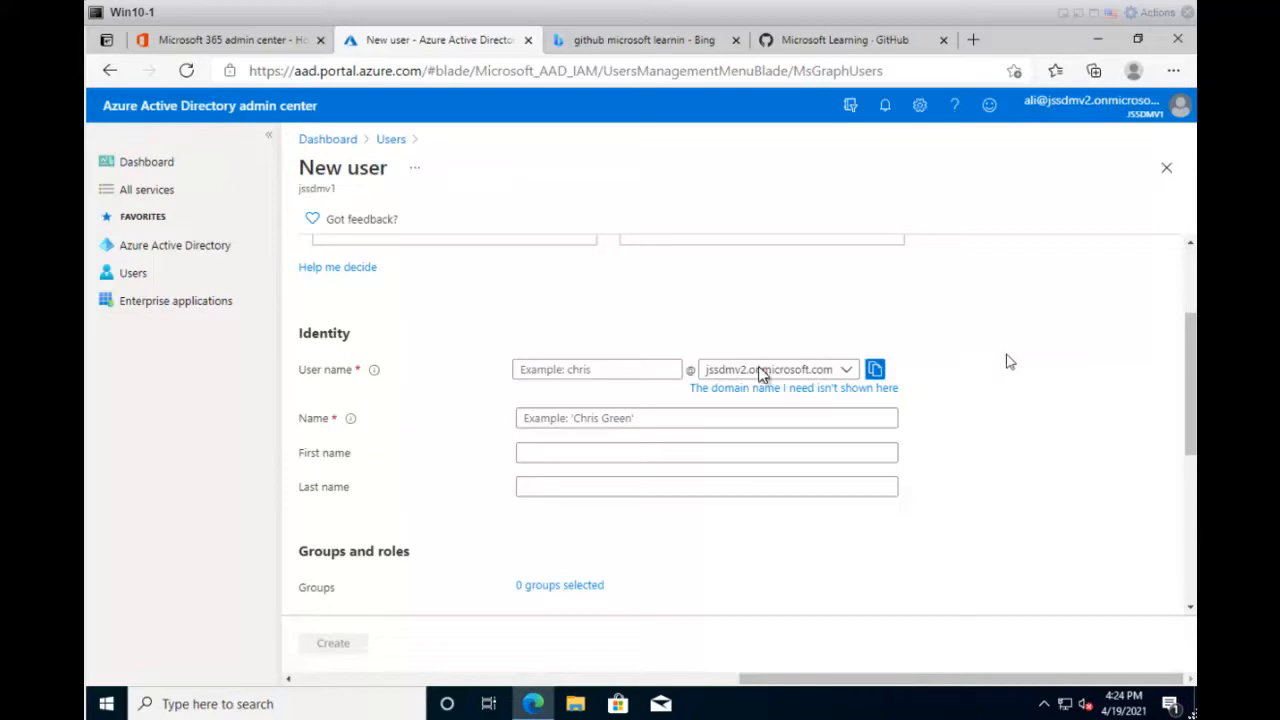
mouse_move(628, 383)
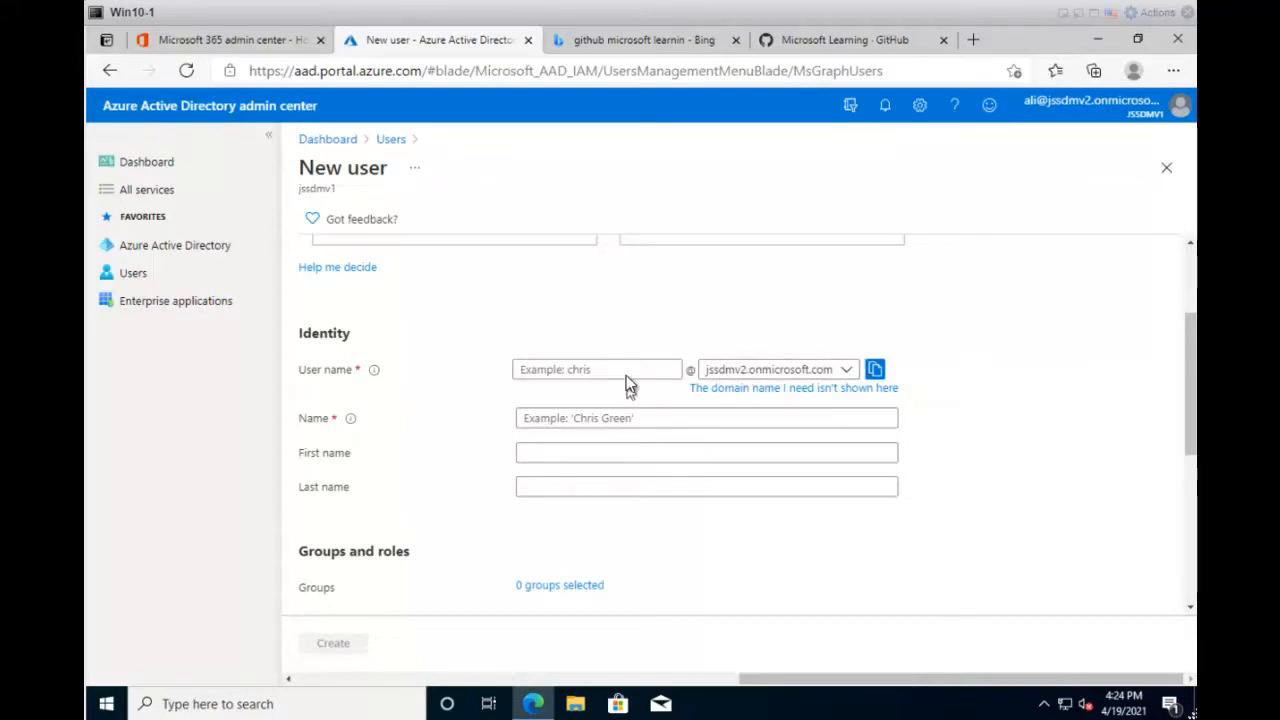
click(597, 369)
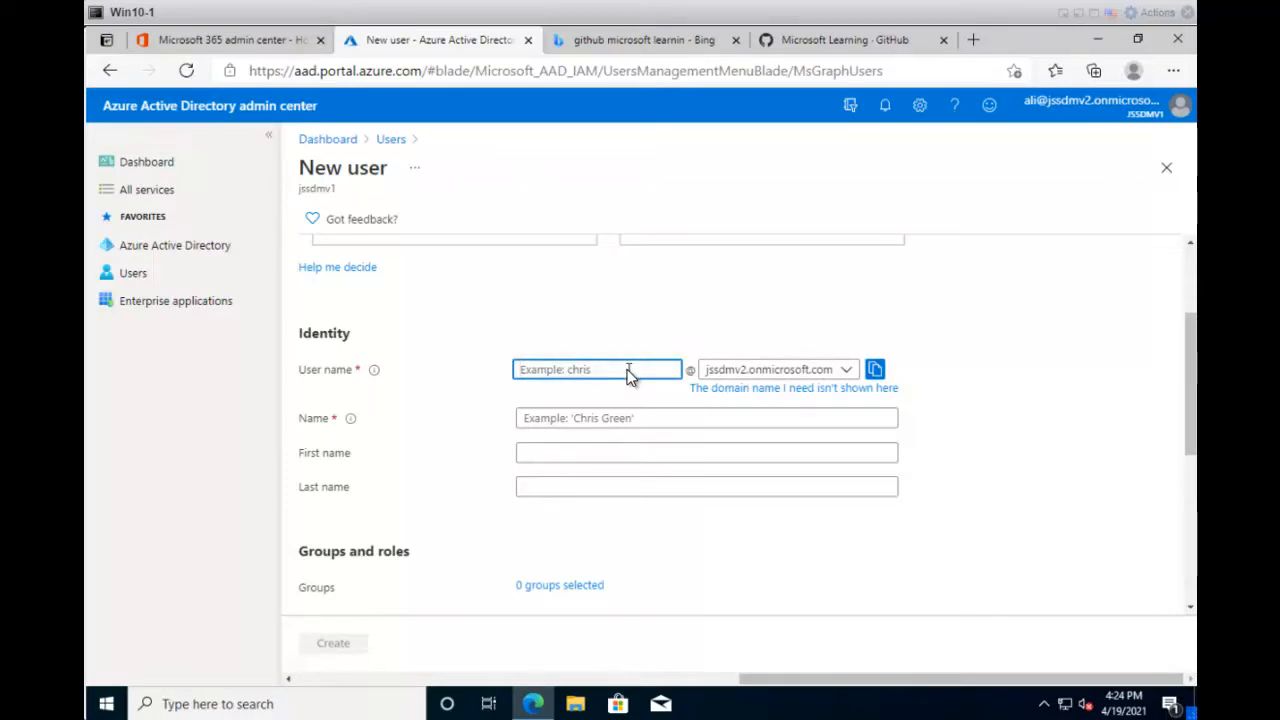
text(jsssp)
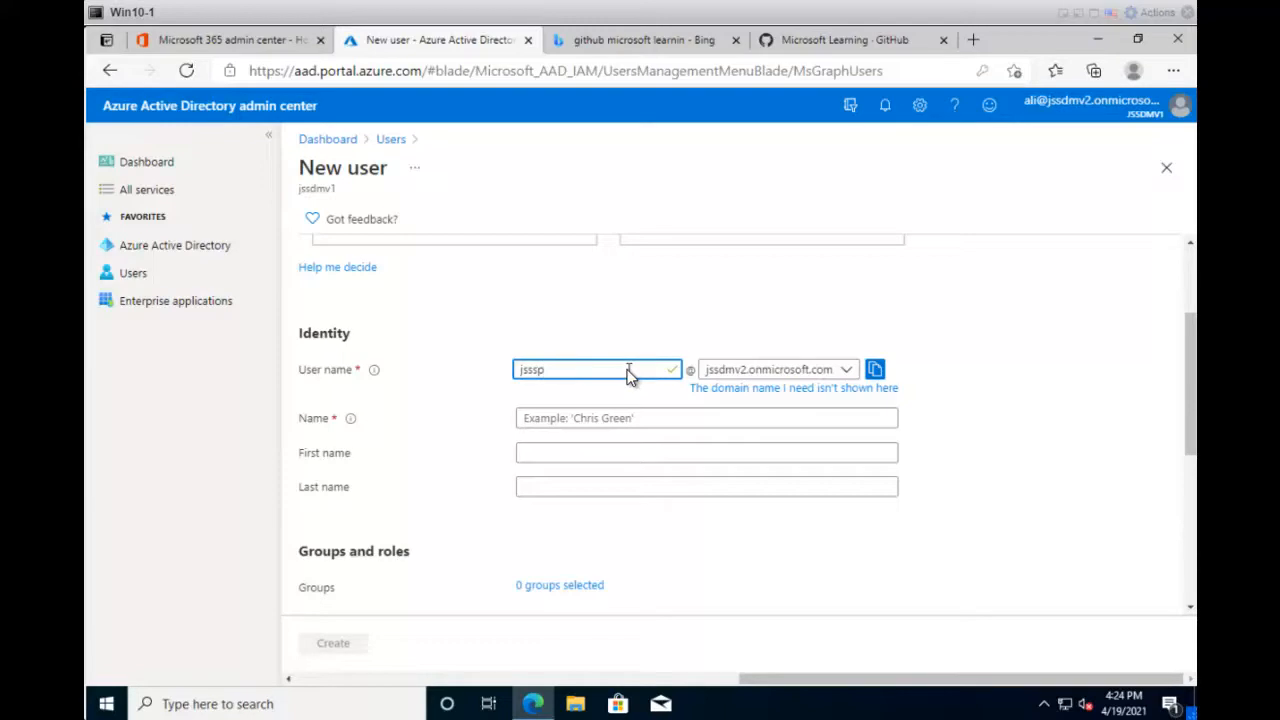
mouse_move(875, 369)
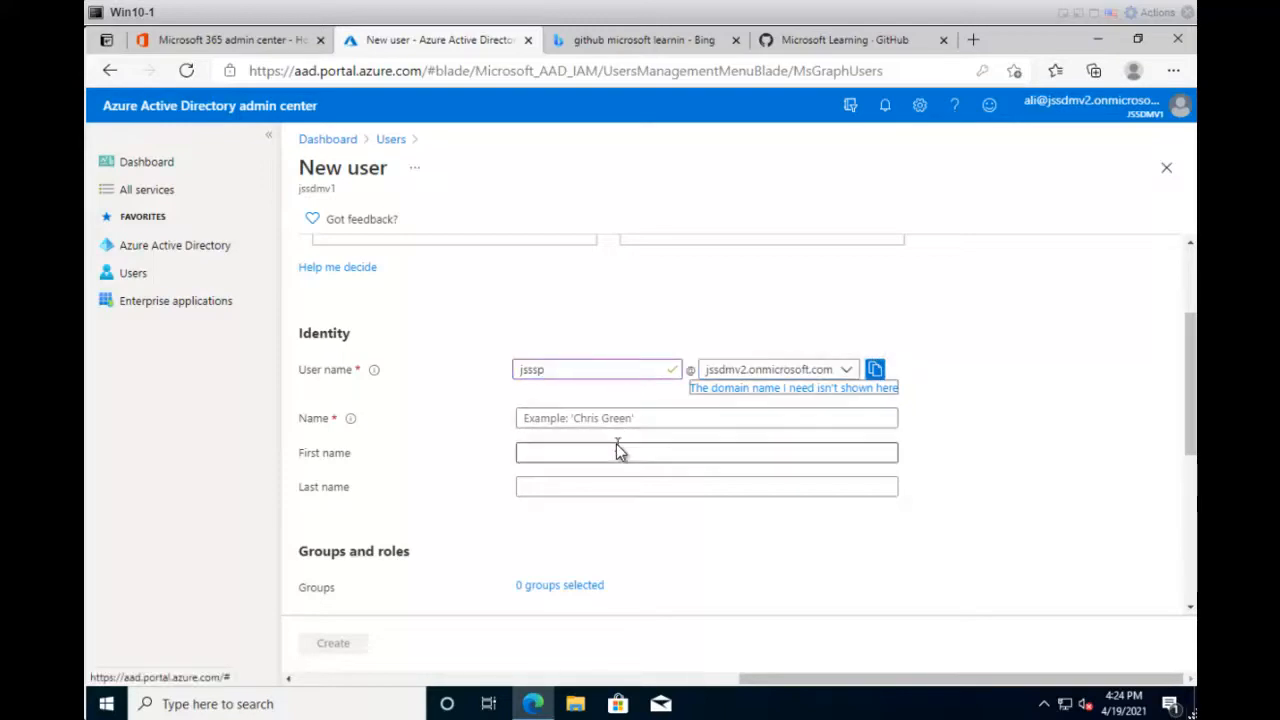
click(706, 452)
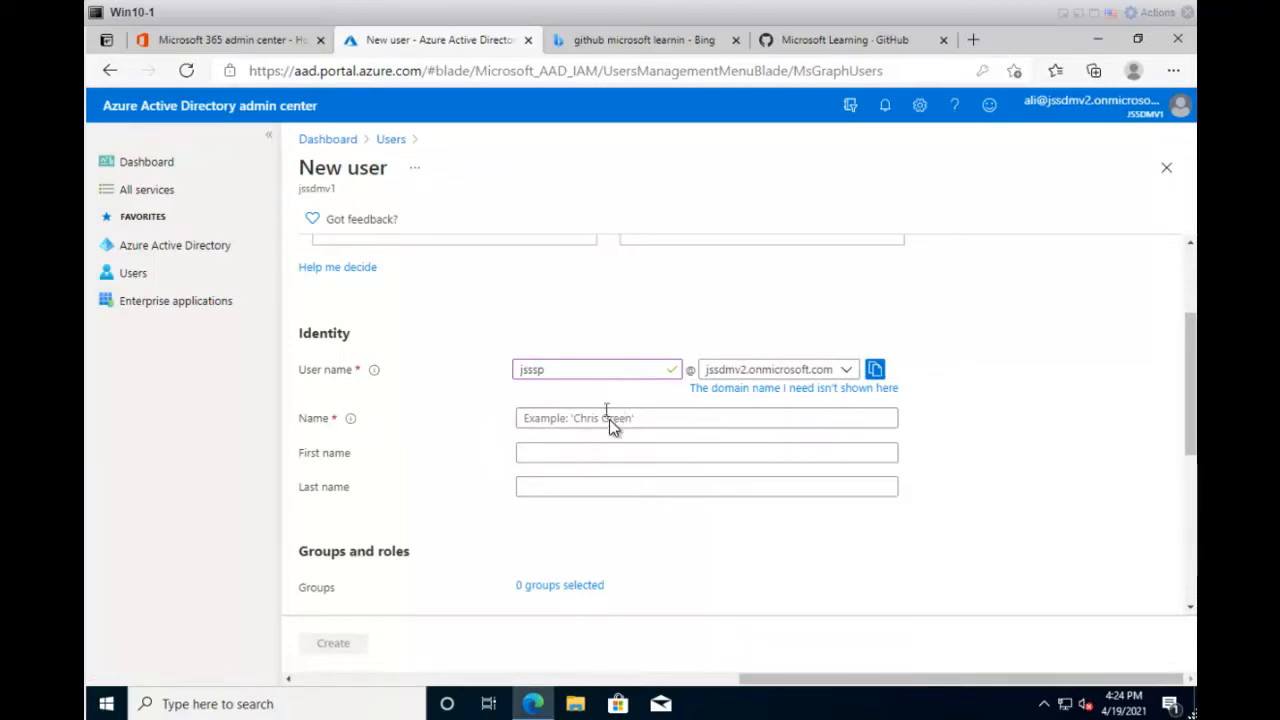
mouse_move(615, 405)
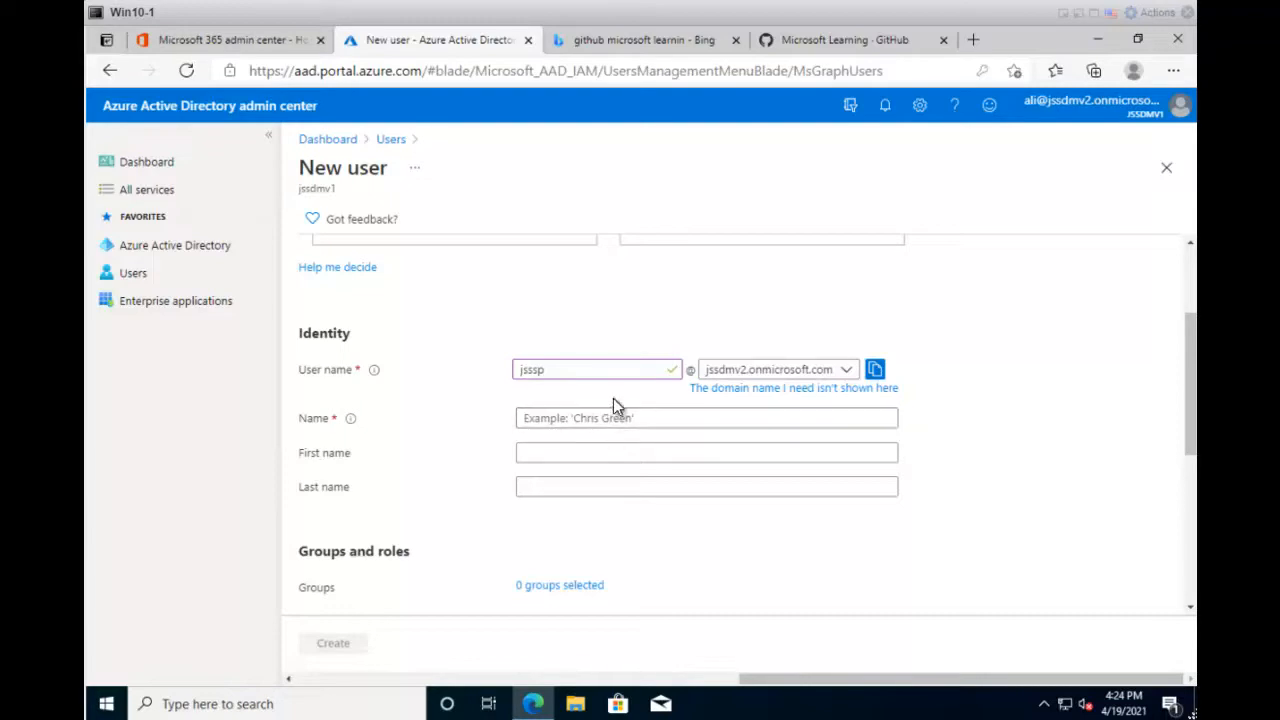
click(706, 417)
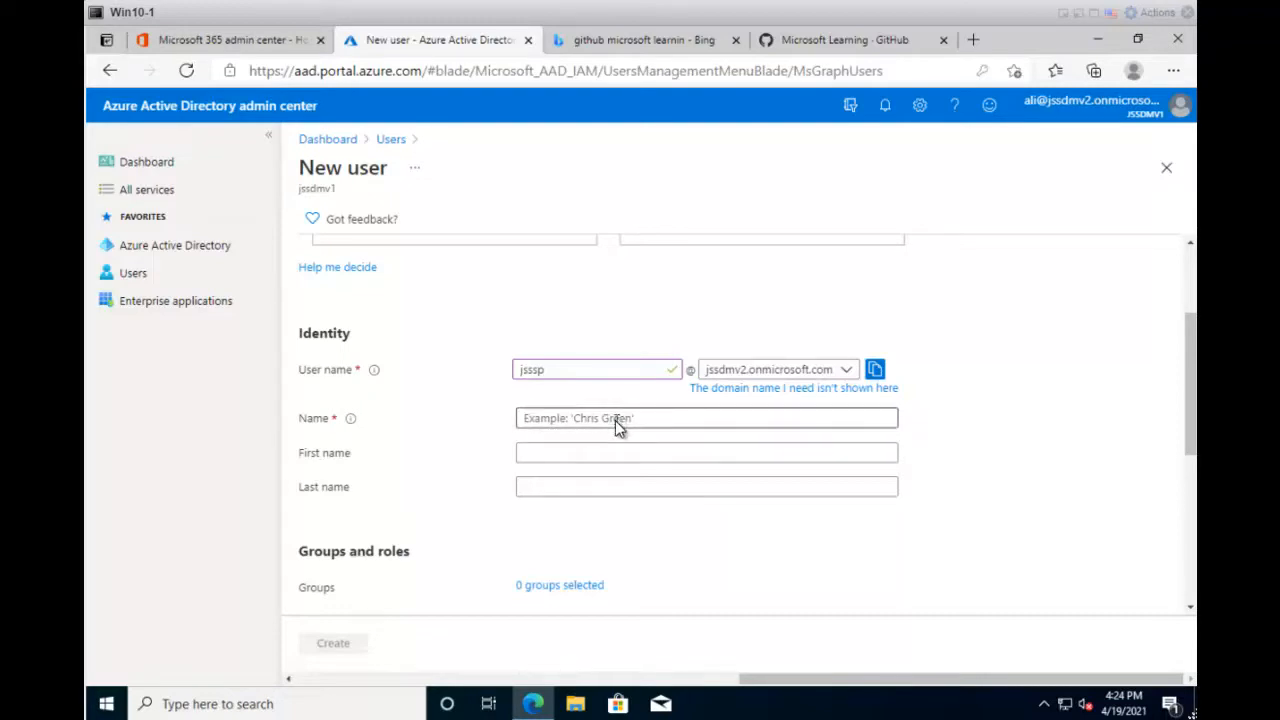
text(jsssp)
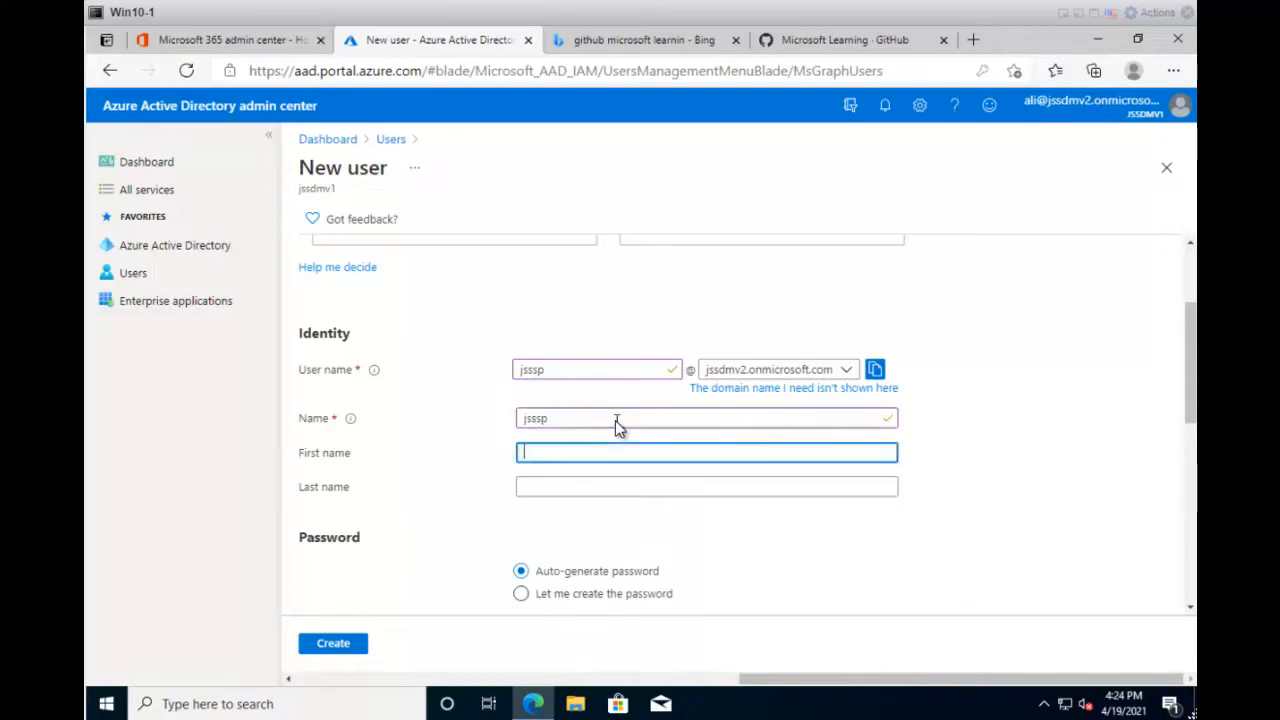
text(jss)
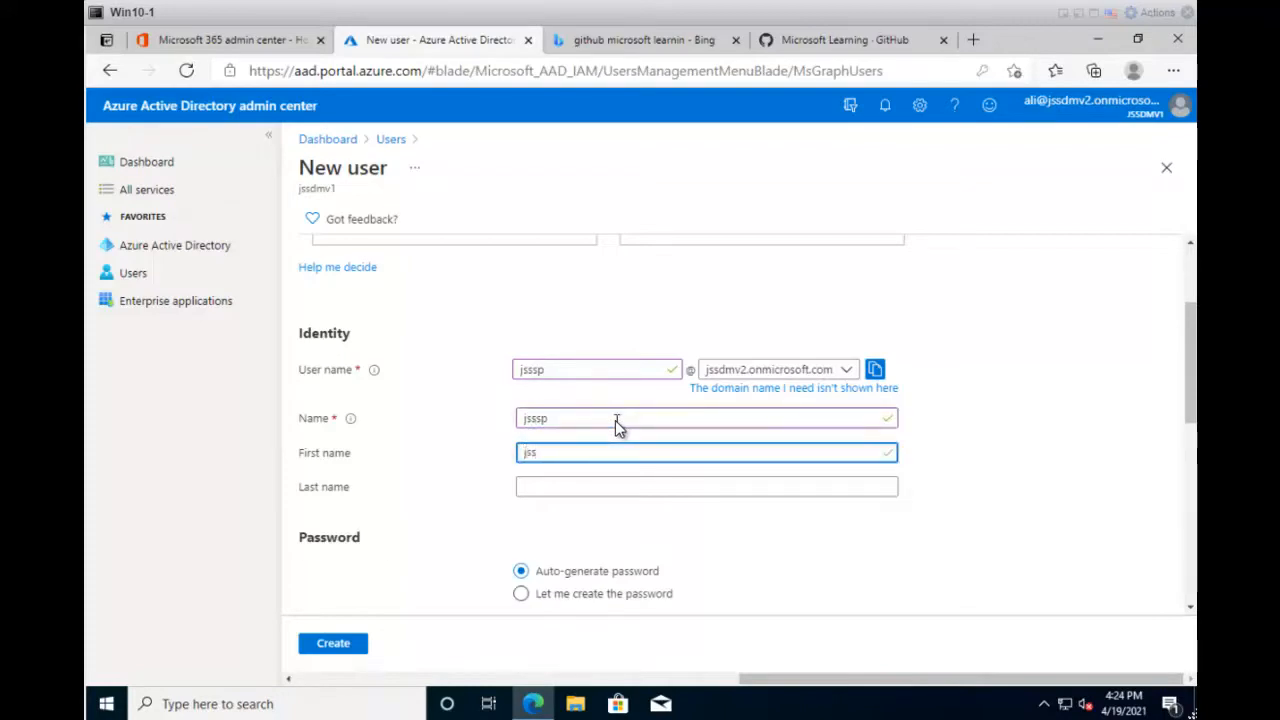
click(706, 486)
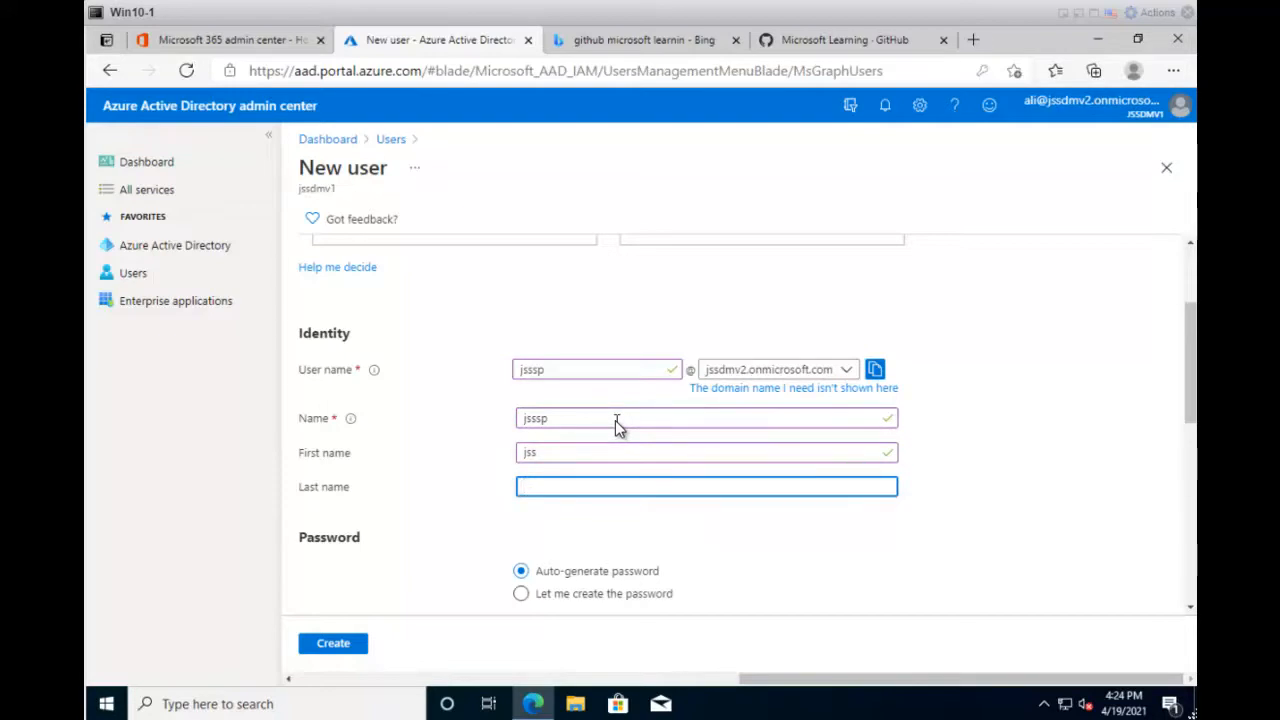
text(sp)
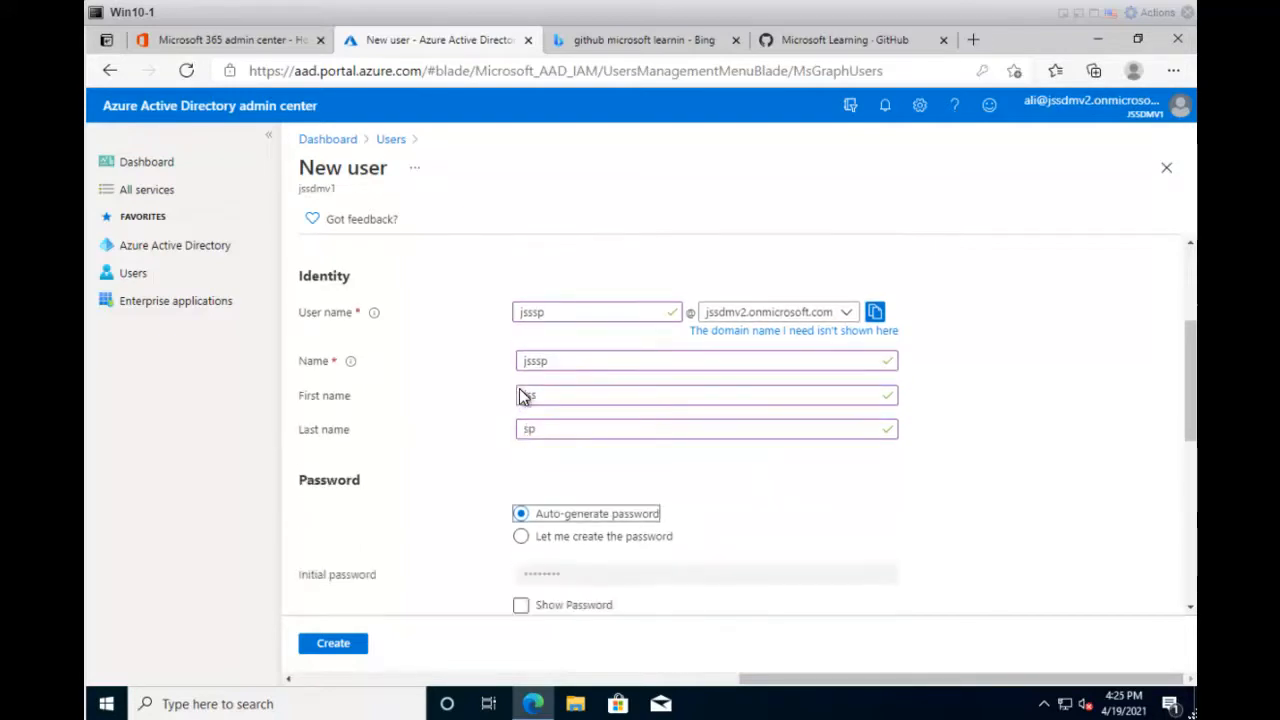
Select 'Let me create the password' and enter a custom initial password
scroll(down, 3)
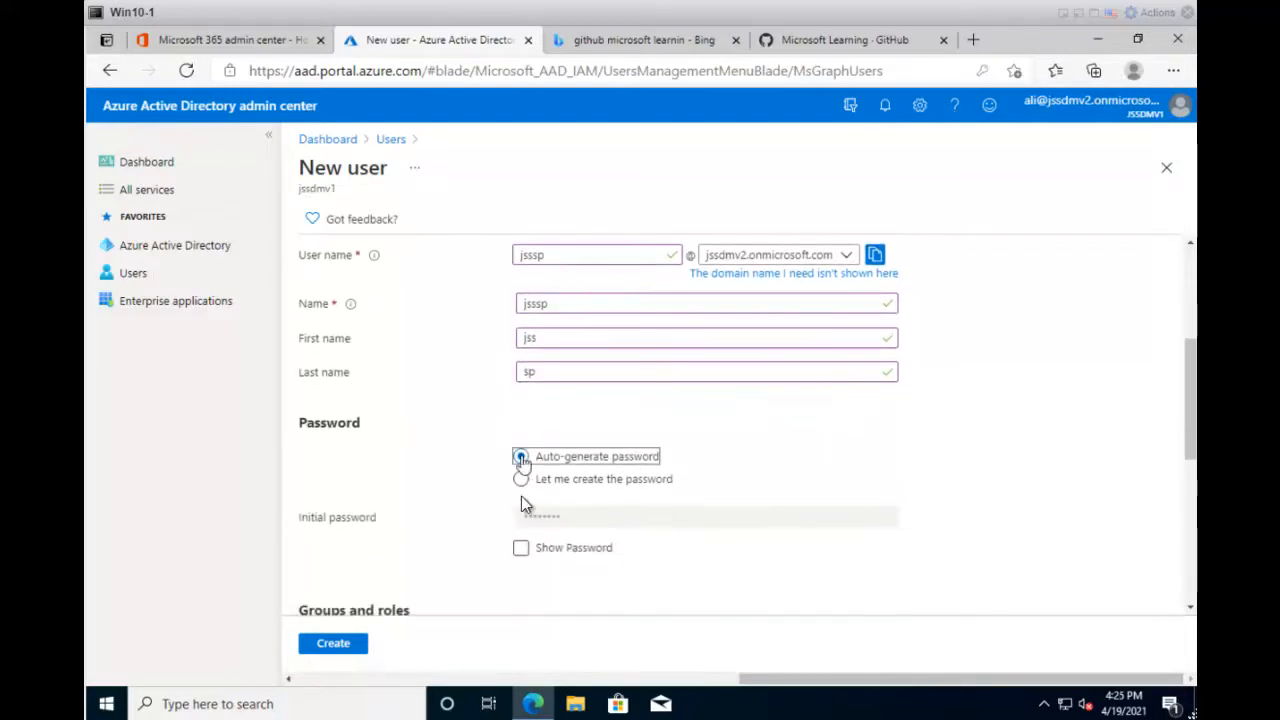
click(520, 456)
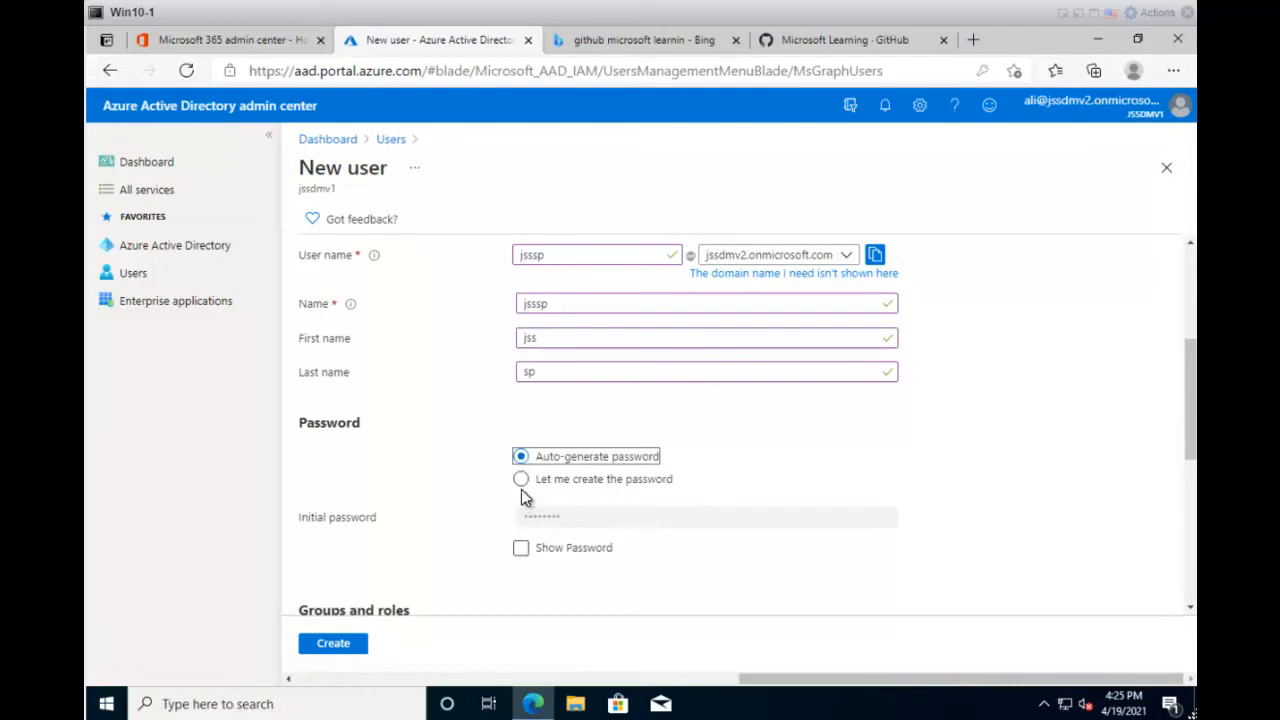
click(520, 478)
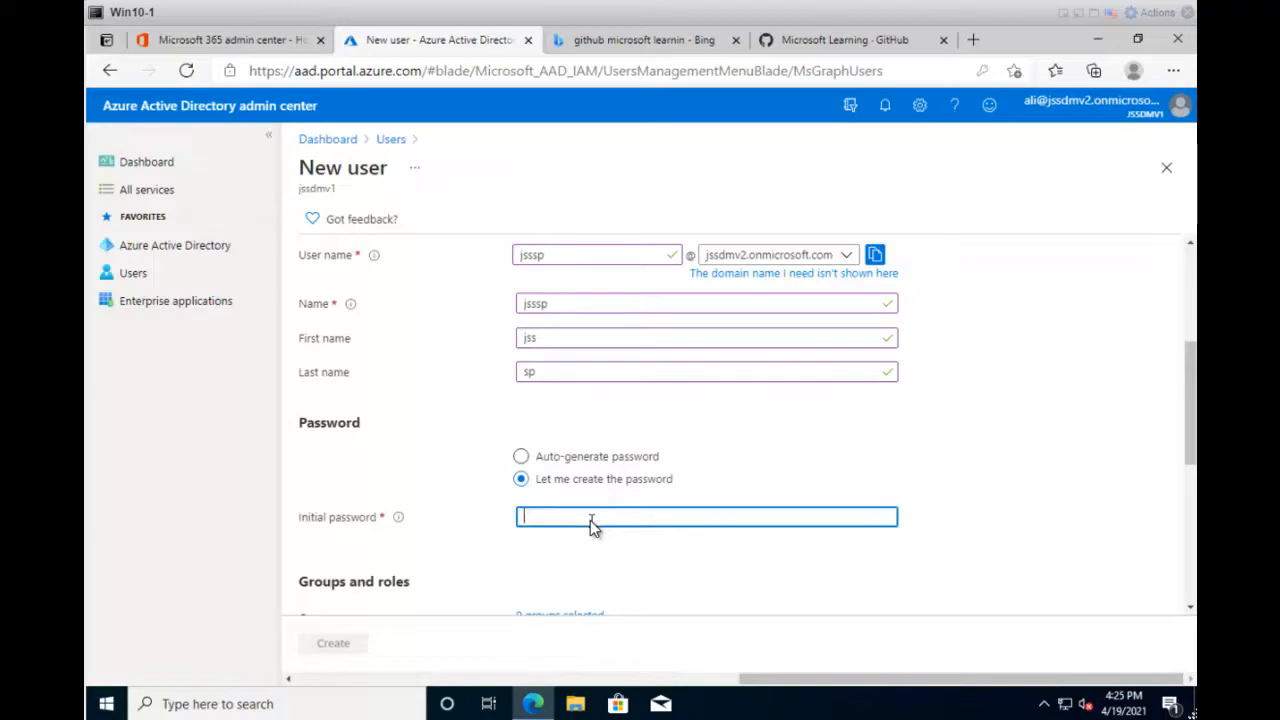
text(•••••)
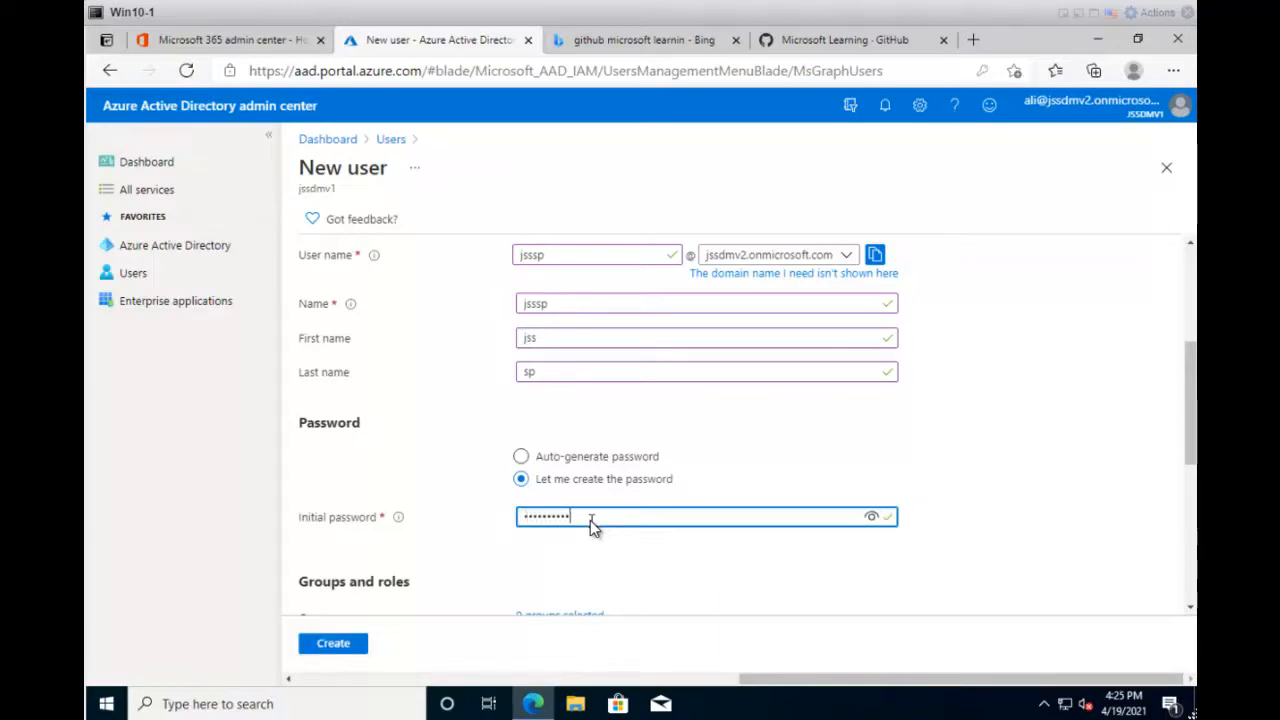
scroll(down, 3)
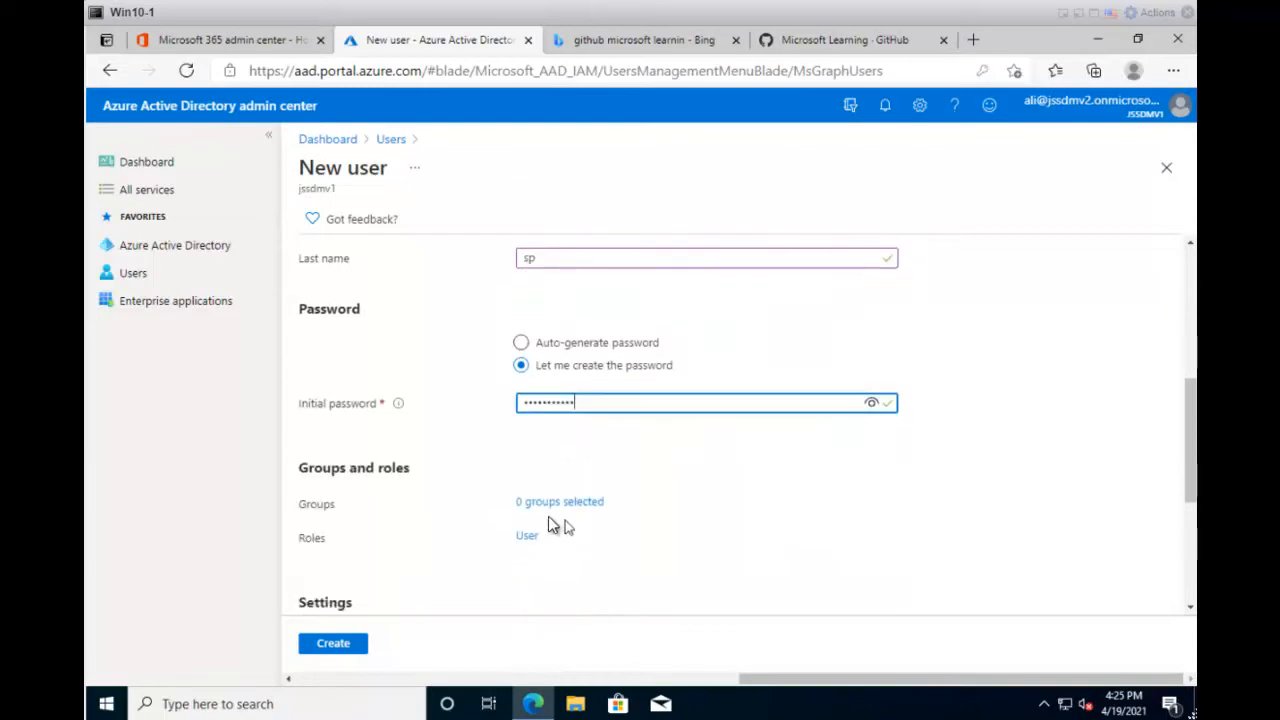
scroll(down, 3)
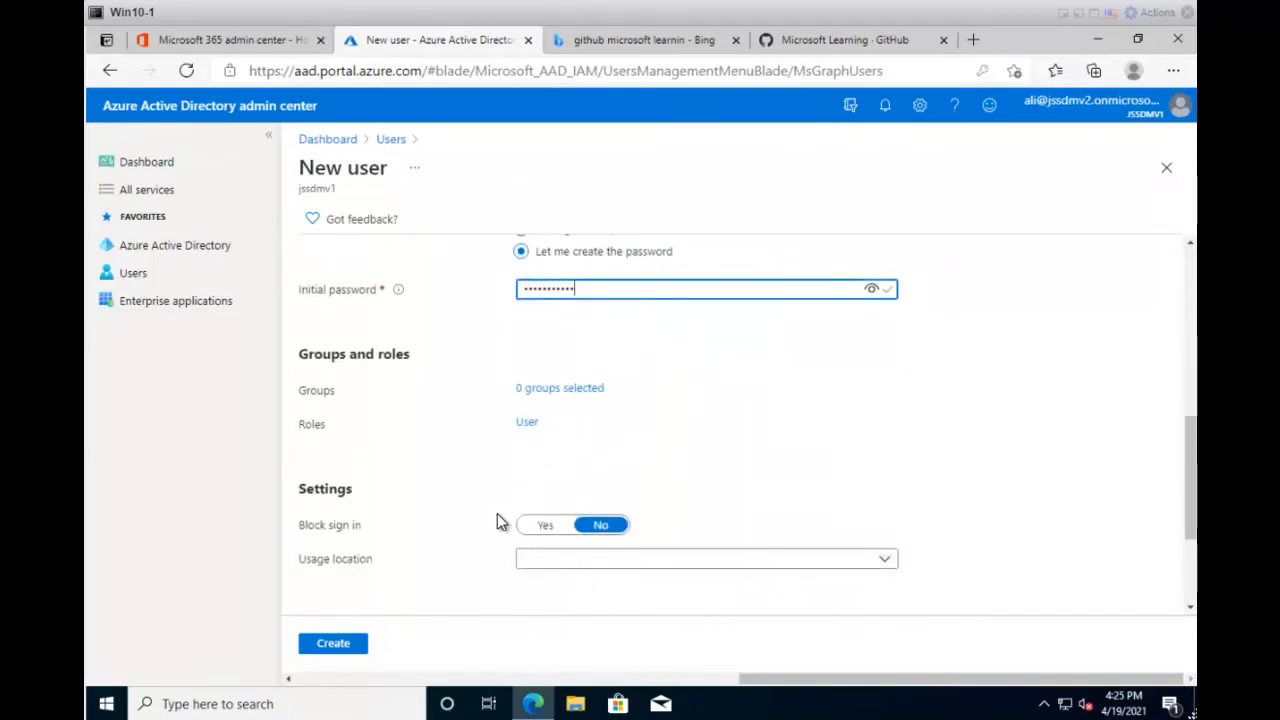
scroll(down, 3)
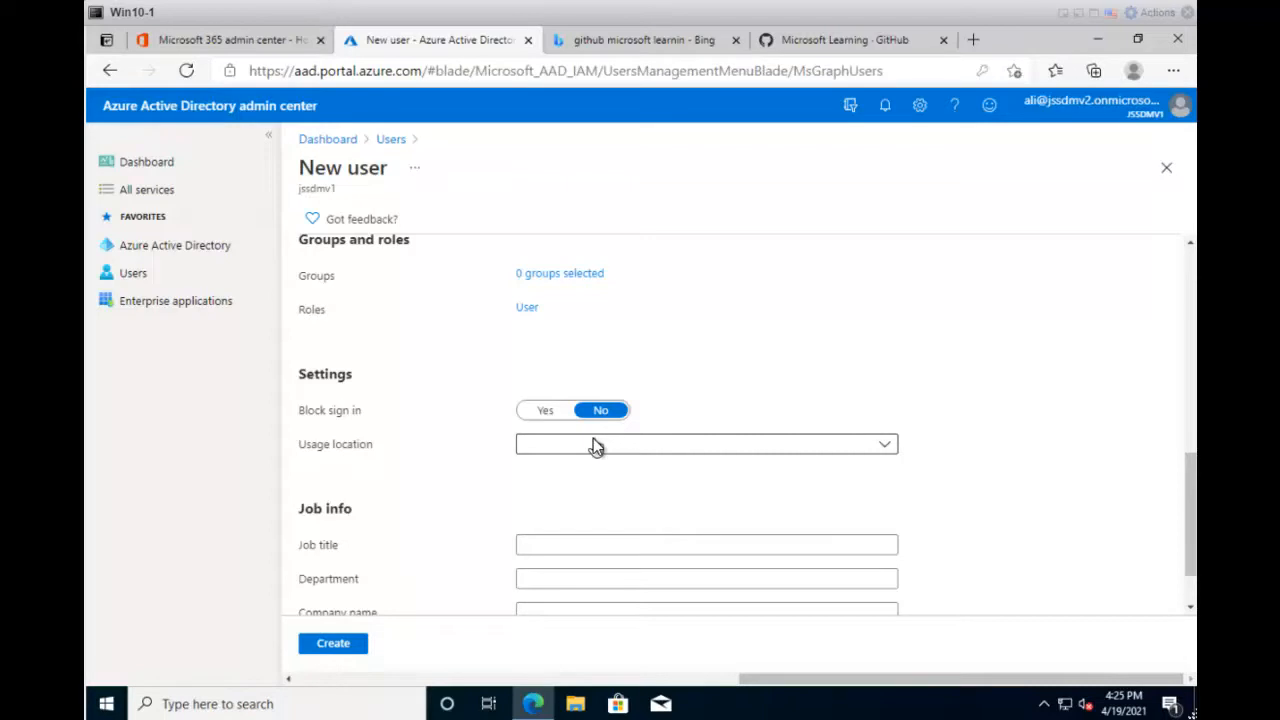
mouse_move(550, 447)
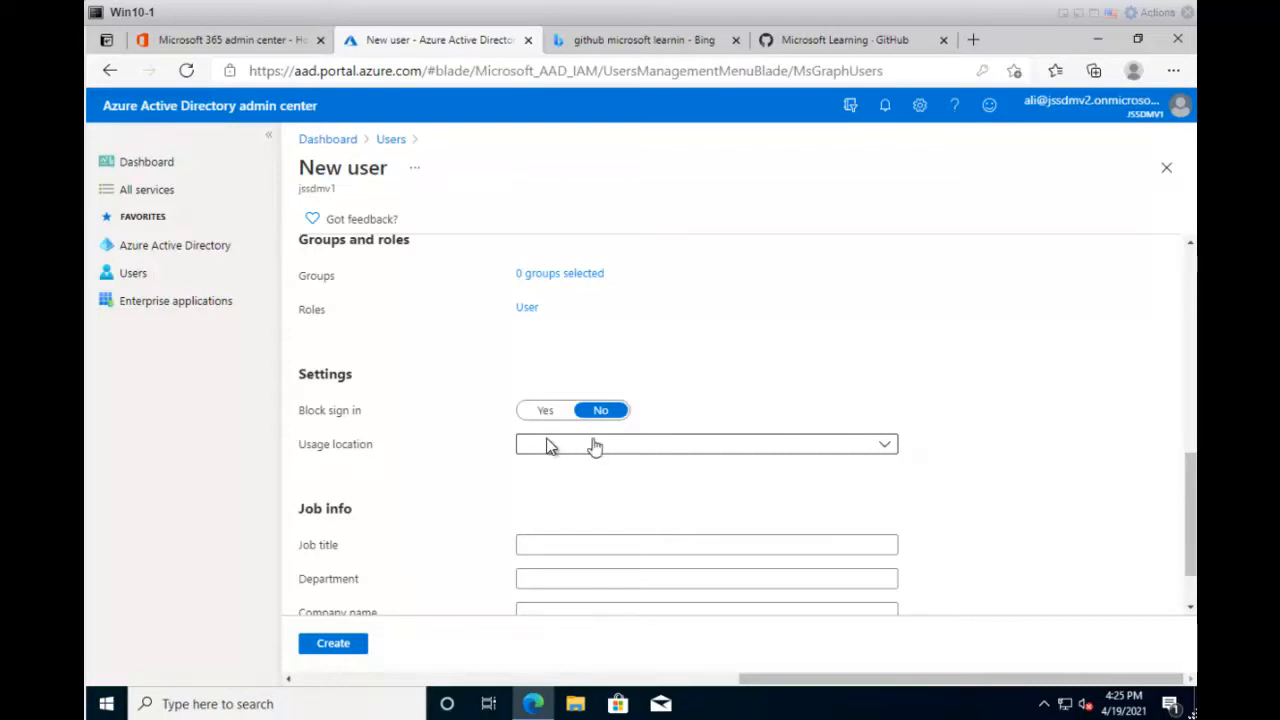
scroll(down, 3)
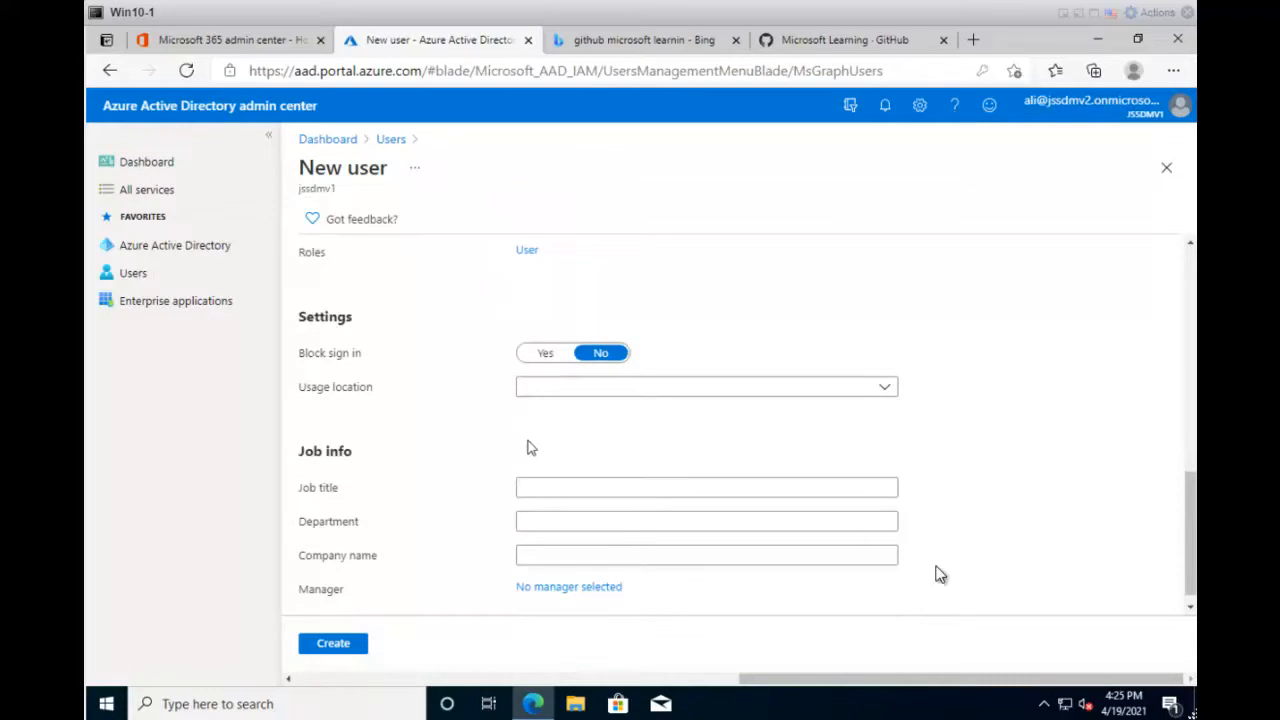
mouse_move(770, 490)
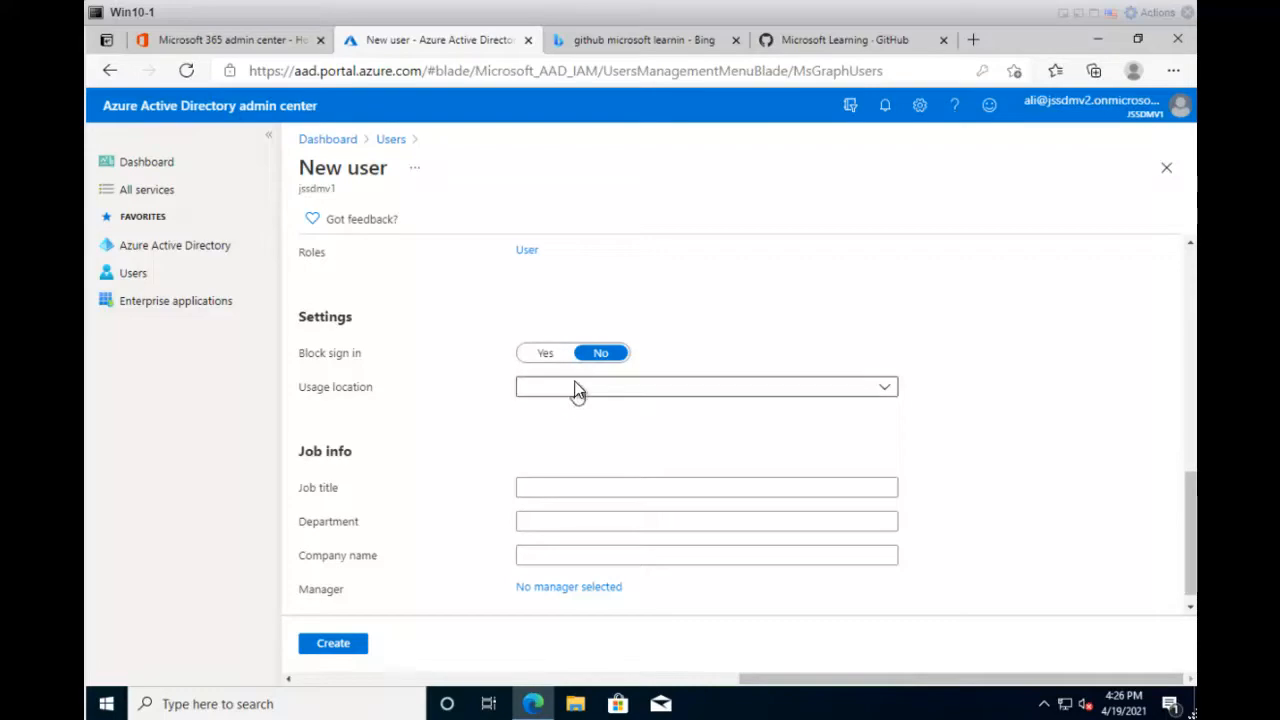
Search 'un' in Usage location and select United States
click(706, 387)
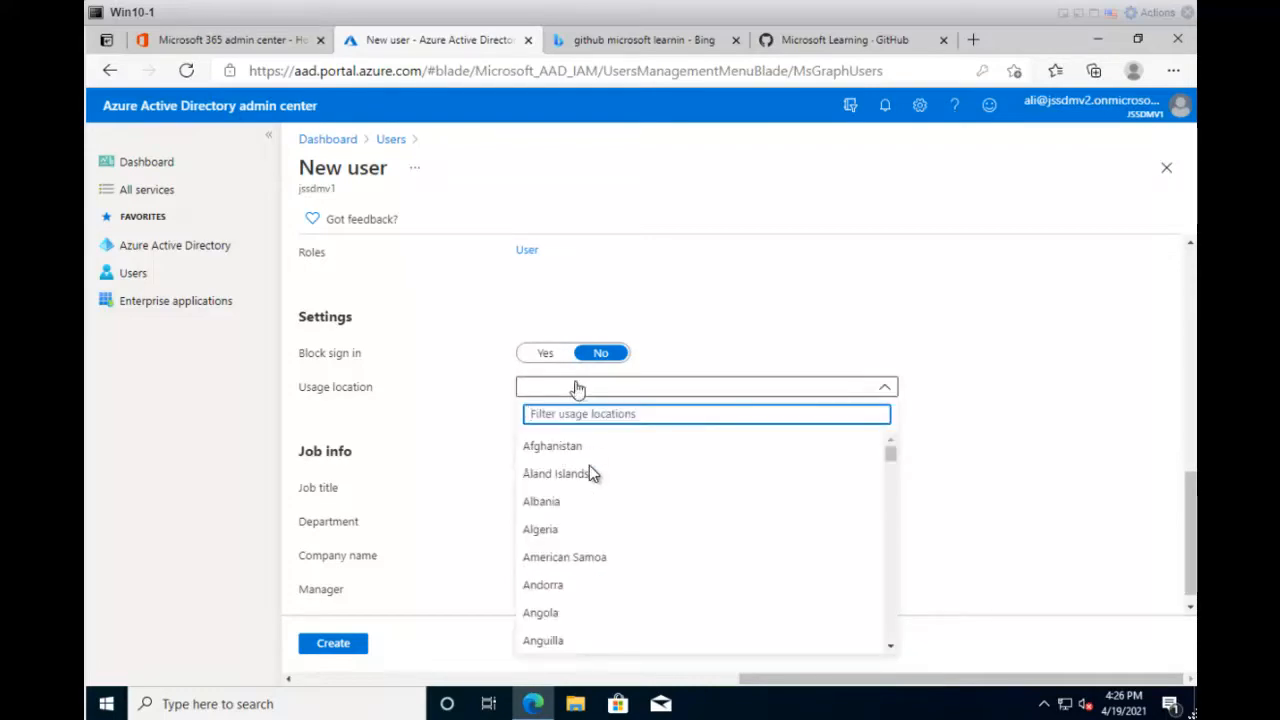
text(un)
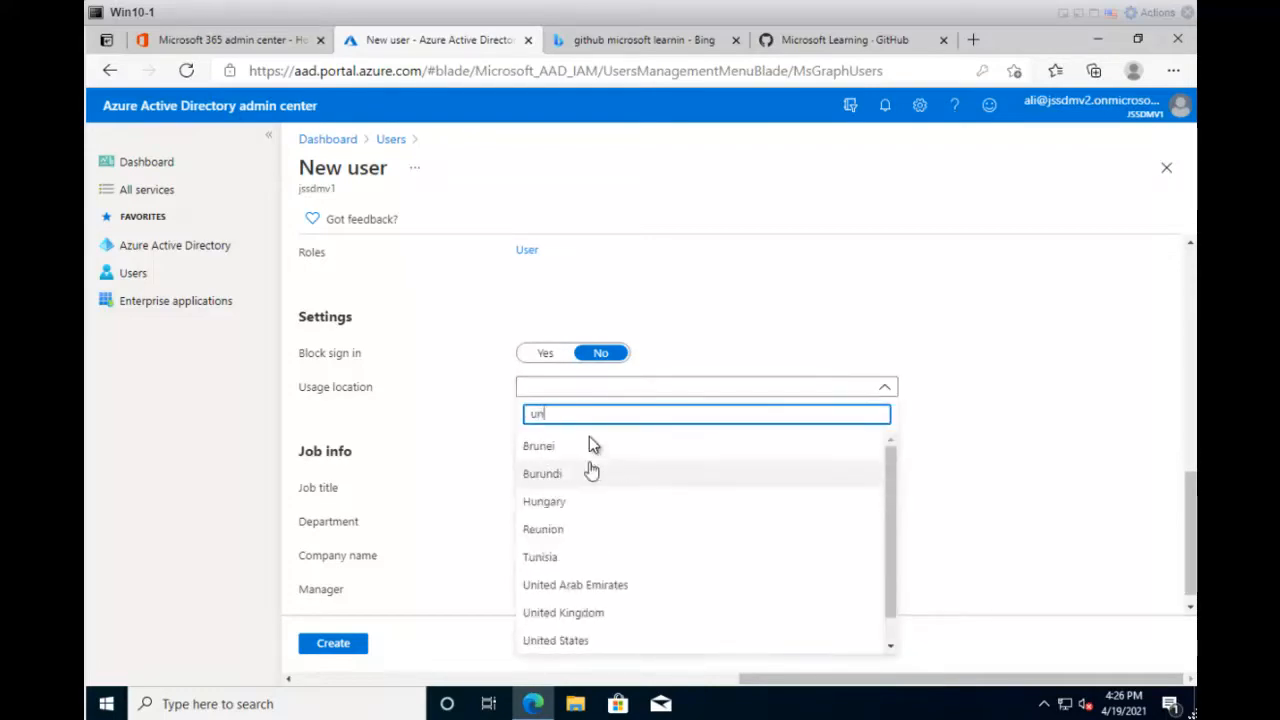
mouse_move(582, 641)
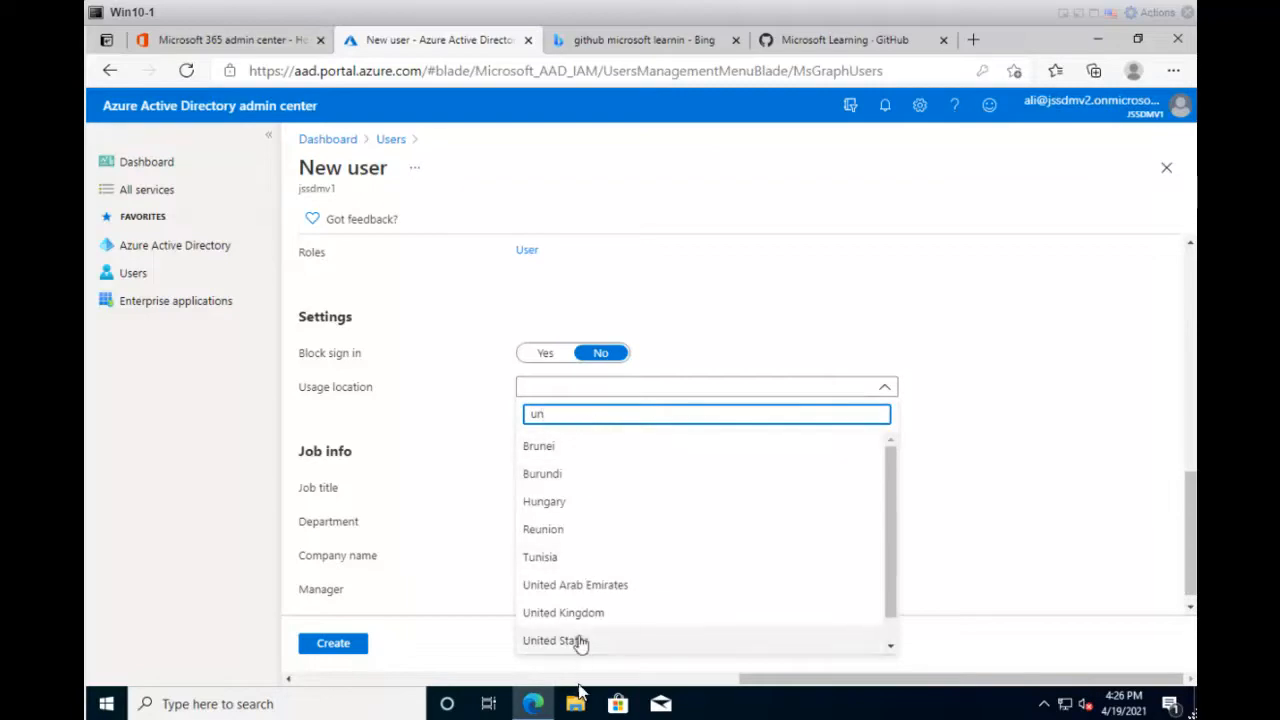
mouse_move(580, 645)
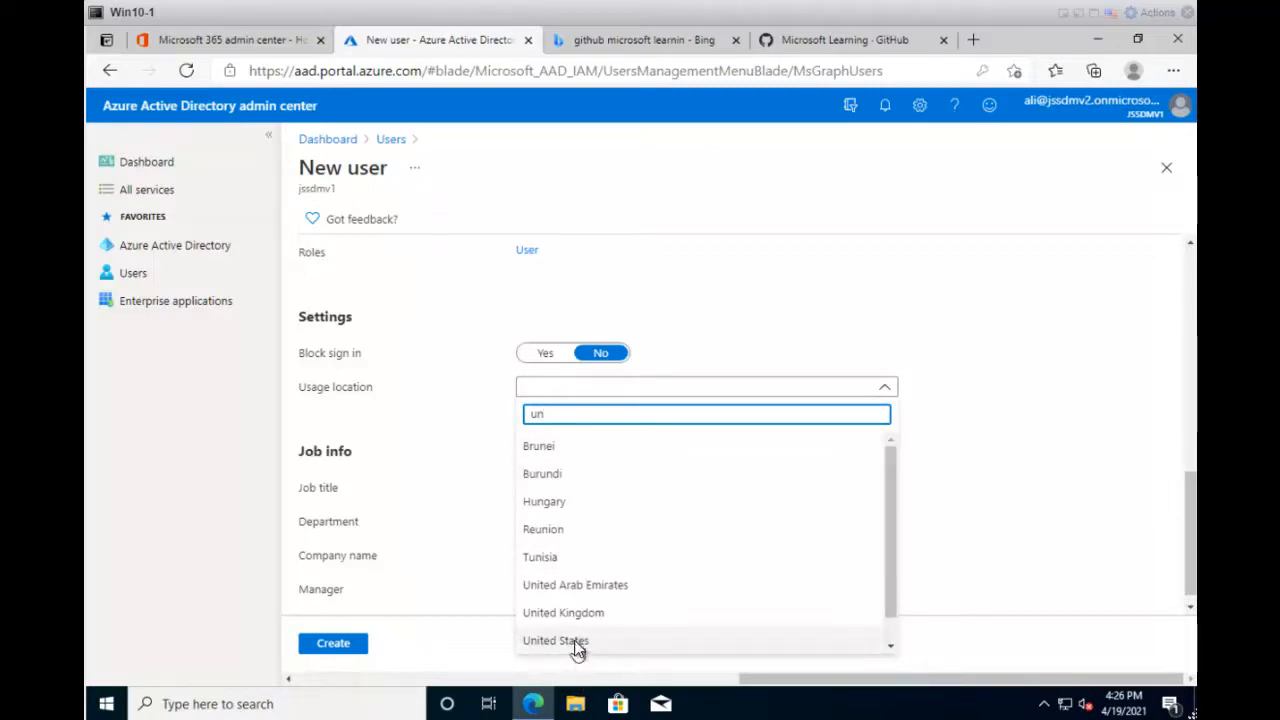
click(555, 640)
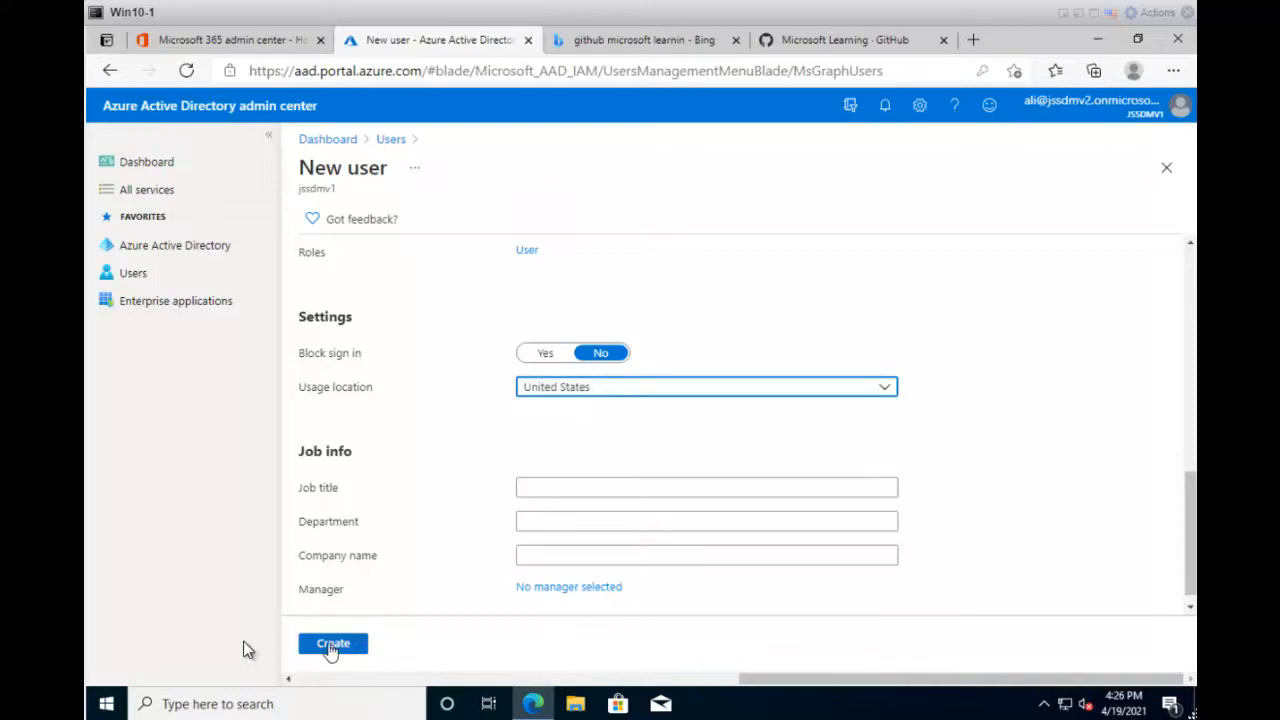
Submit the jsssp form, saving the password in Edge's popup along the way
click(333, 643)
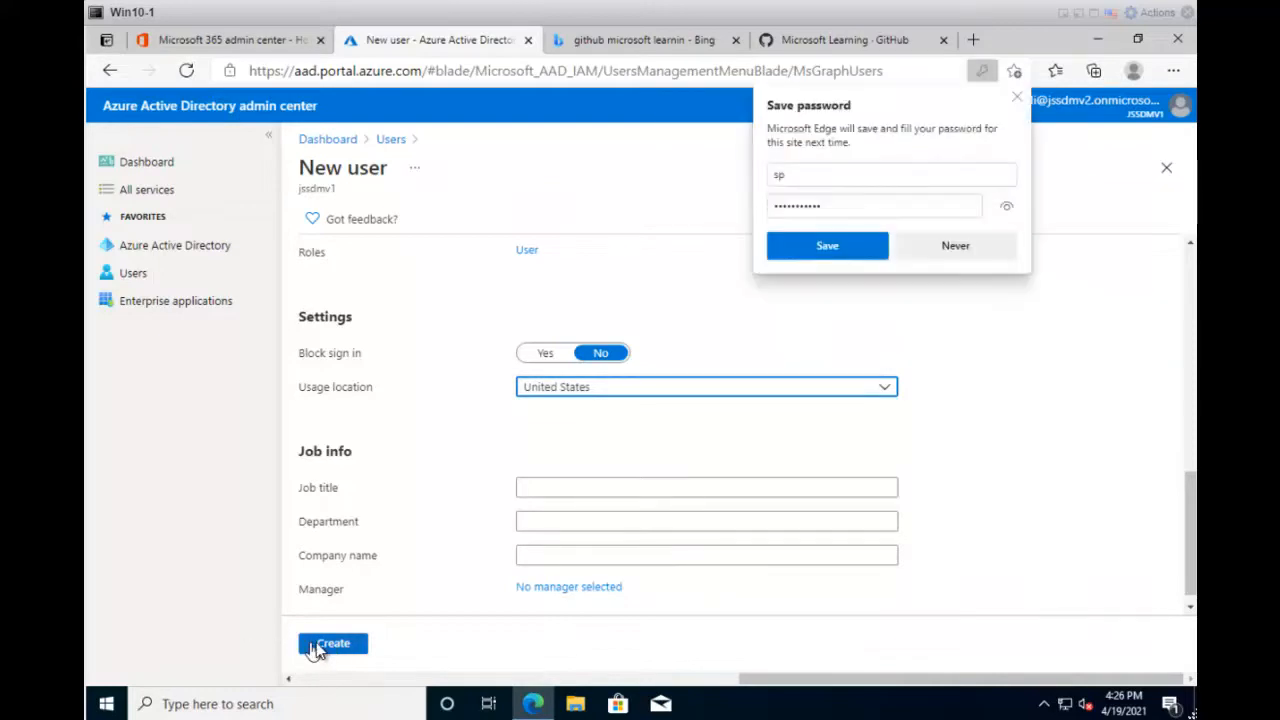
mouse_move(787, 257)
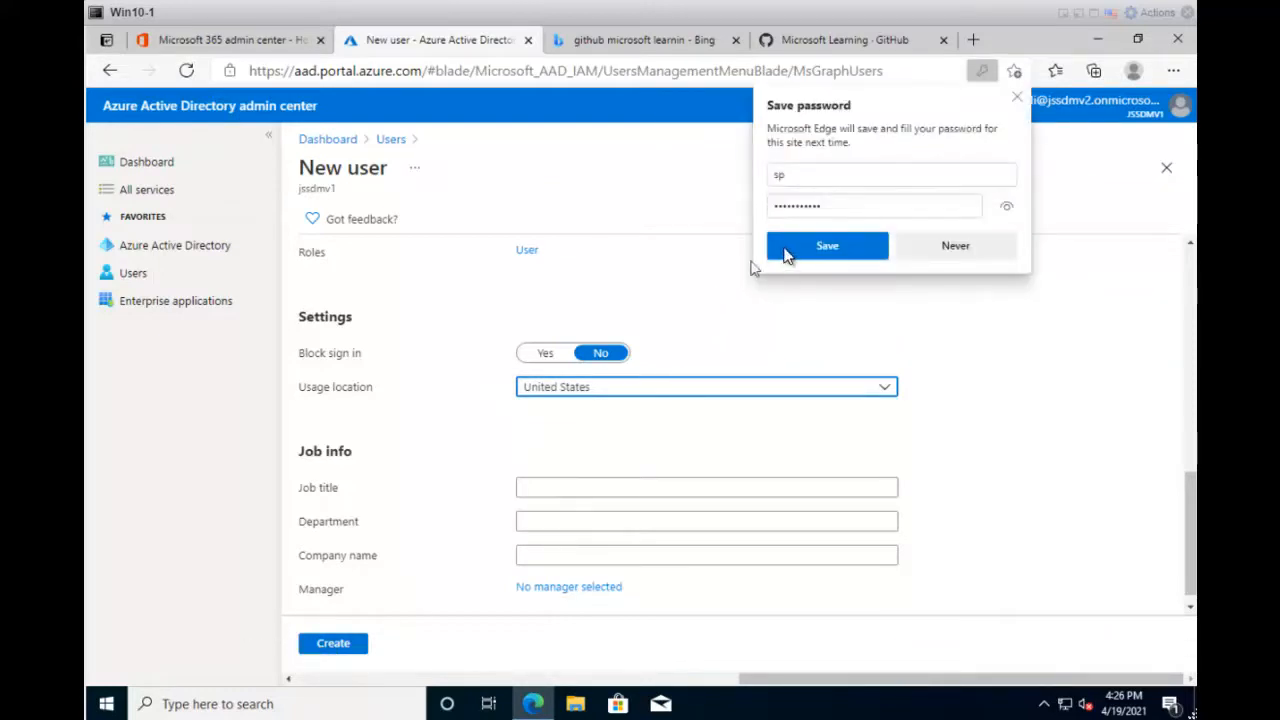
click(827, 245)
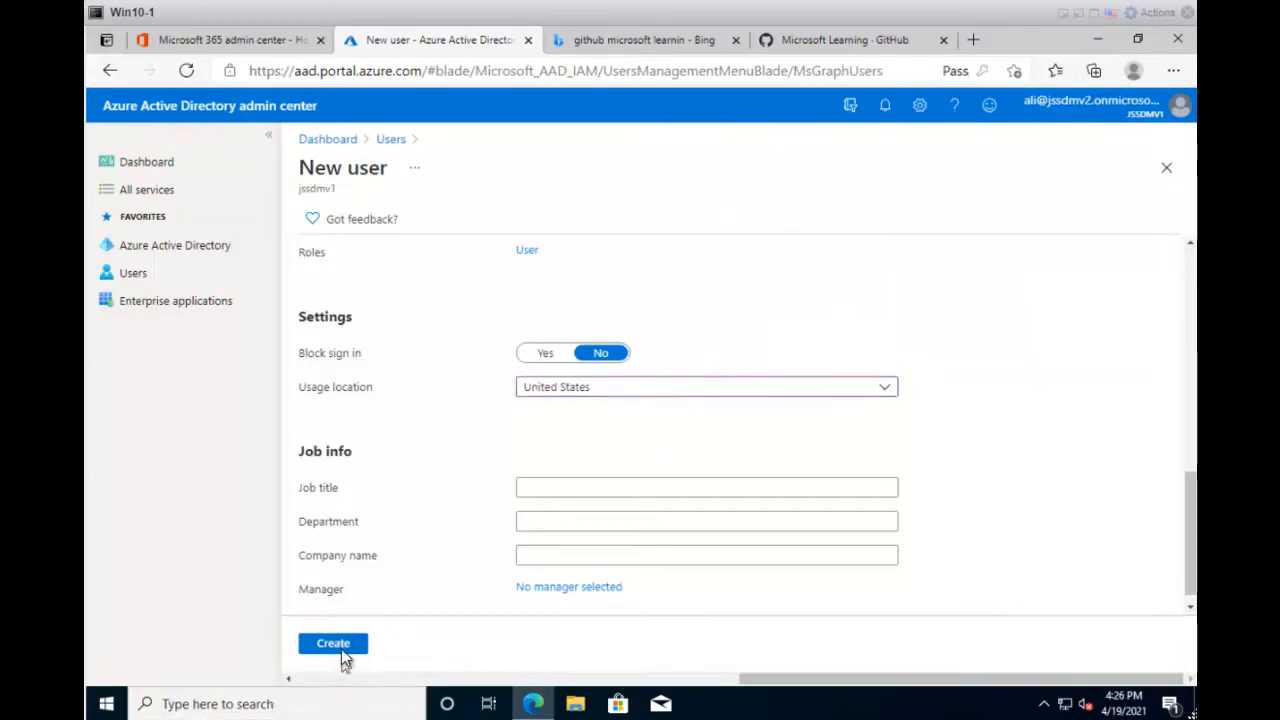
click(333, 643)
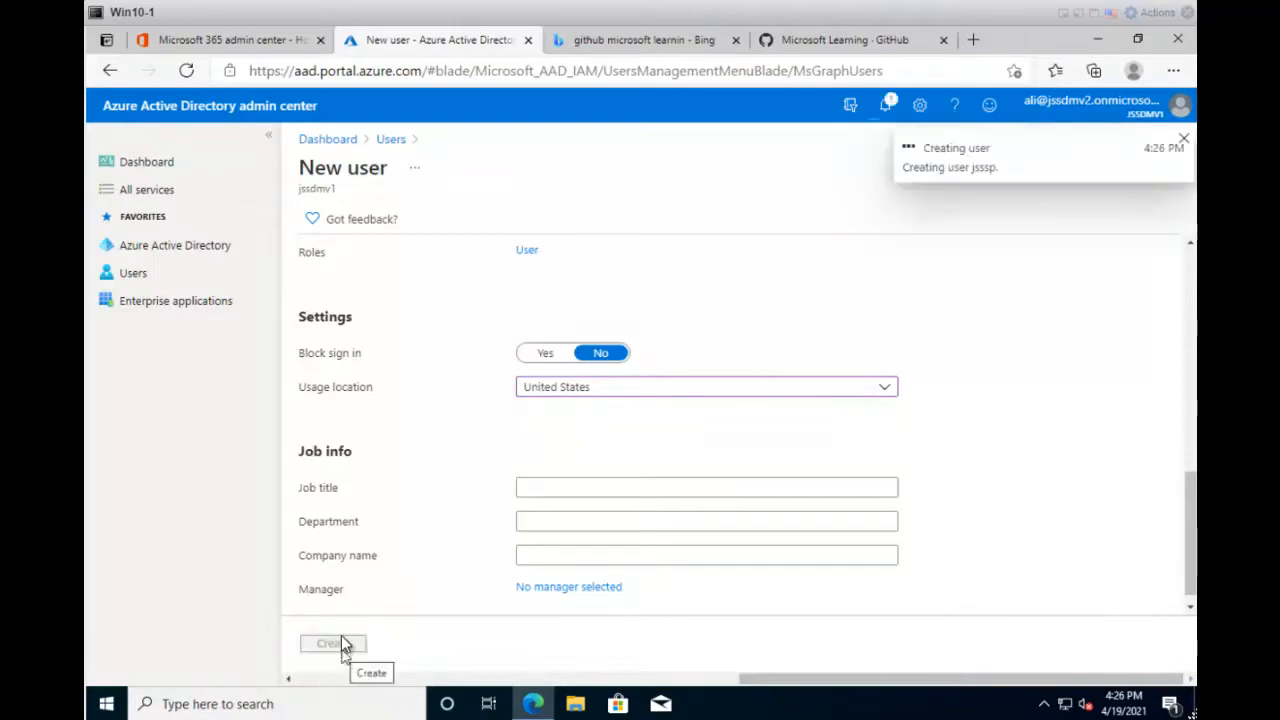
Finish creating jsssp and confirm the success notification in All users
click(331, 643)
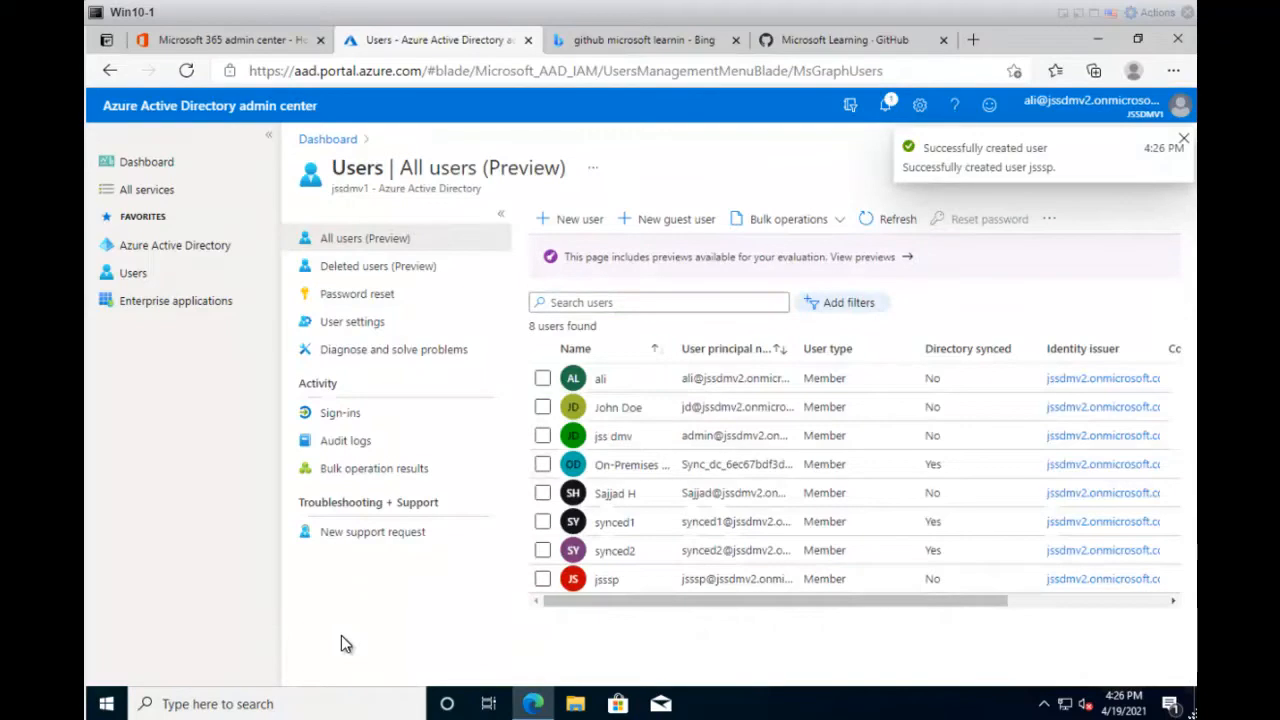
click(1183, 138)
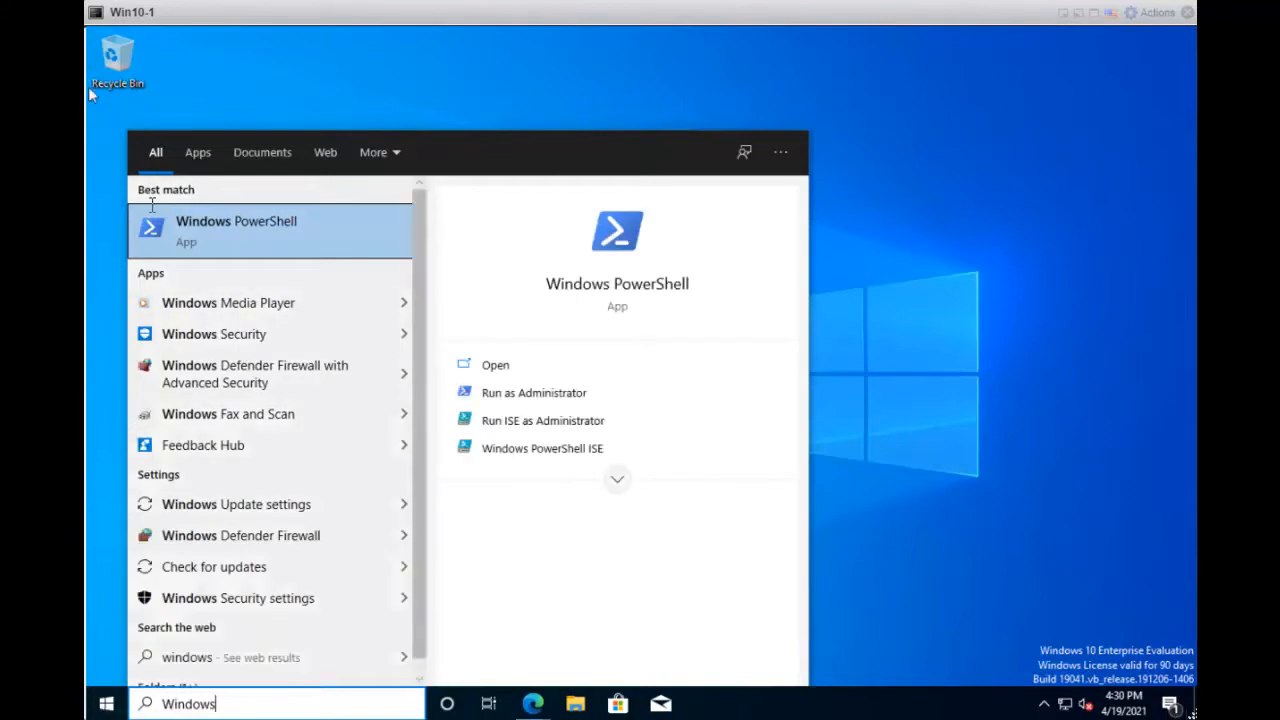
mouse_move(230, 247)
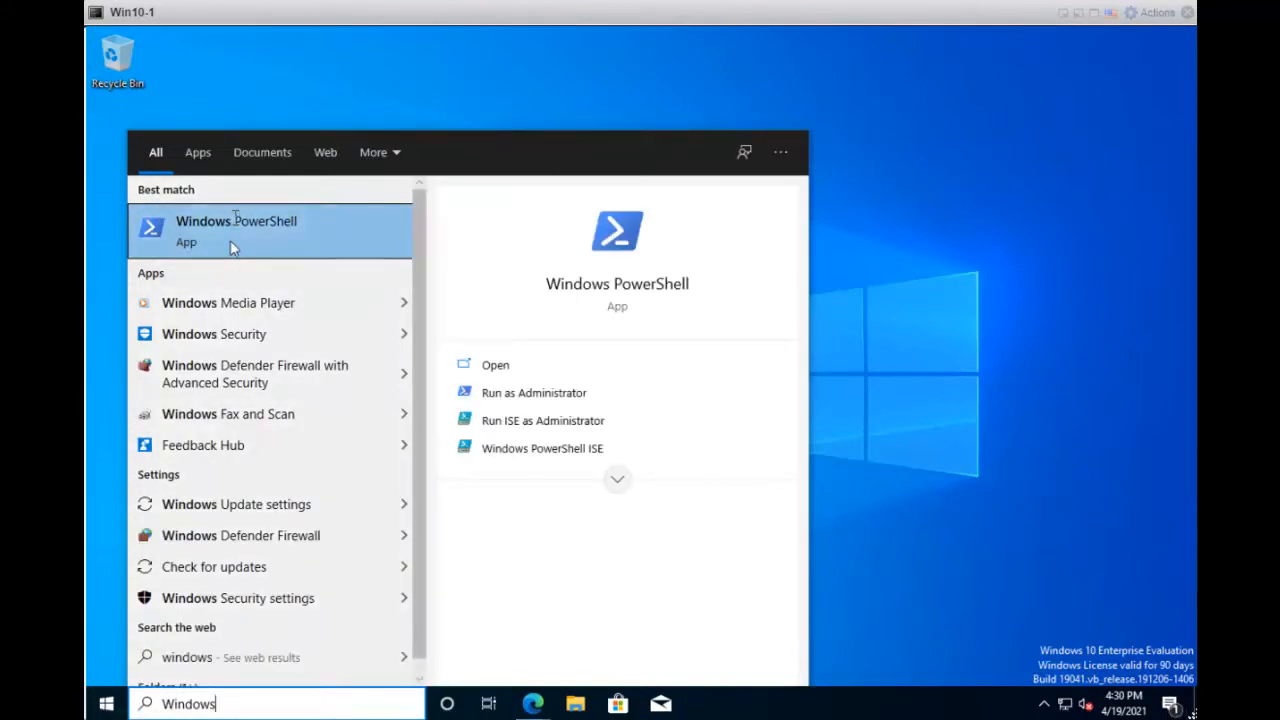
Show the launch options for the Windows PowerShell search result
right_click(235, 230)
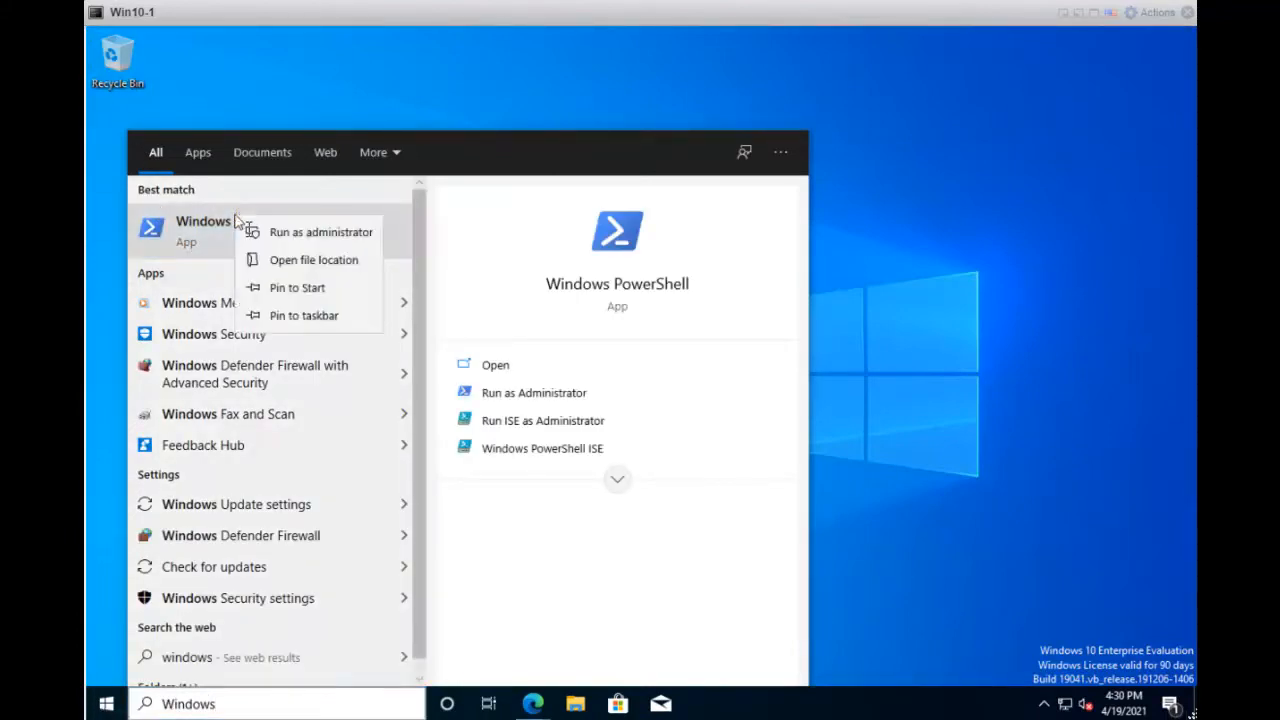
mouse_move(320, 231)
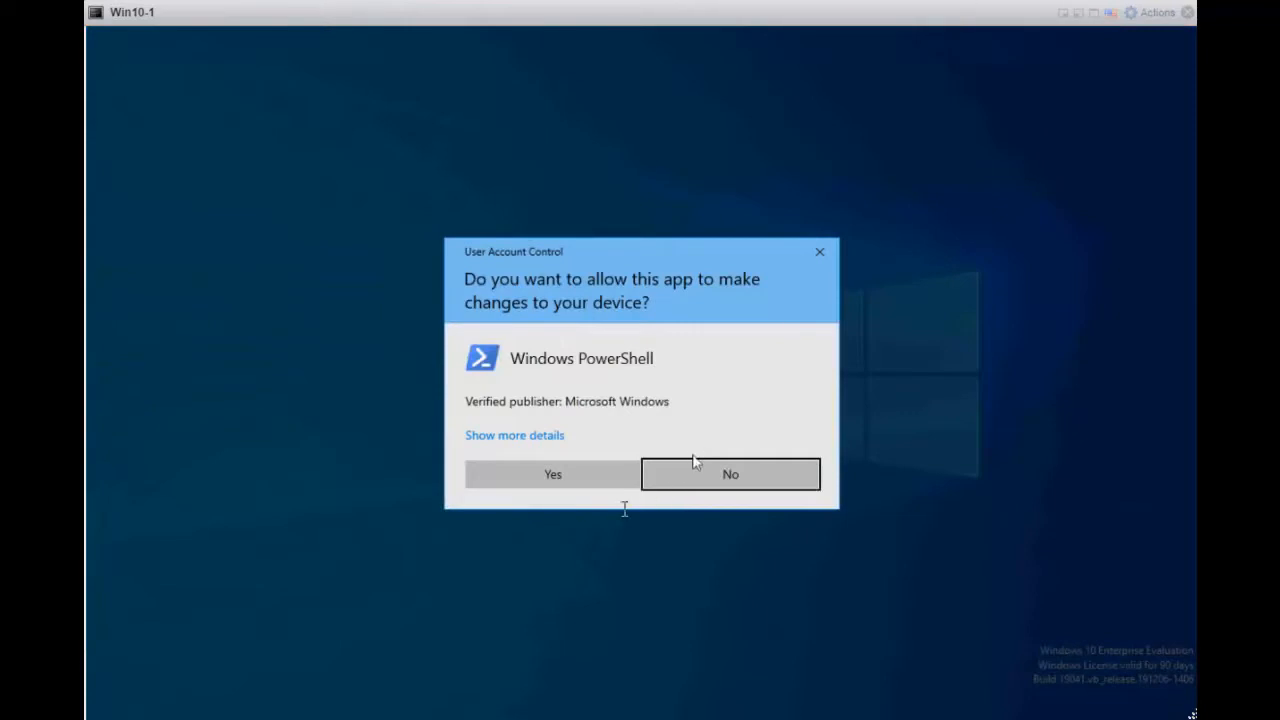
mouse_move(552, 474)
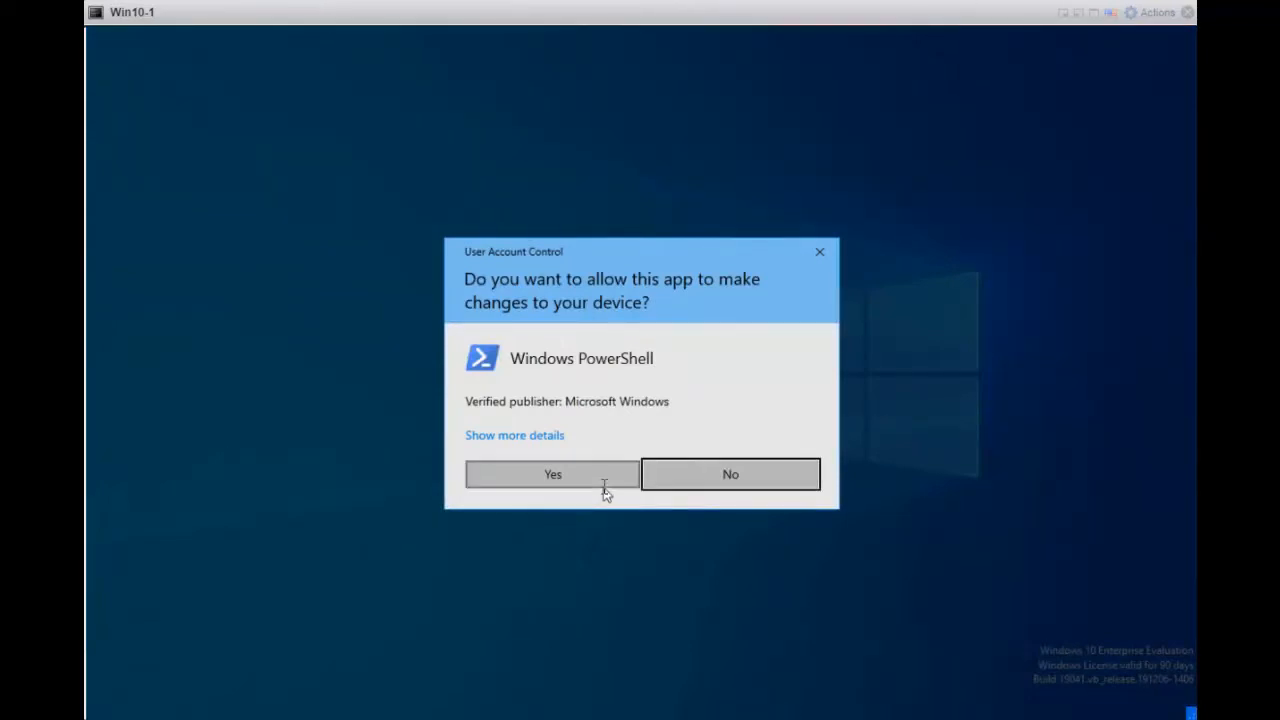
Approve the administrator prompt to open an elevated PowerShell window
click(552, 474)
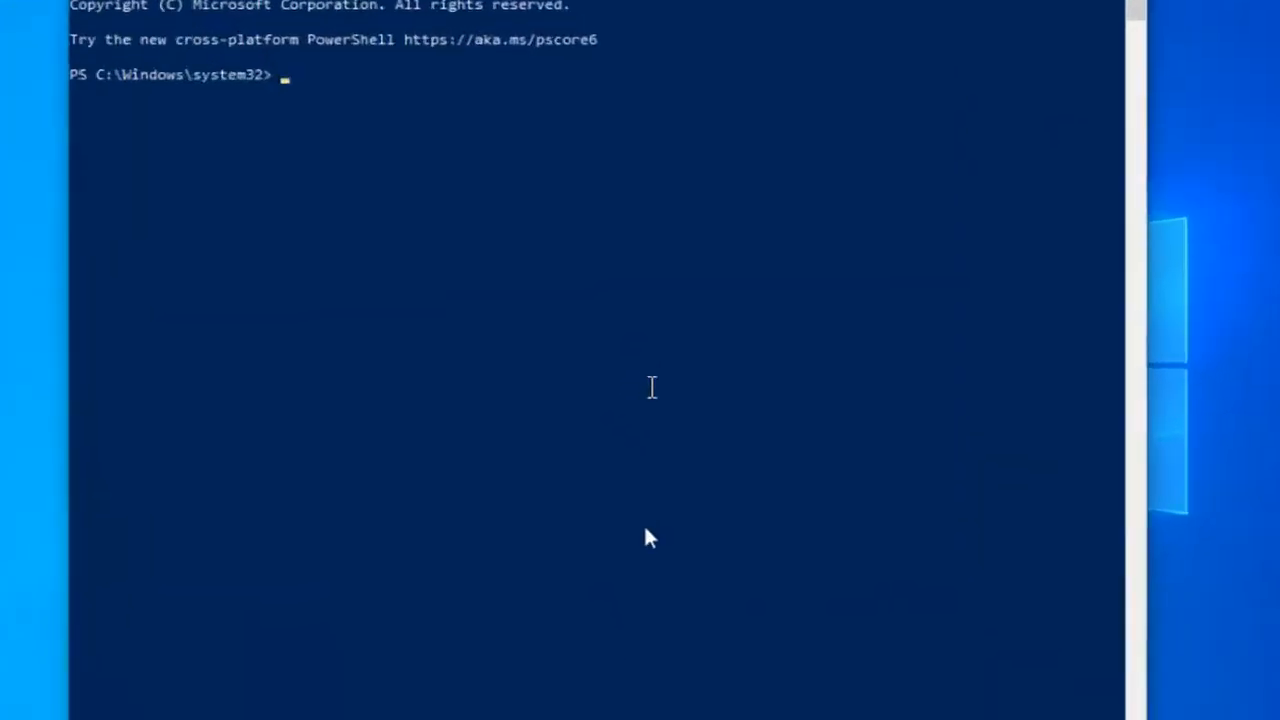
text(In)
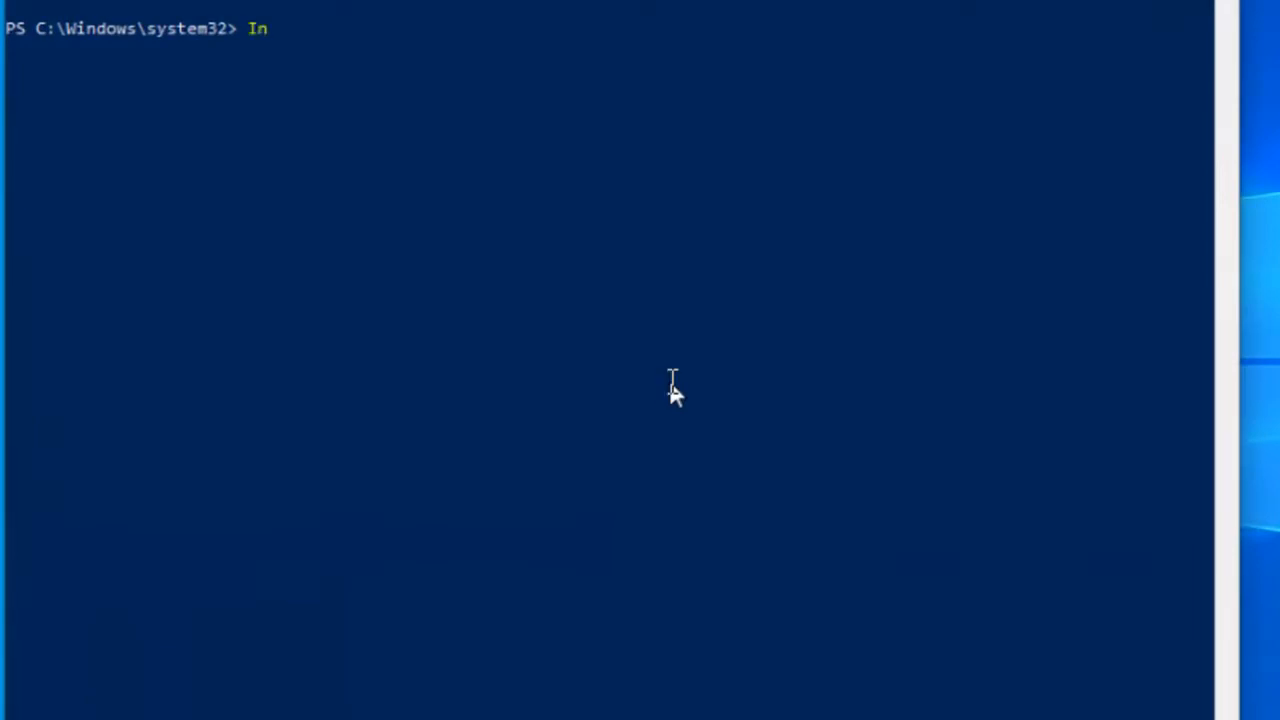
Run Install-Module MSOnline to start installing the MSOnline module
text(stall)
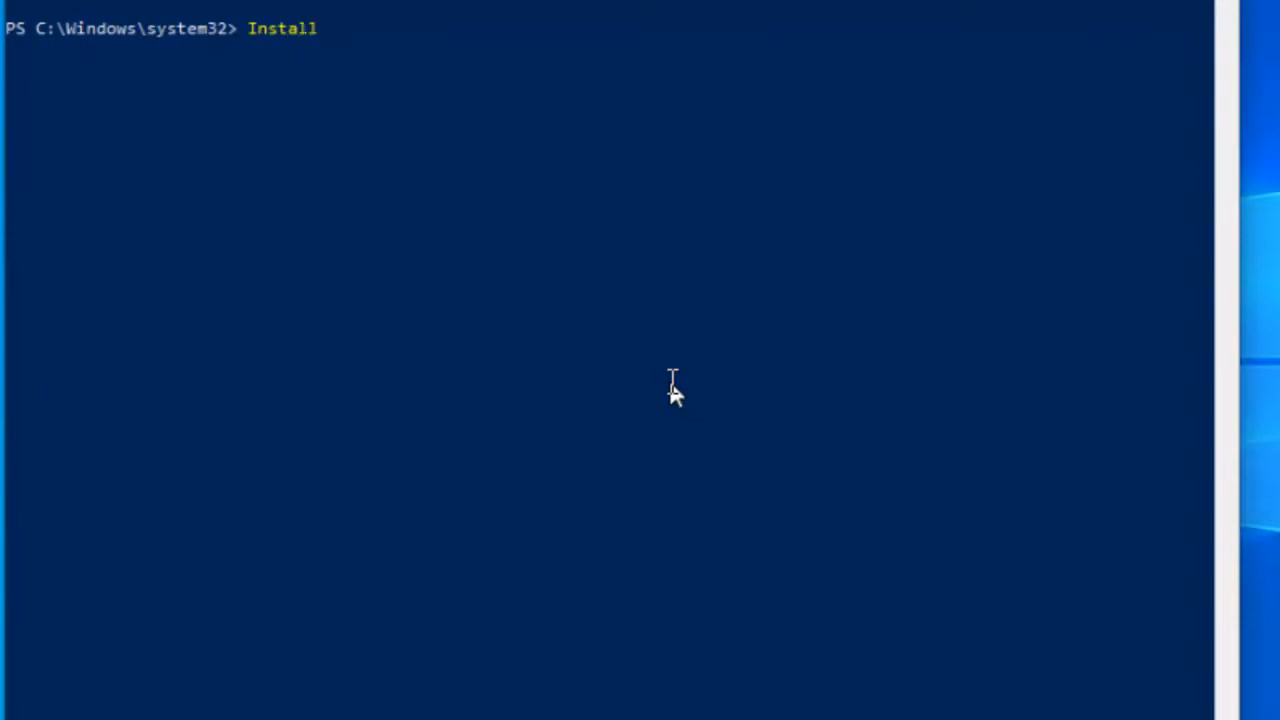
text(-Module)
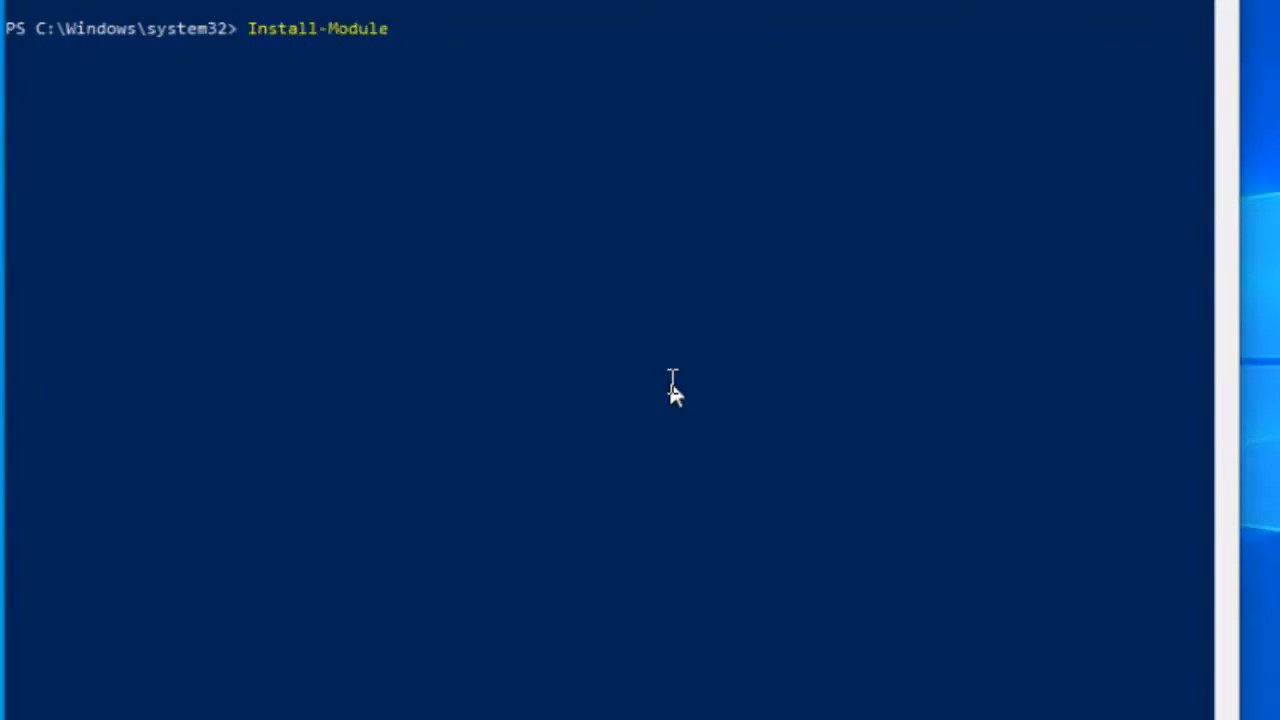
text(M)
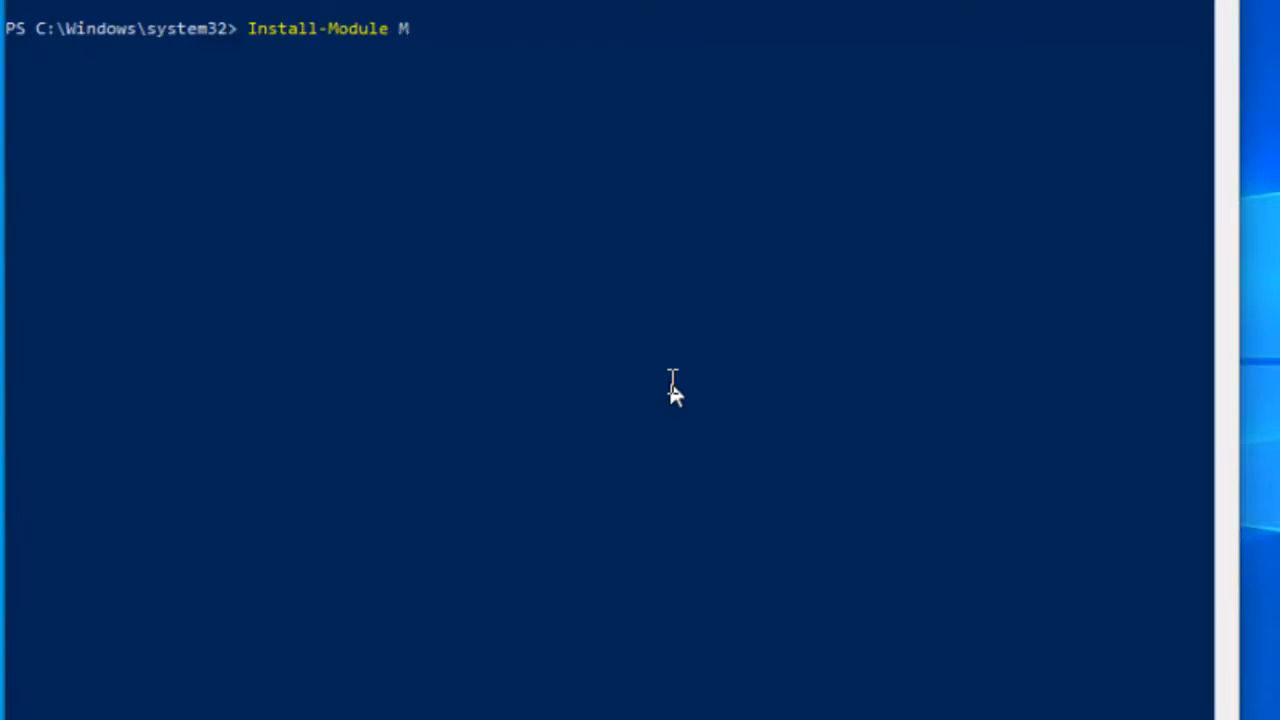
text(SOnline)
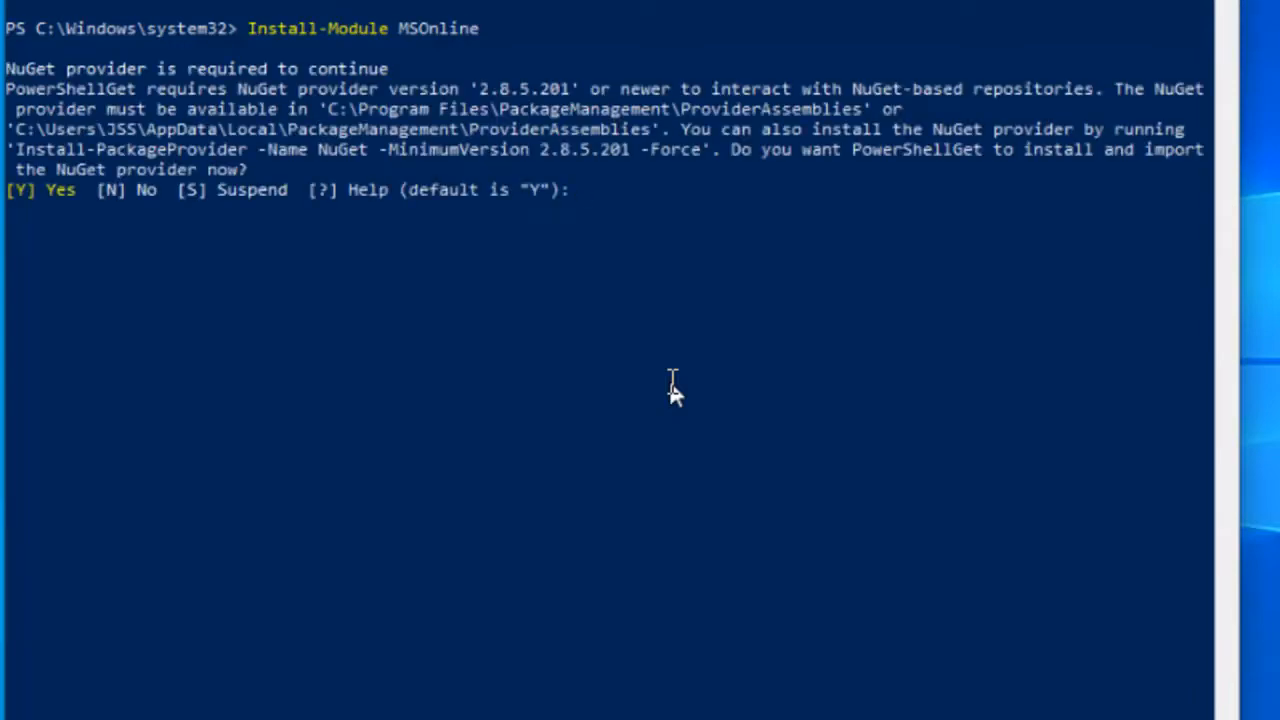
Accept the NuGet provider with Y and trust all PSGallery modules with A
text(Y)
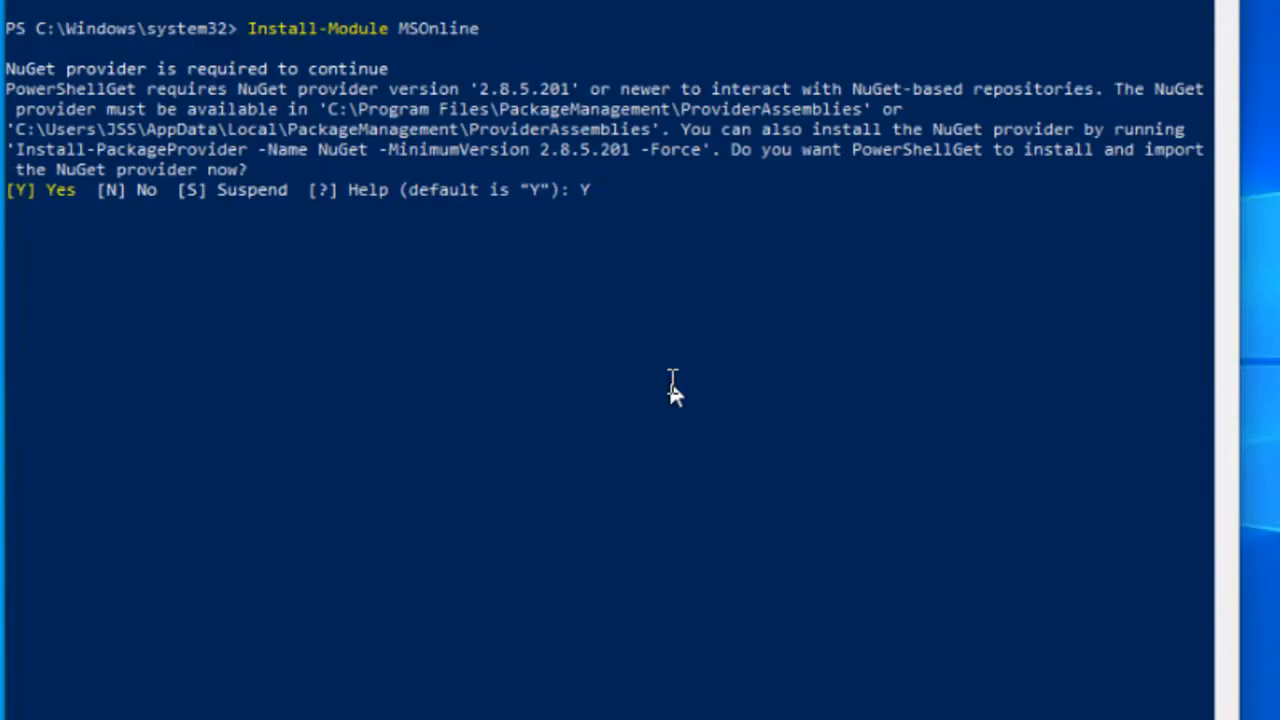
key(enter)
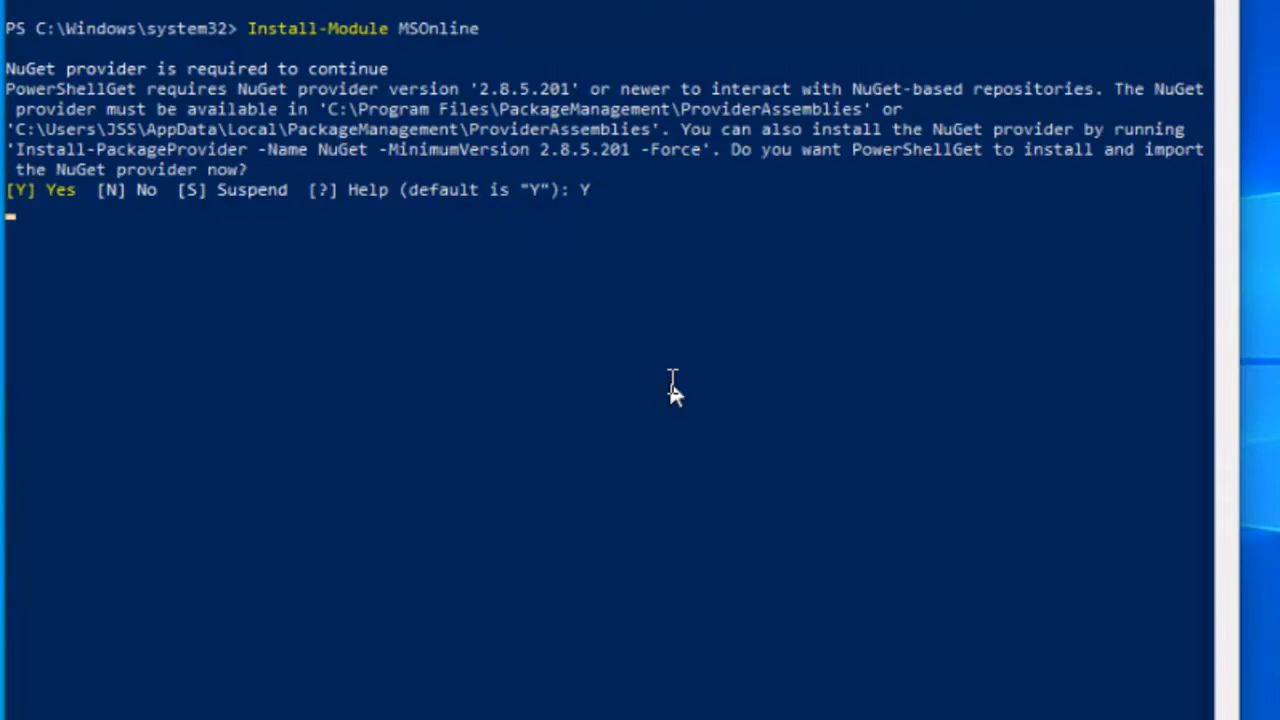
key(Enter)
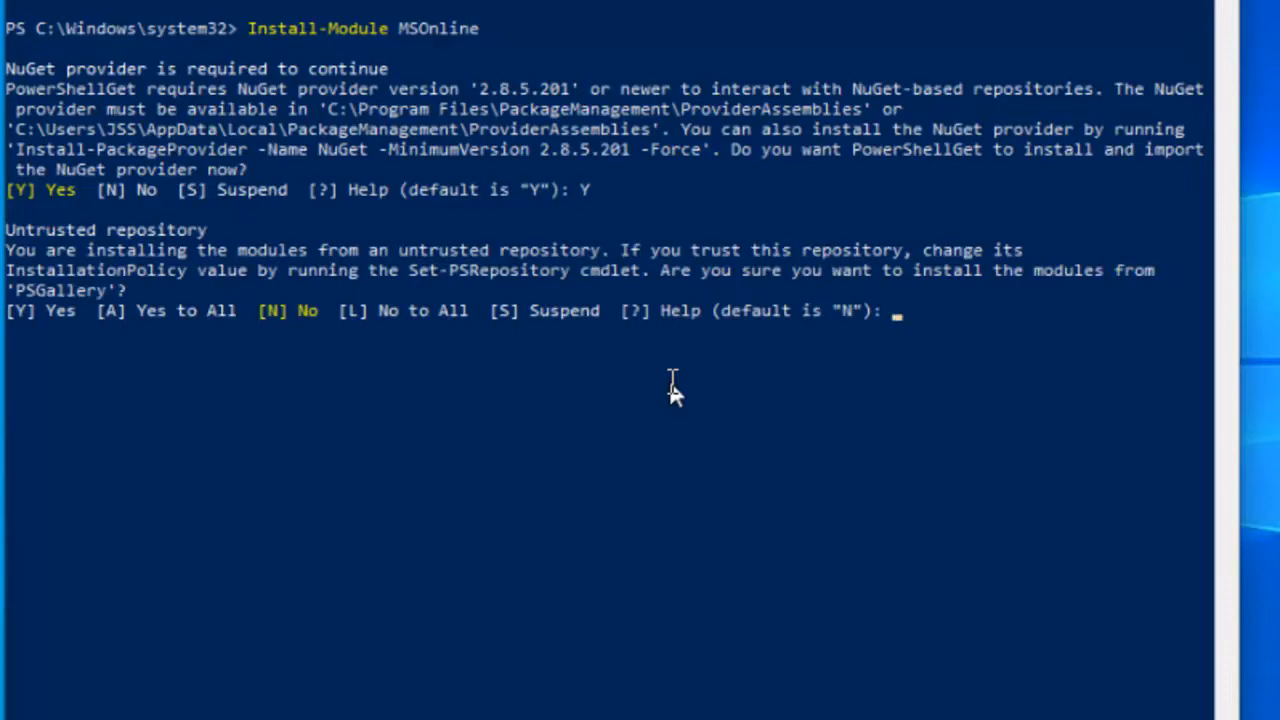
text(A)
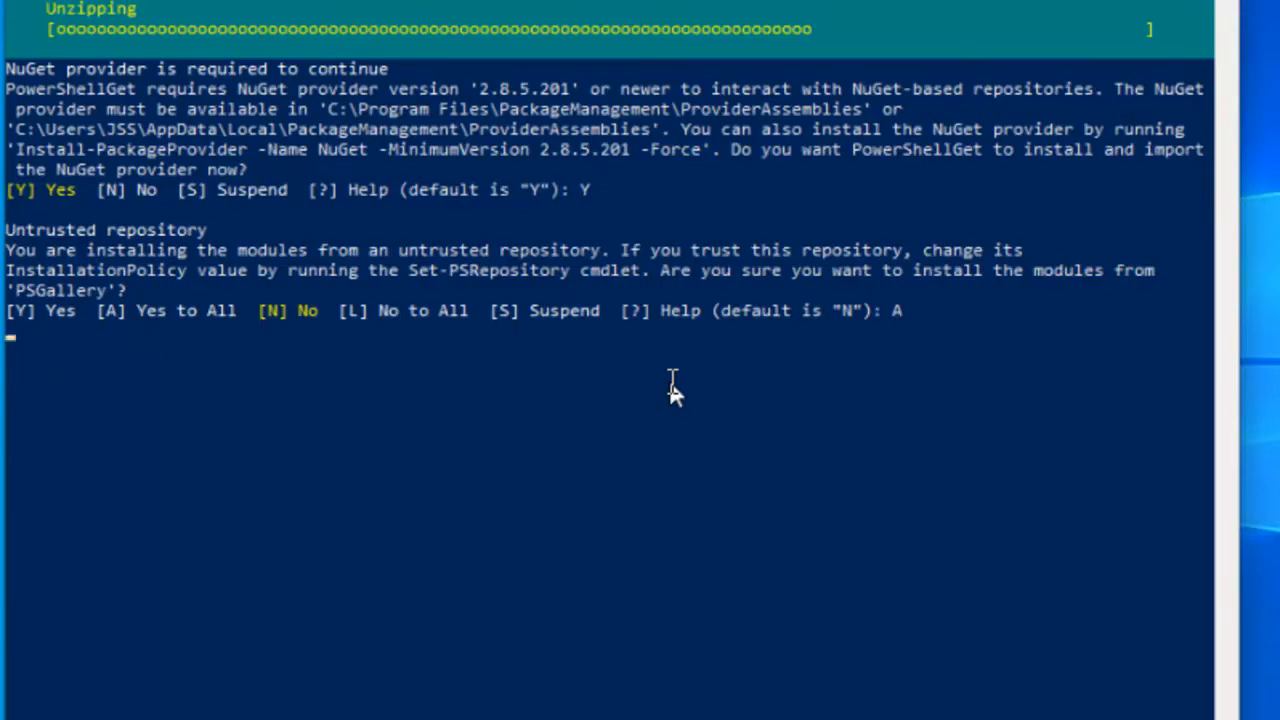
mouse_move(946, 511)
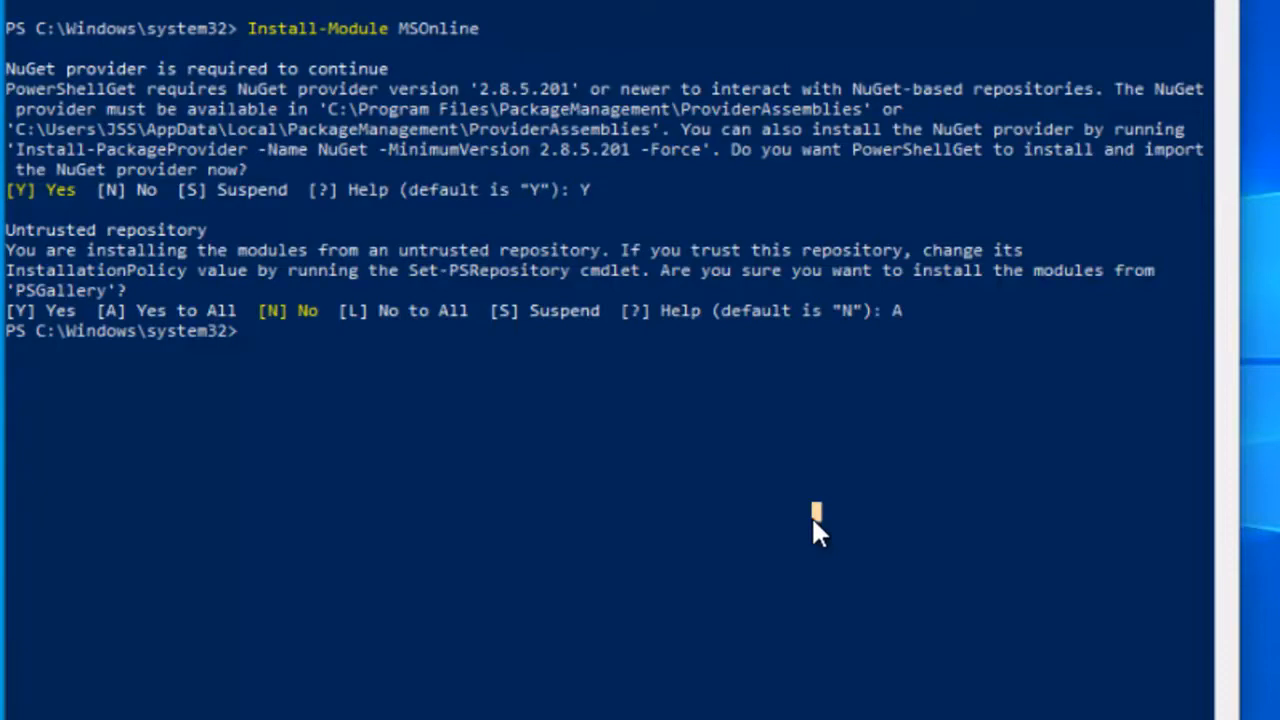
Run Connect-MsolService to bring up the Microsoft sign-in prompt
text(connect-m)
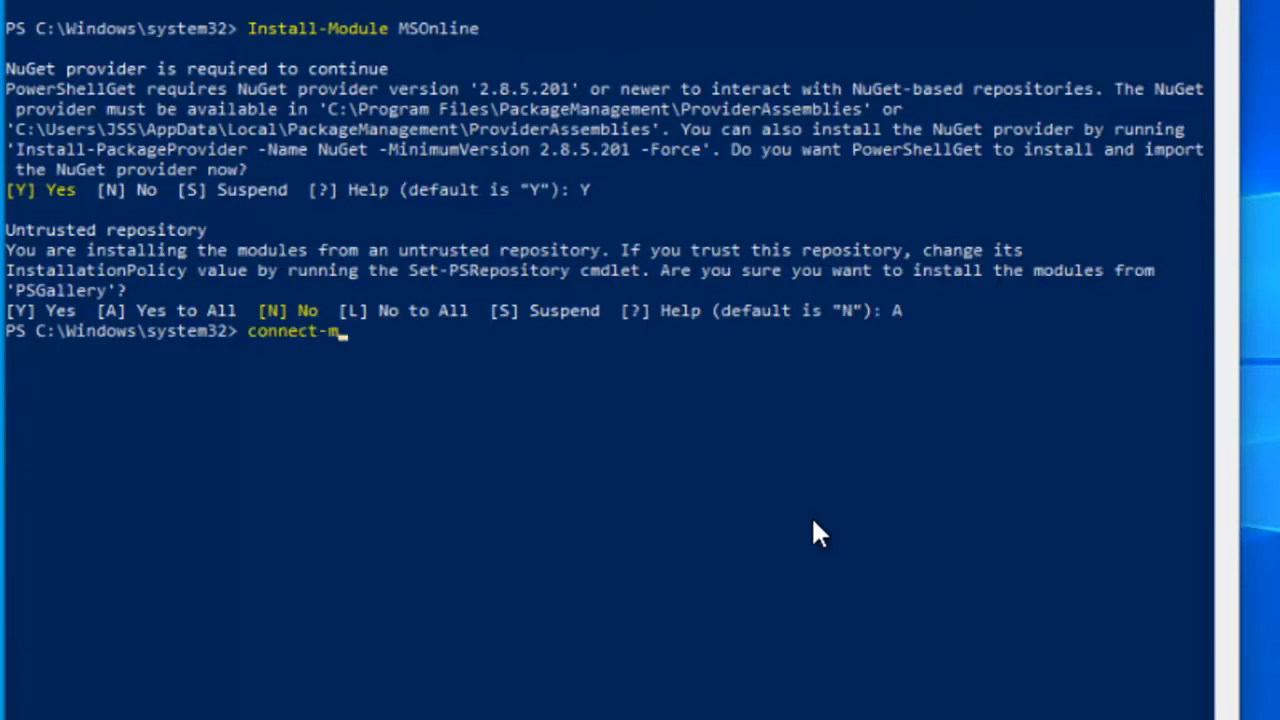
text(sol)
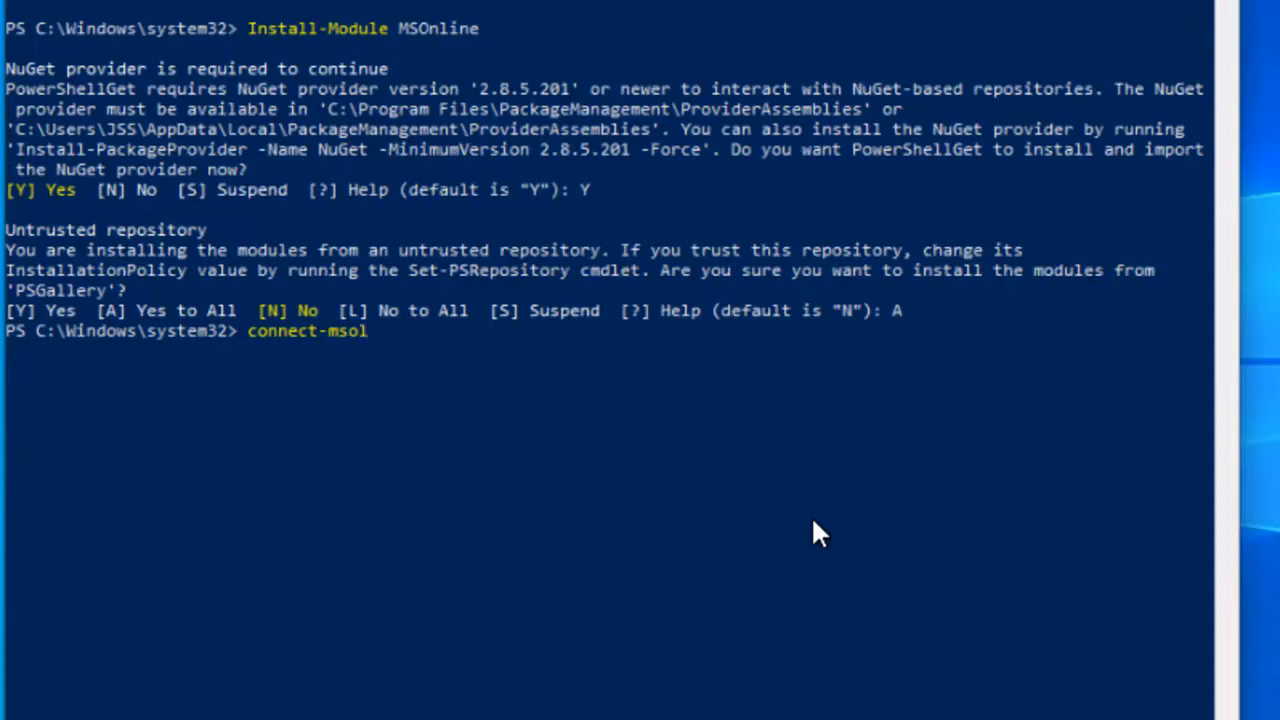
text(i)
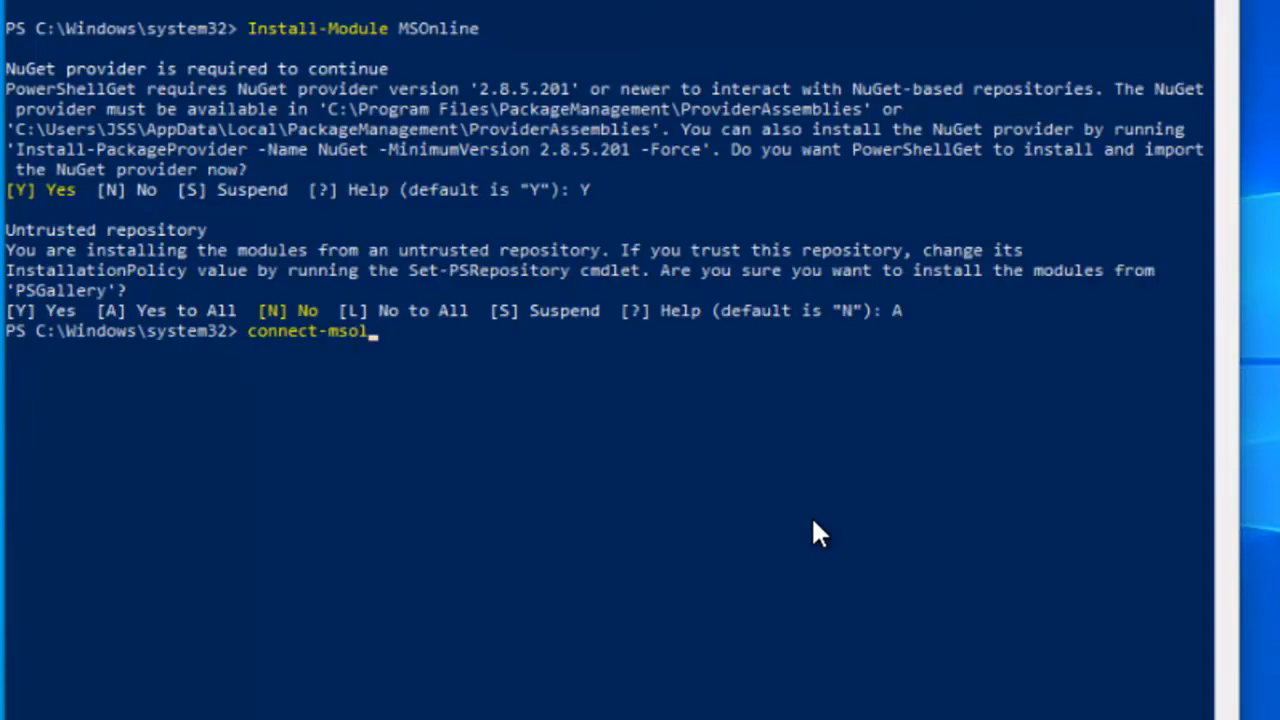
text(Ser)
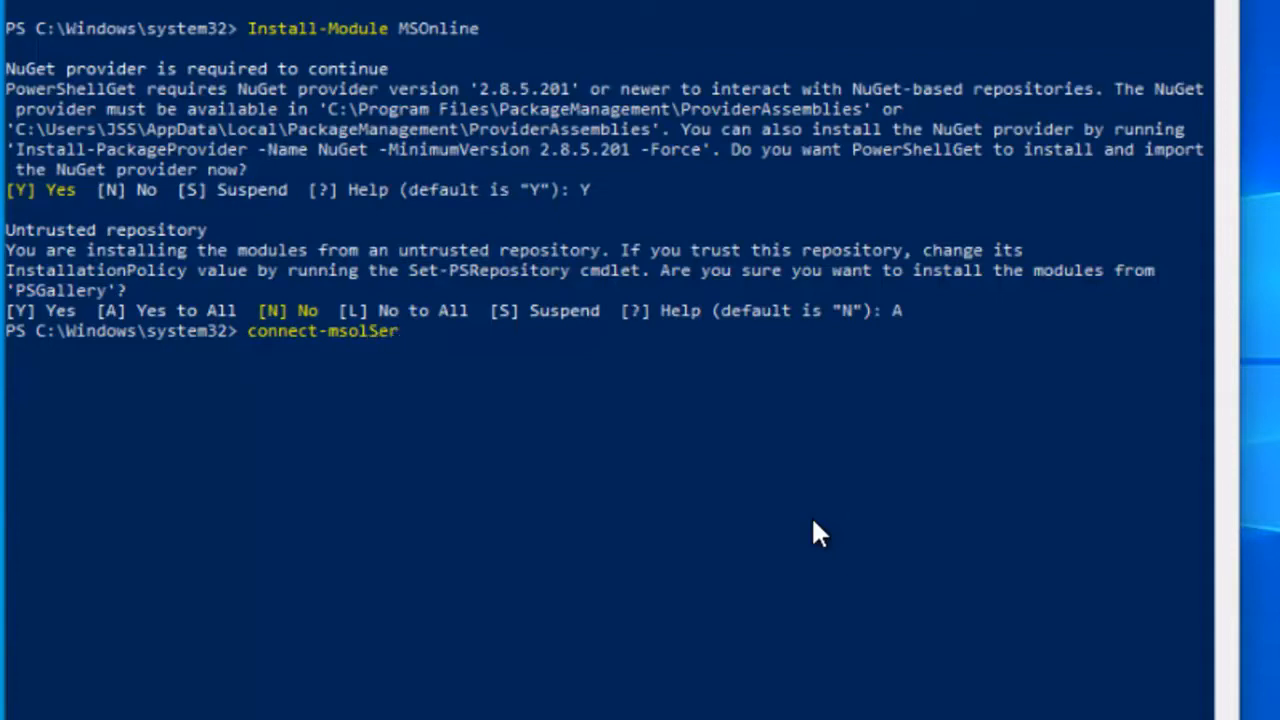
text(vice)
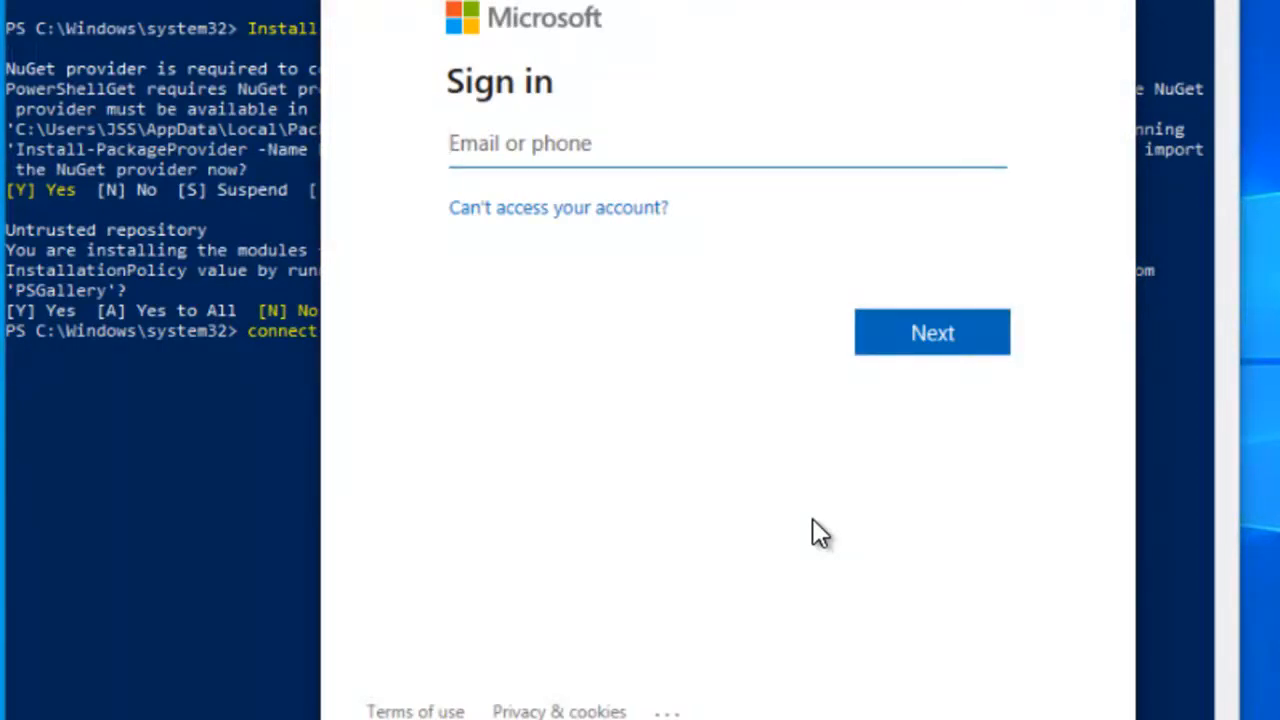
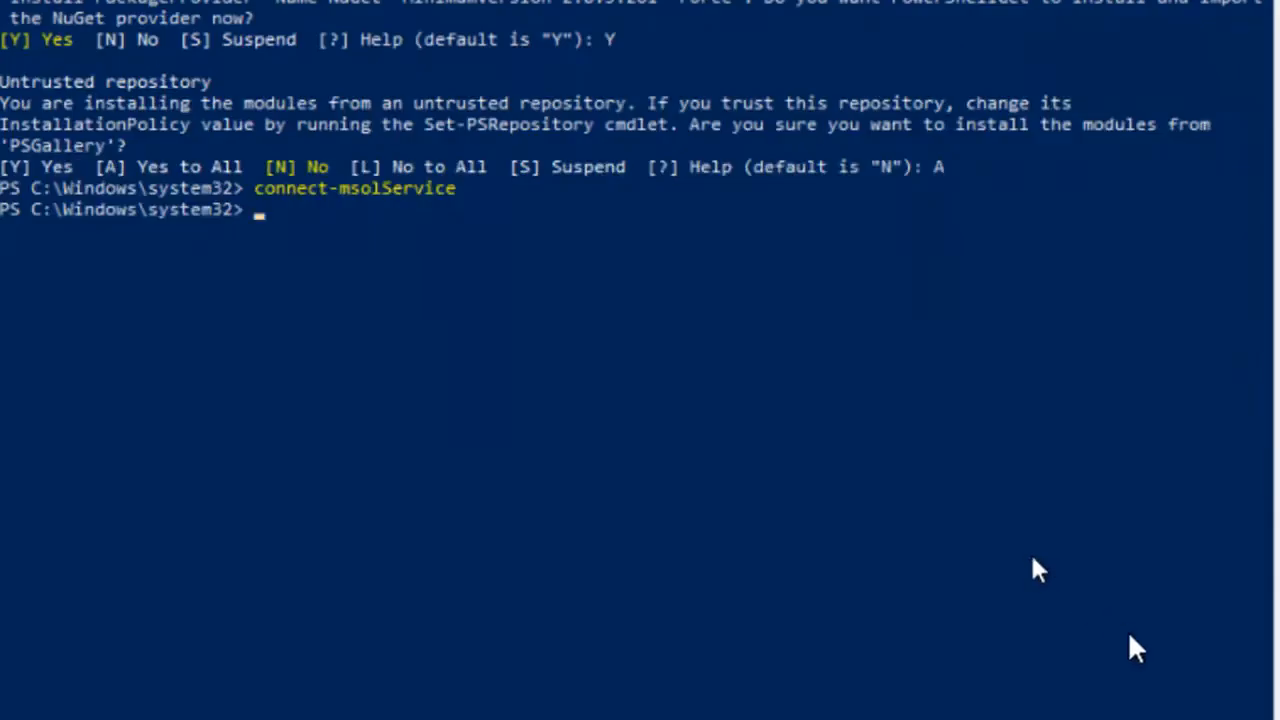
mouse_move(1135, 647)
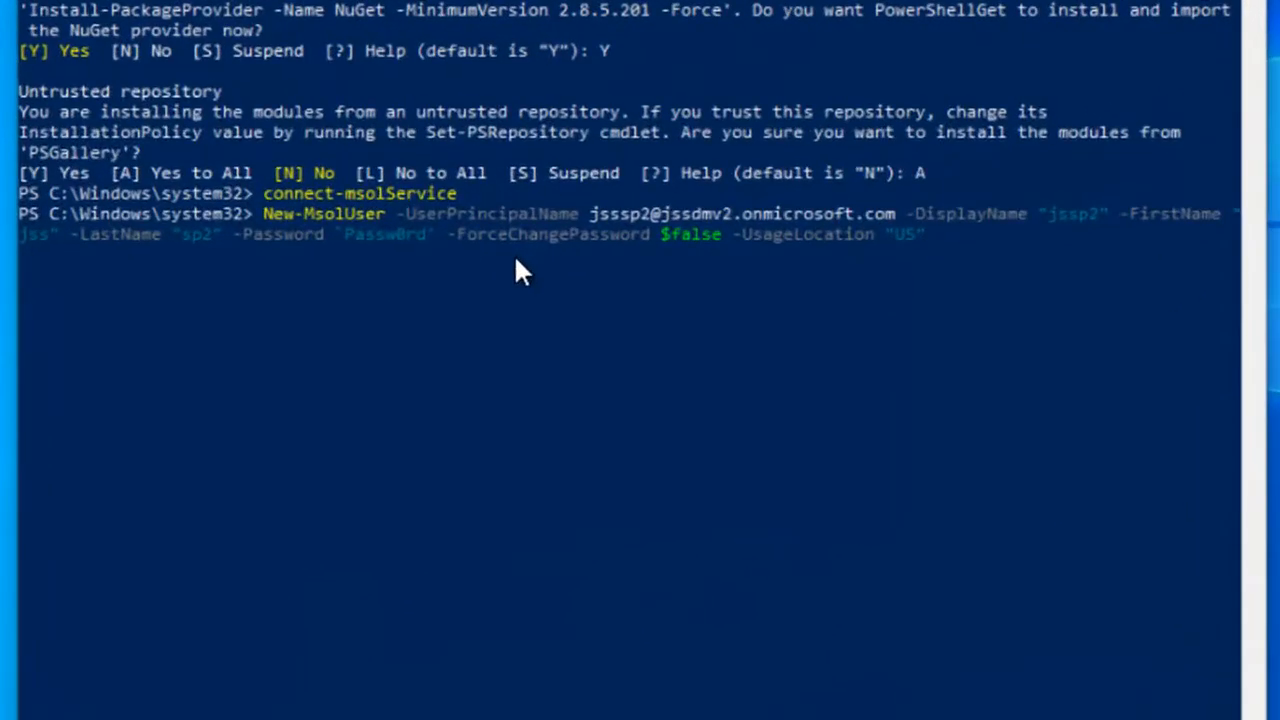
mouse_move(1013, 649)
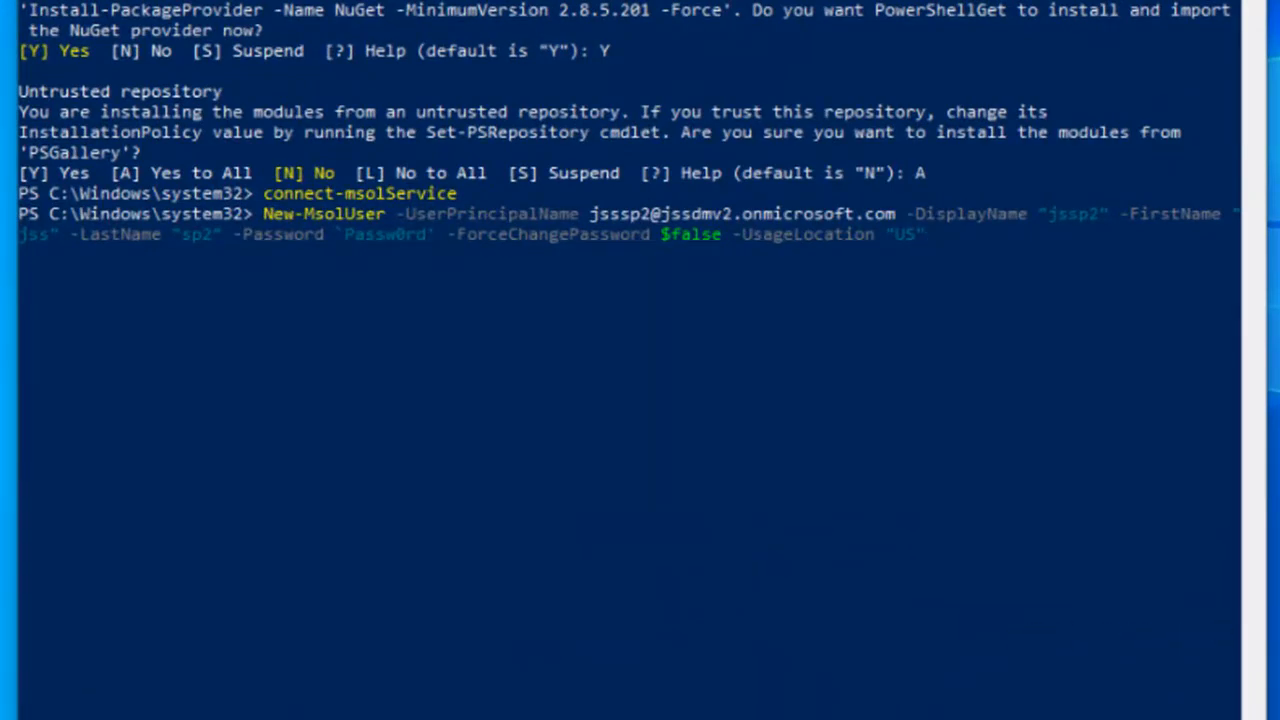
mouse_move(1015, 357)
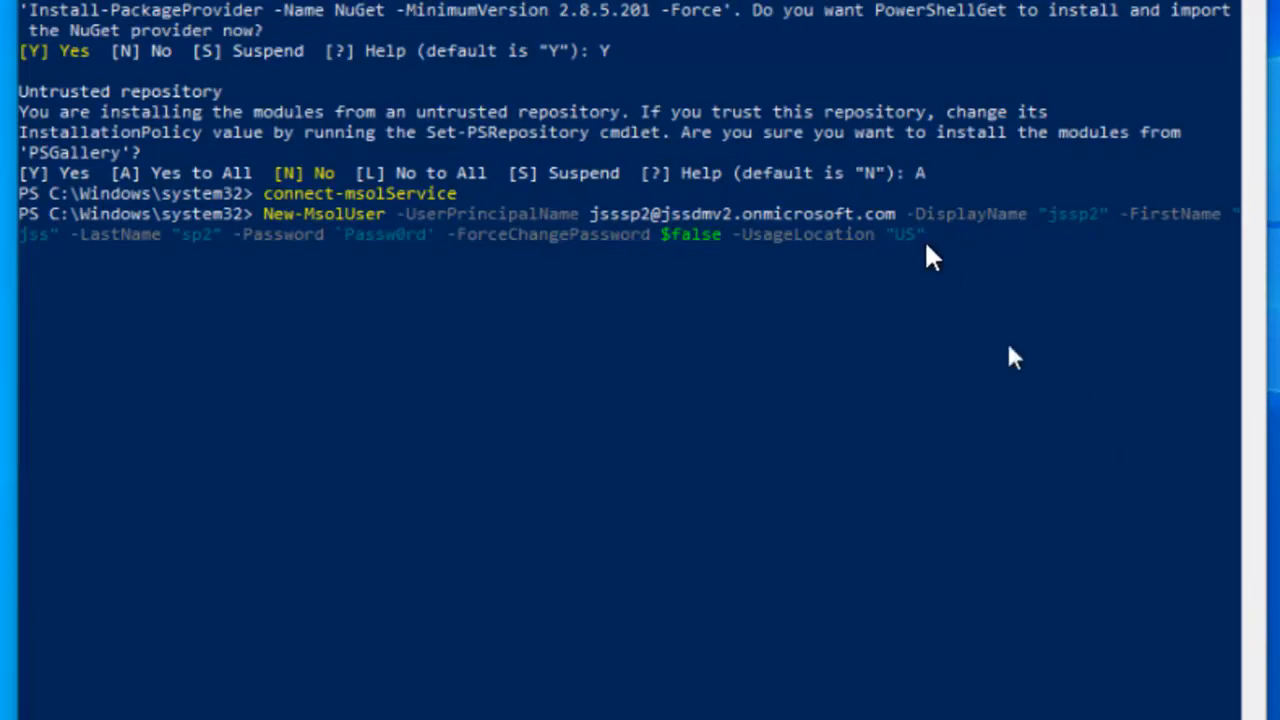
mouse_move(915, 240)
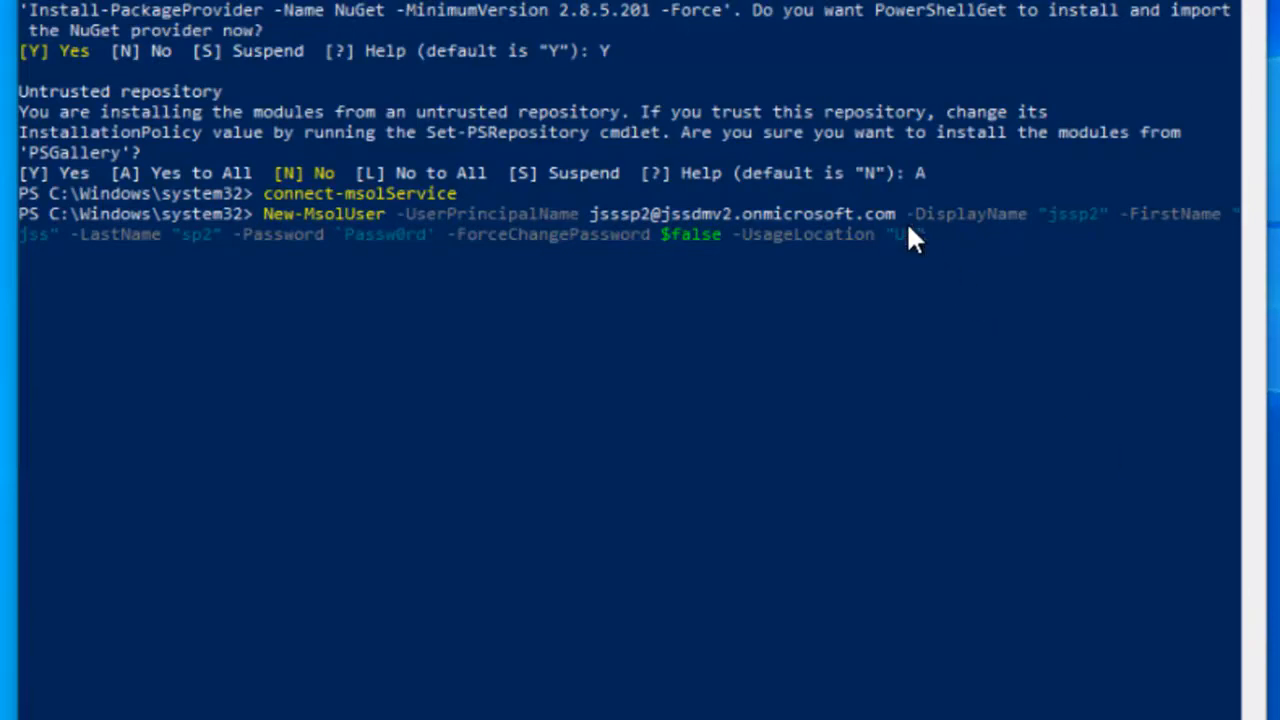
mouse_move(920, 340)
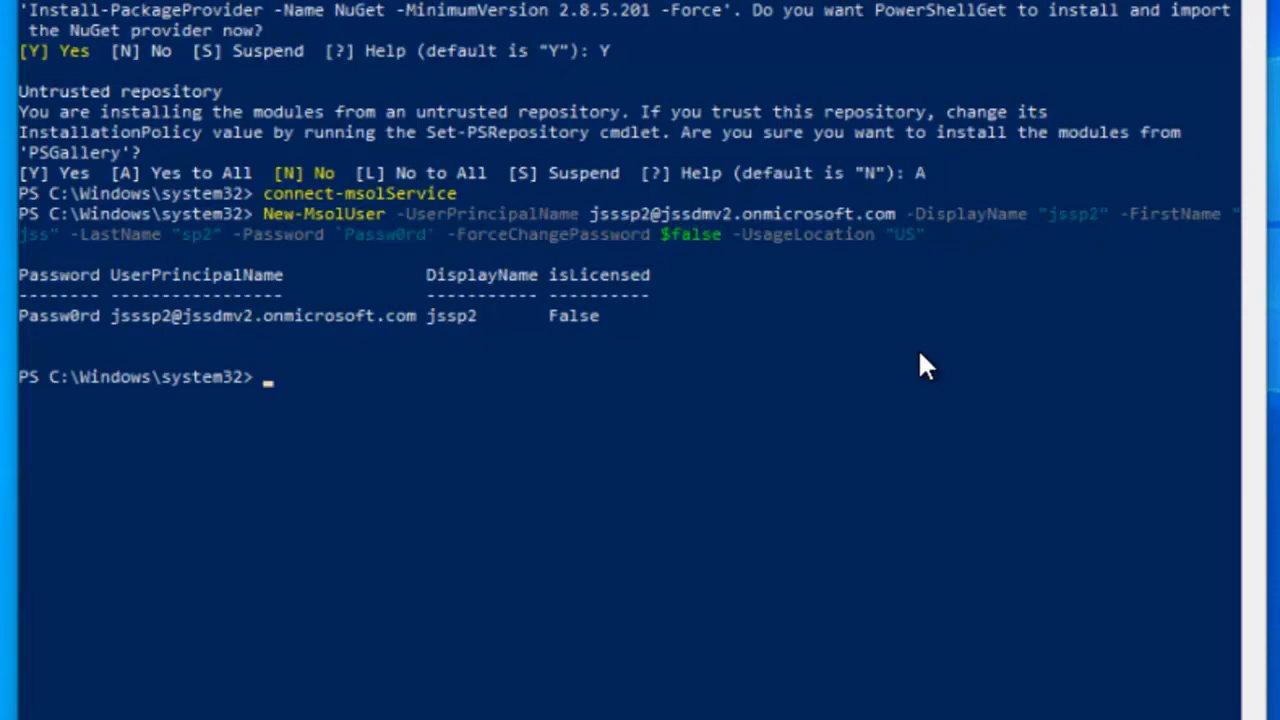
mouse_move(935, 405)
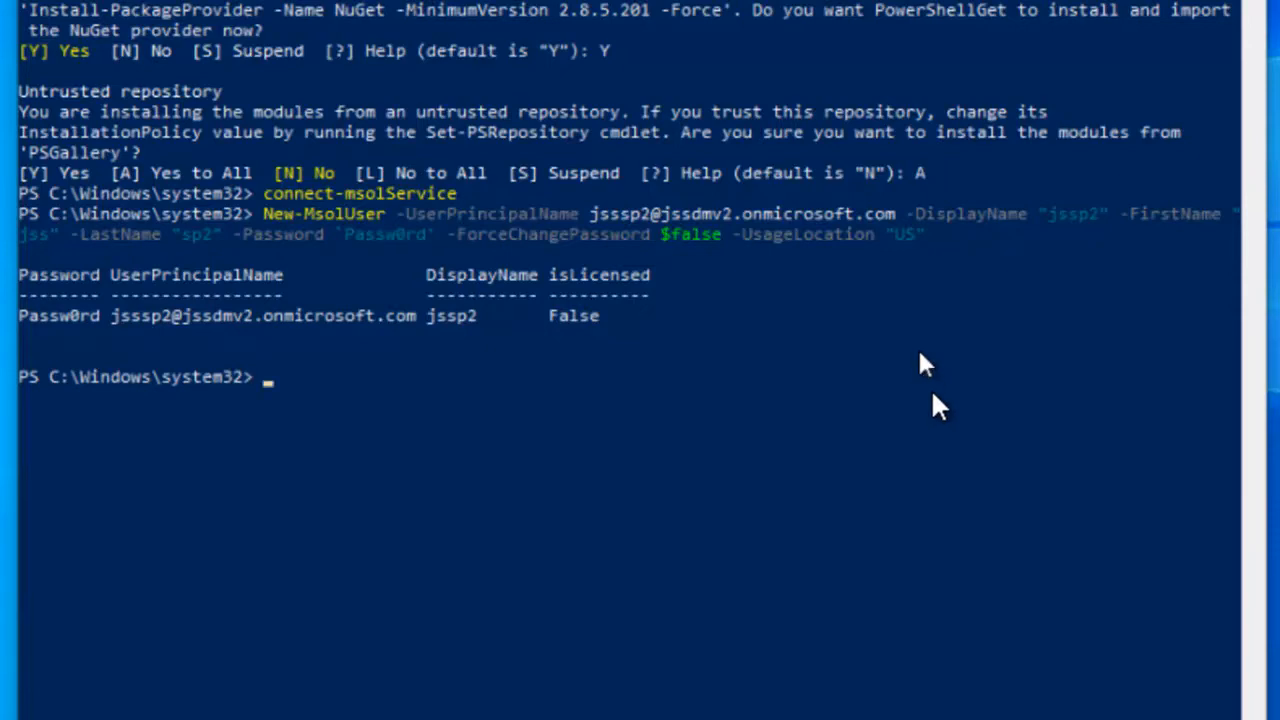
mouse_move(1105, 543)
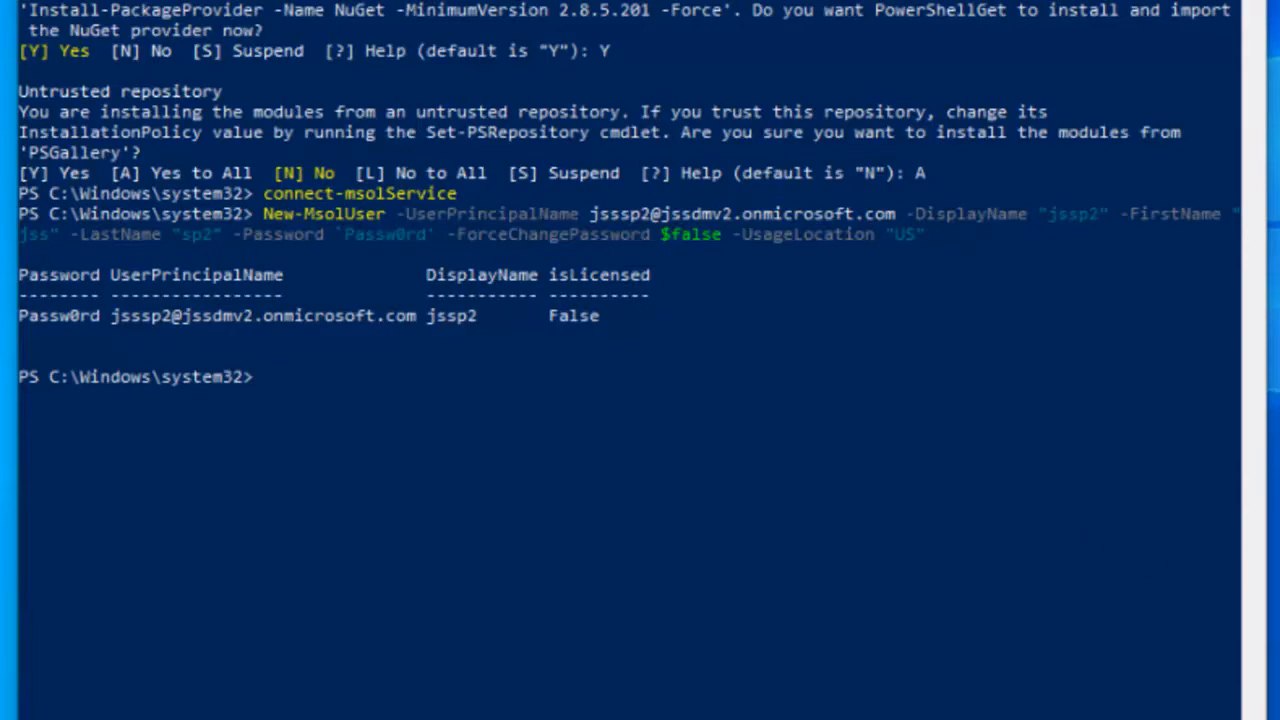
mouse_move(1048, 571)
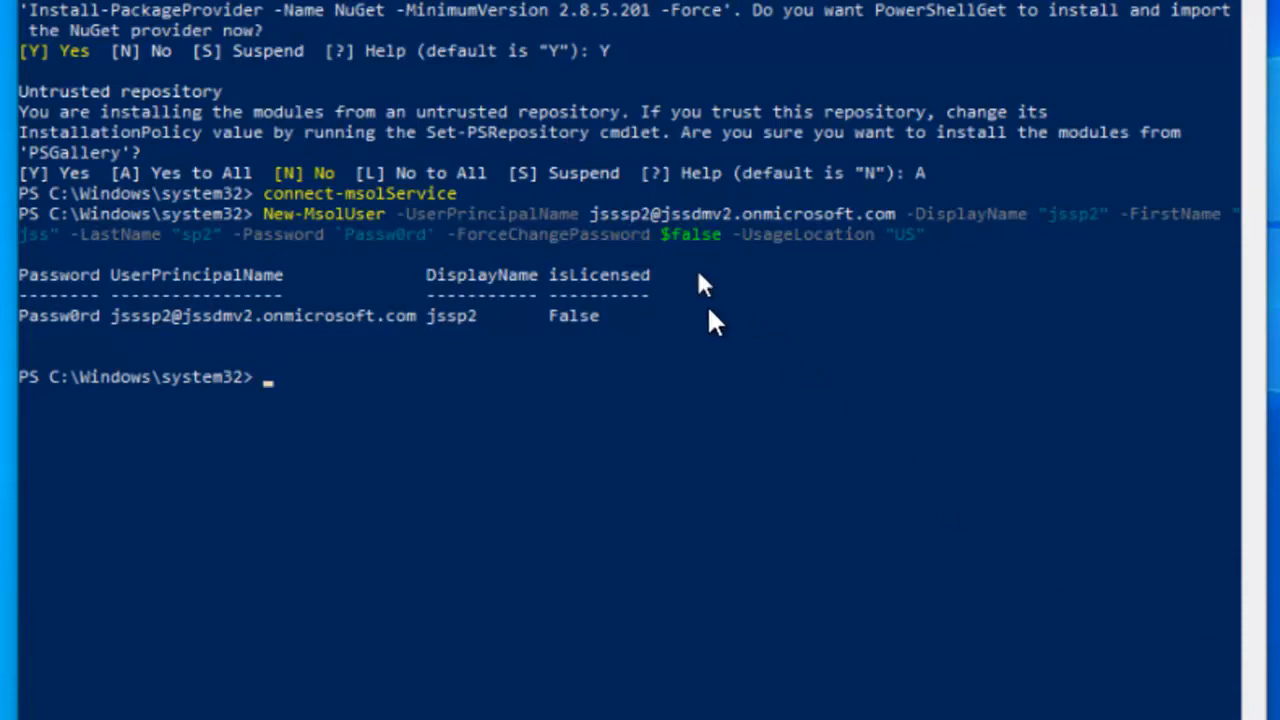
mouse_move(708, 316)
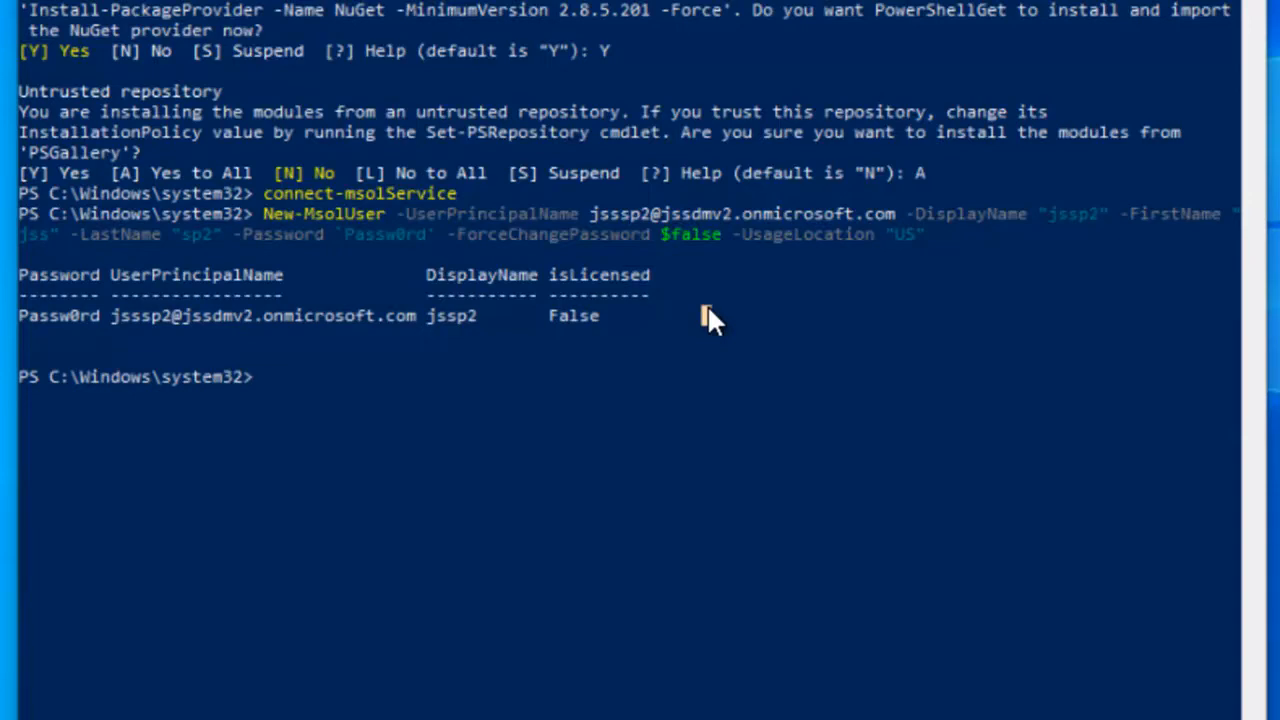
Type the beginning of the Get-MsolUser command at the prompt
text(Get-)
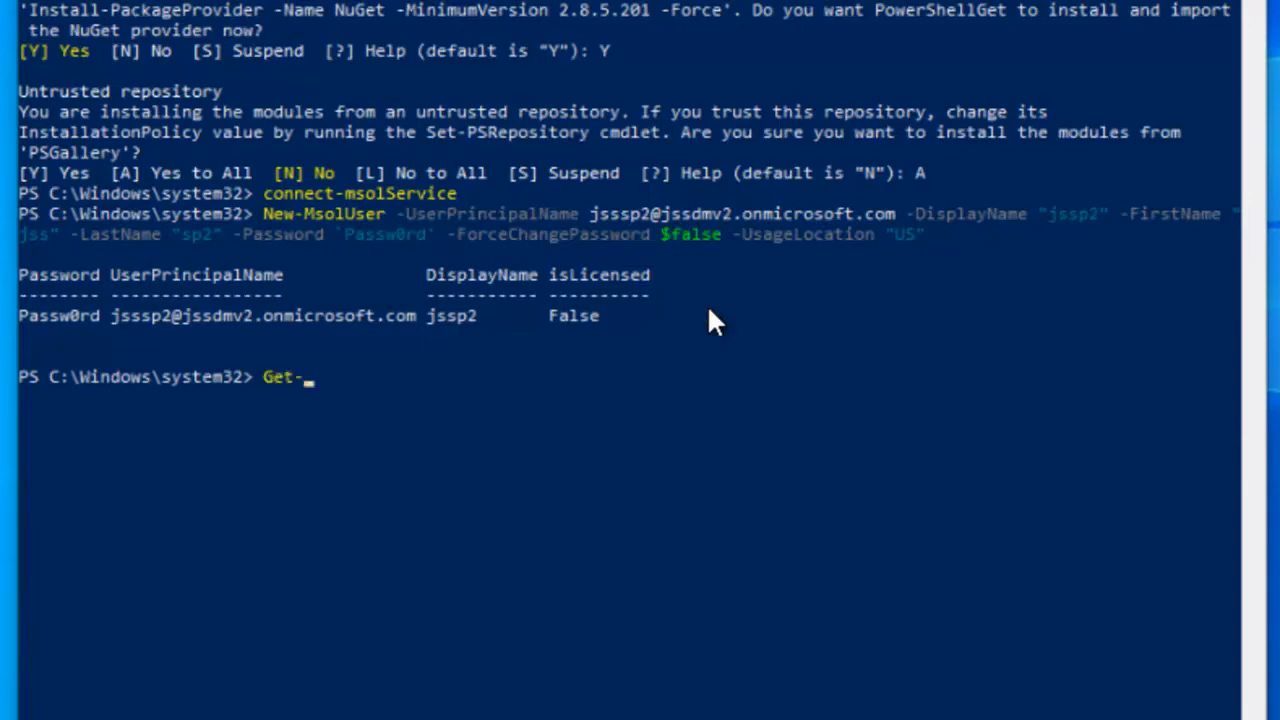
text(ms)
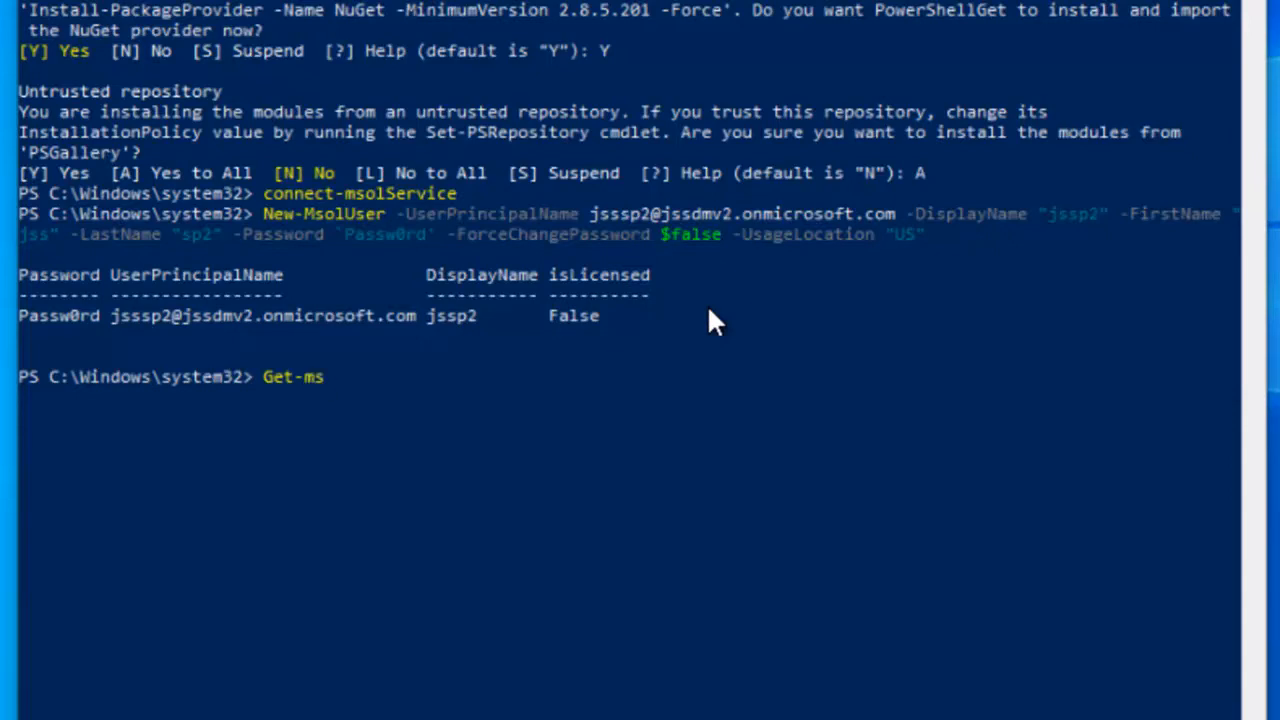
text(ol)
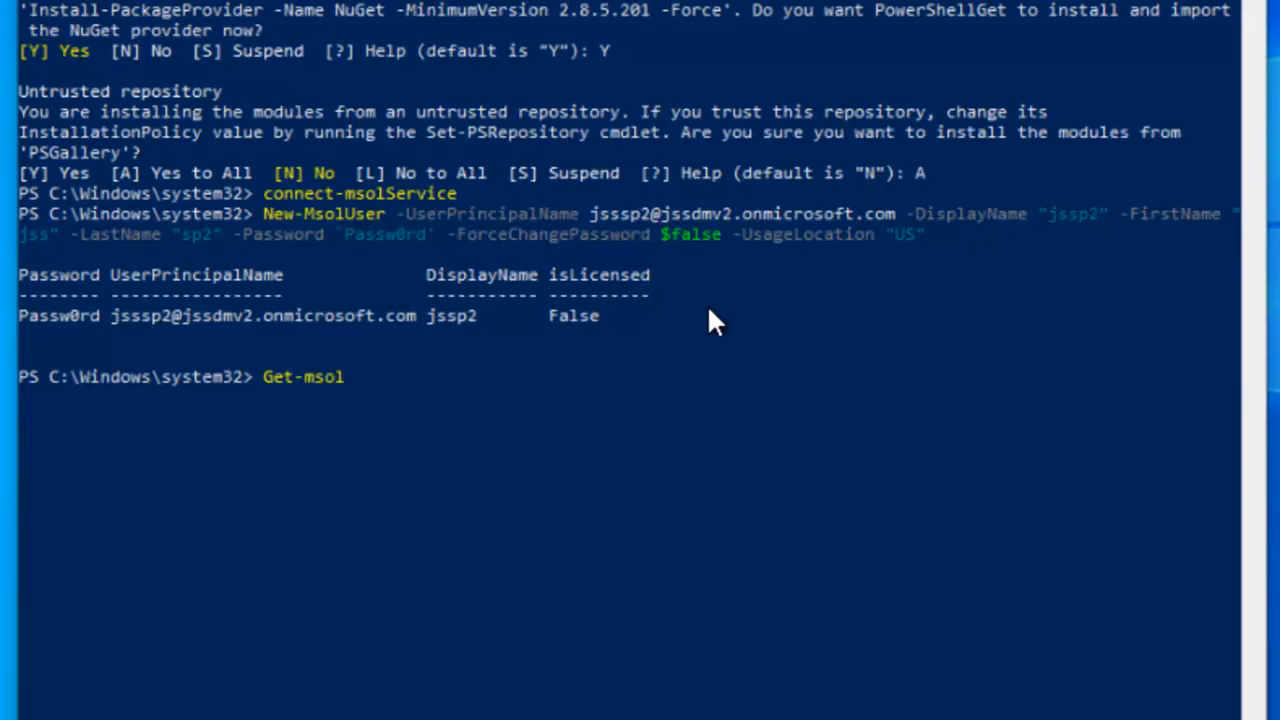